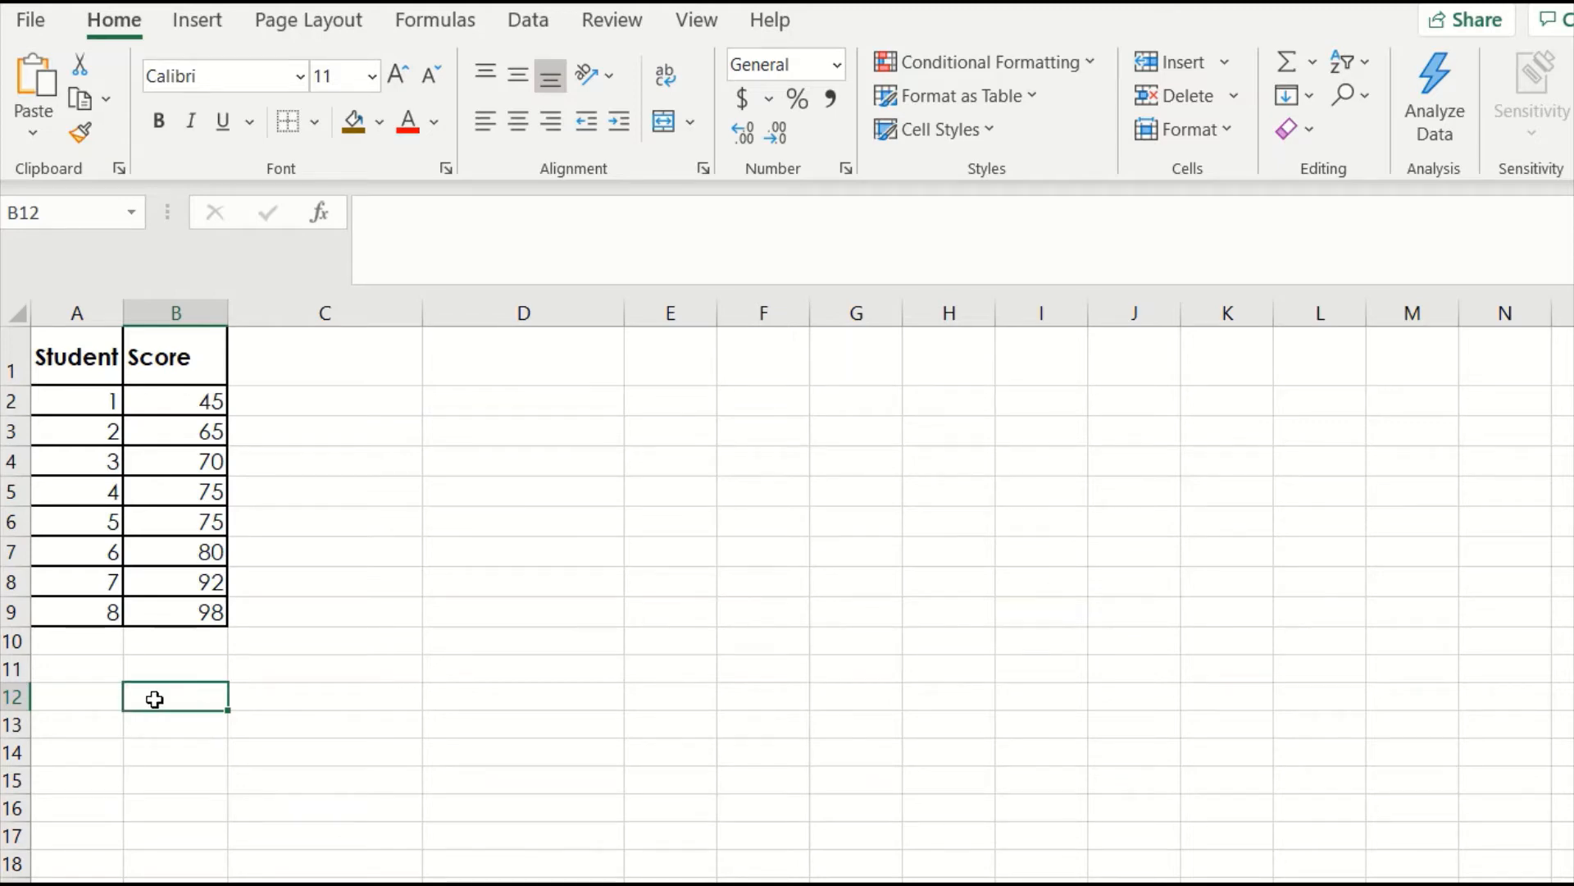
Step: Enter =AVERAGE(B2:B9) below the scores, returning a mean of 75
text(=AVERAGE)
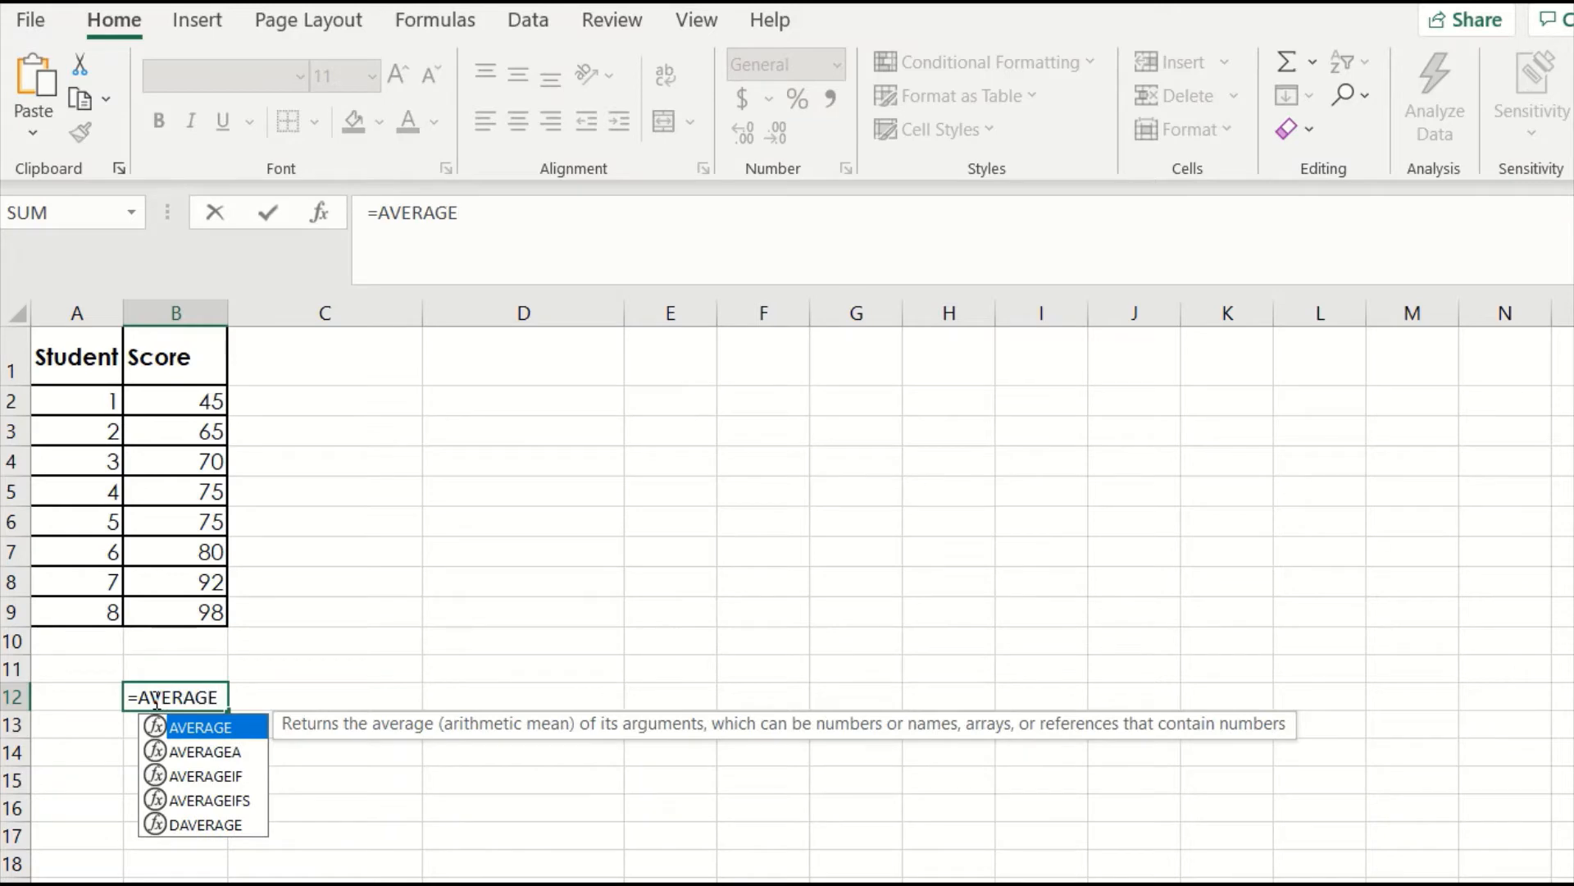
text(()
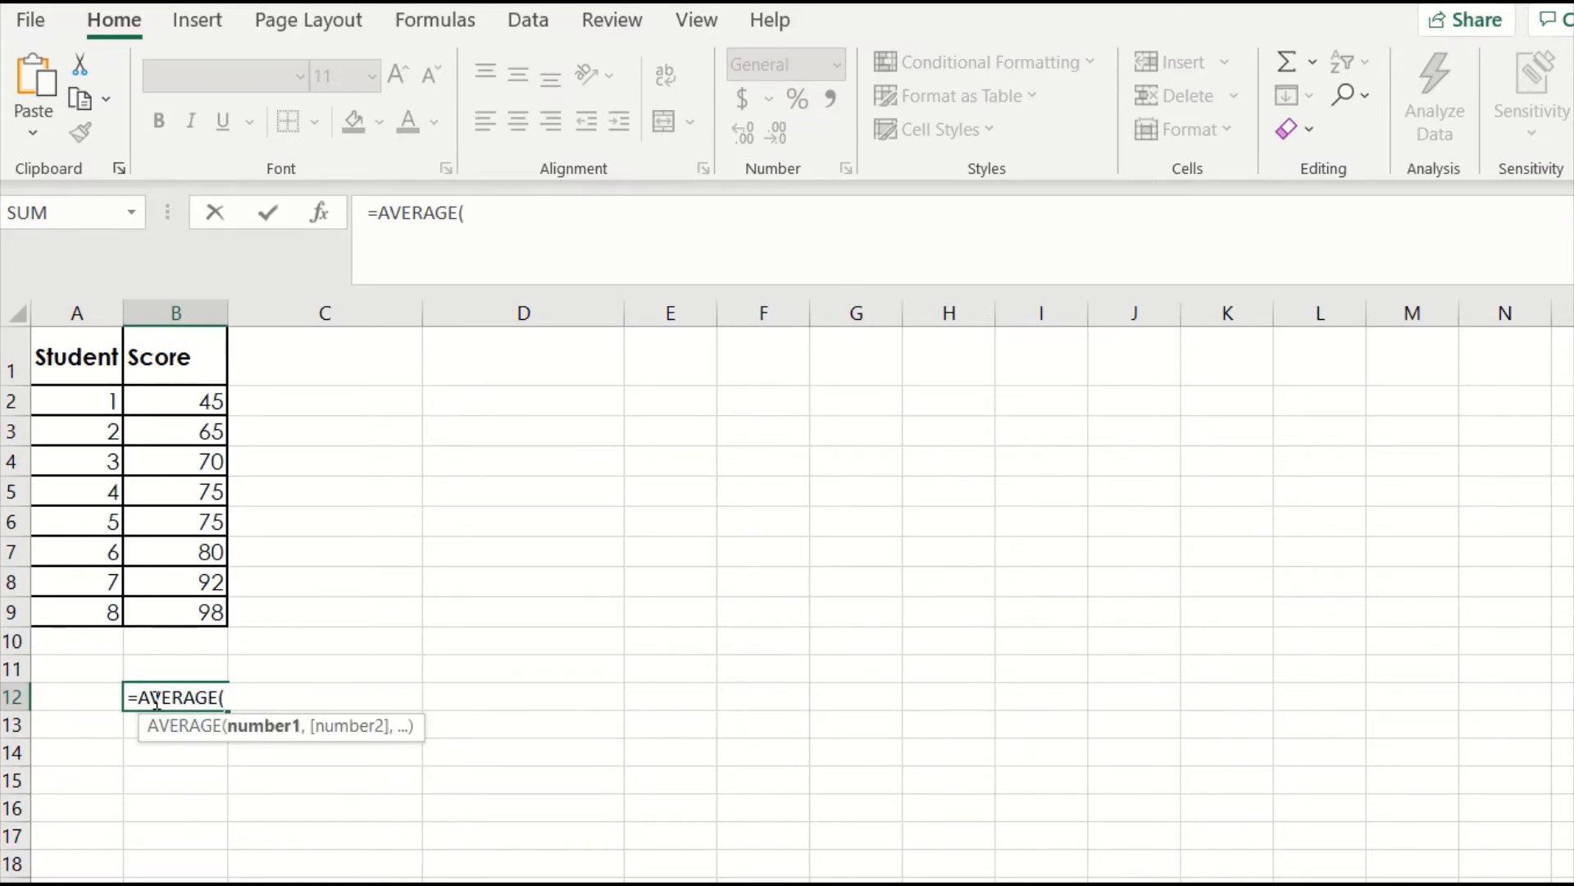
drag(176, 401, 176, 612)
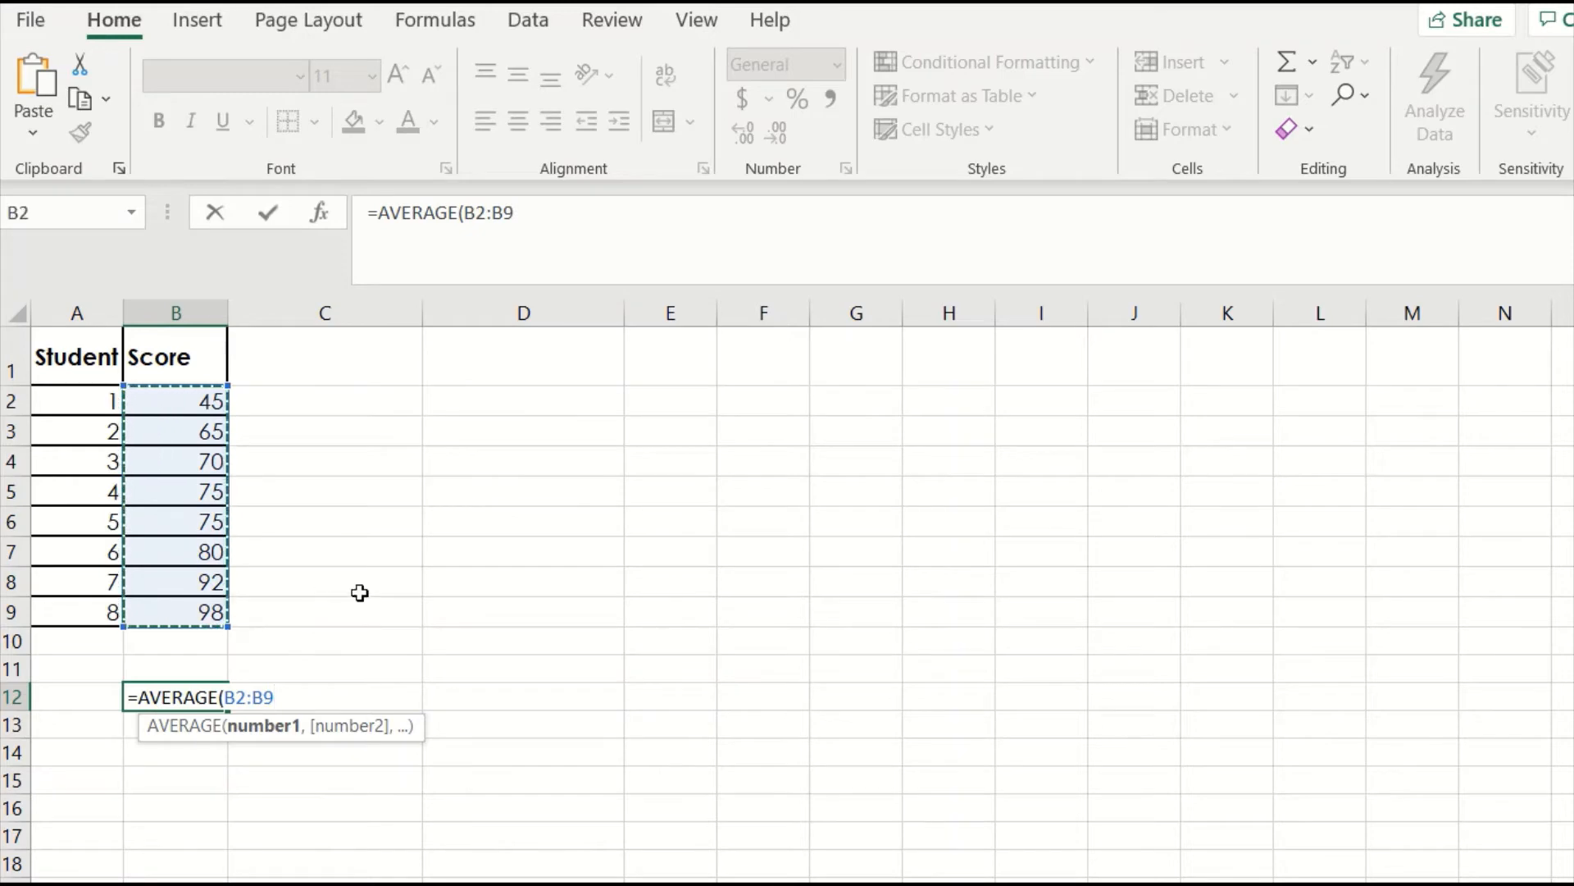
text())
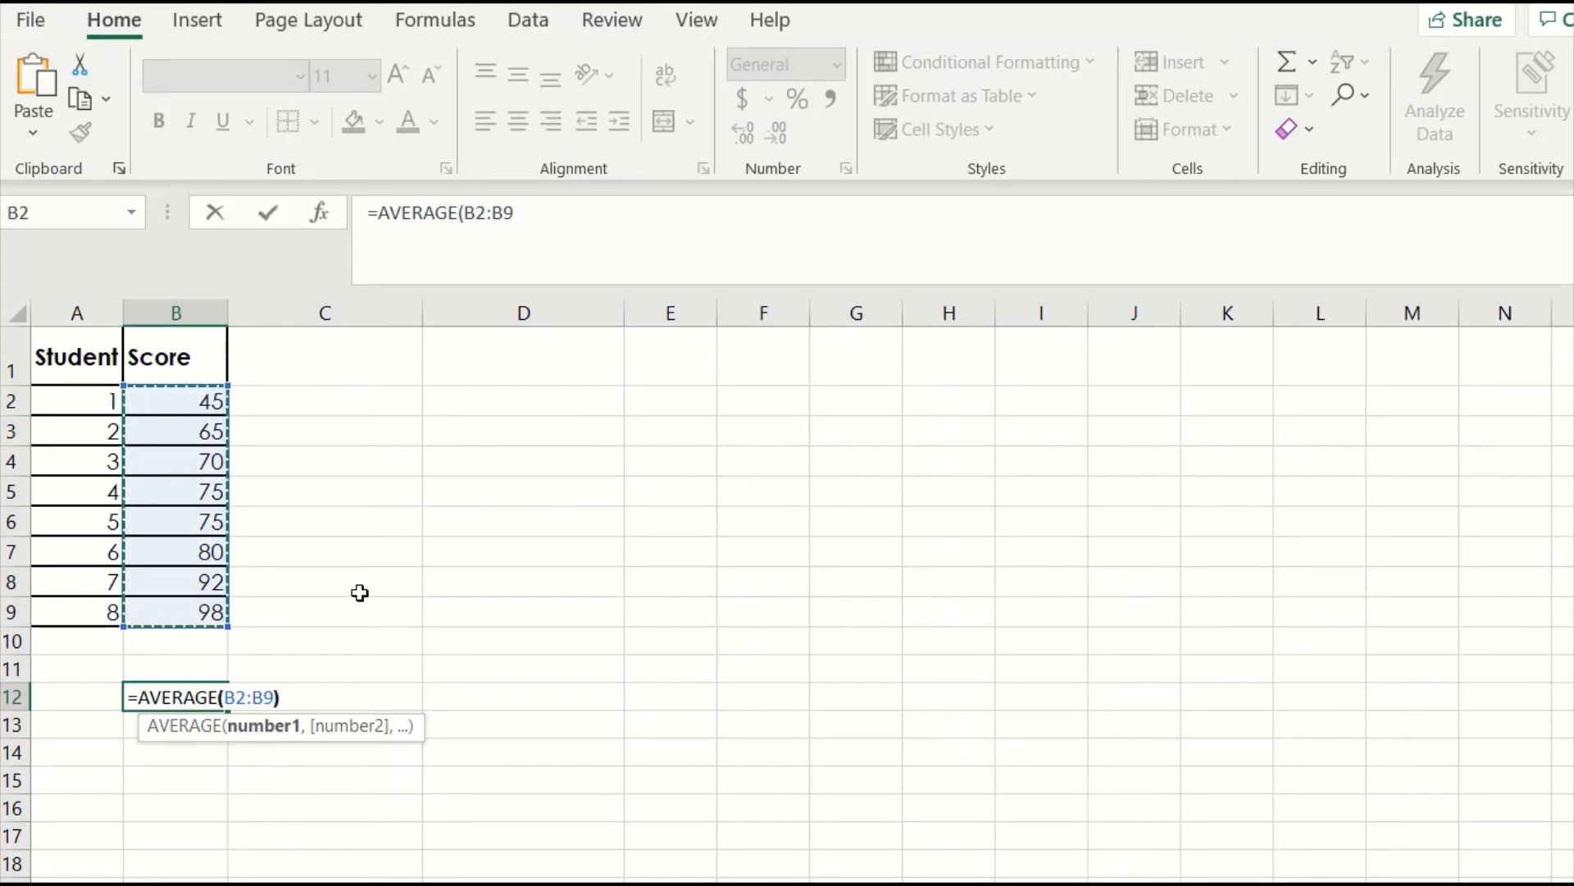
key(Enter)
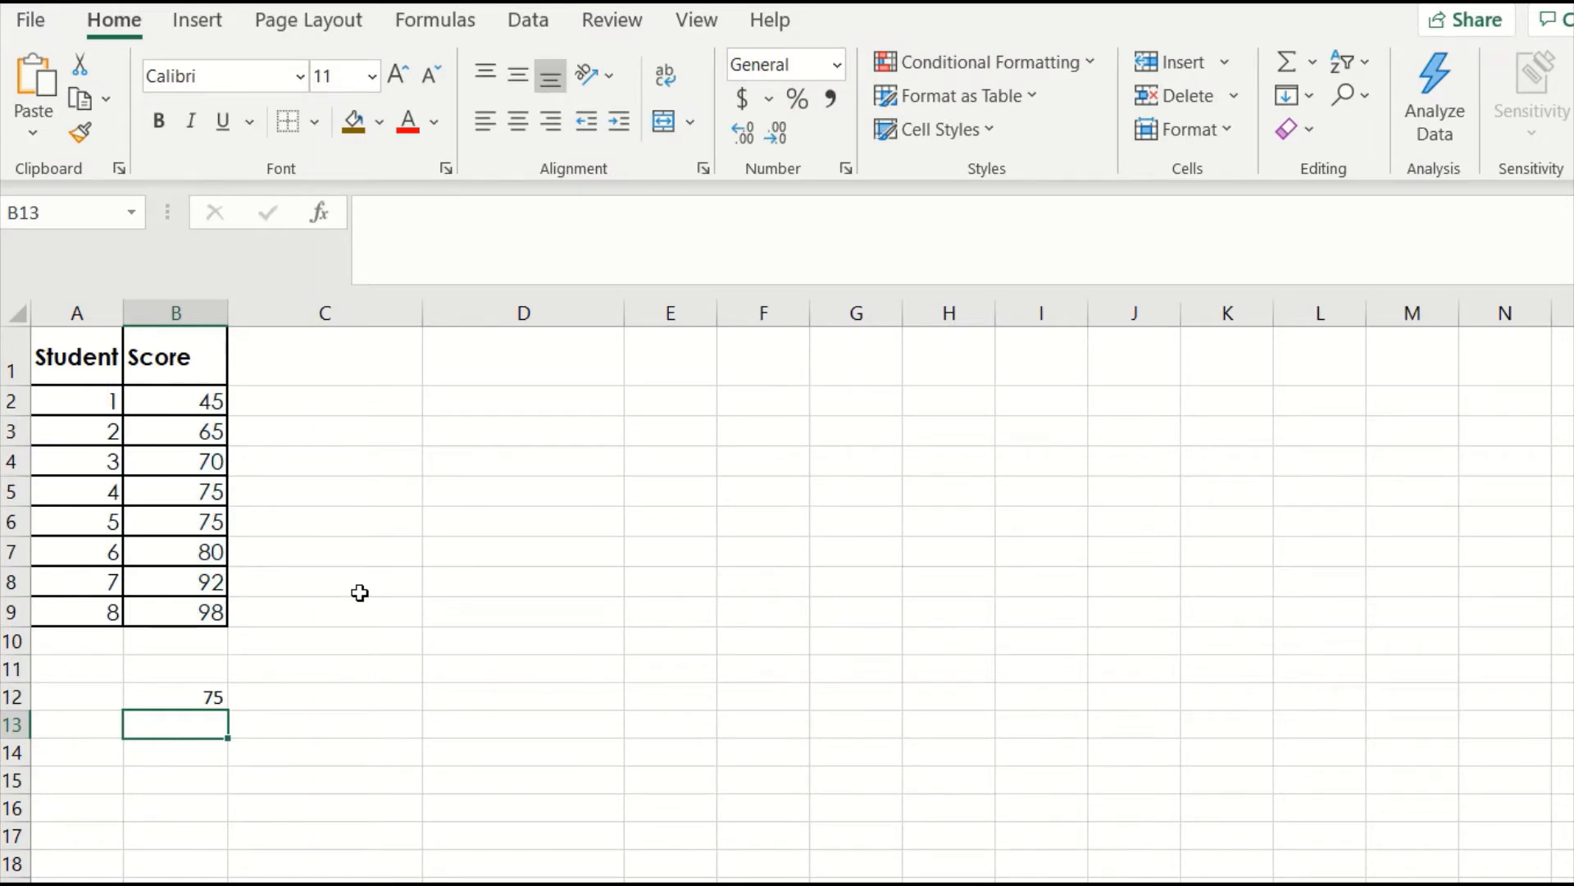
Step: Label the mean cell 'Mean ='
click(85, 696)
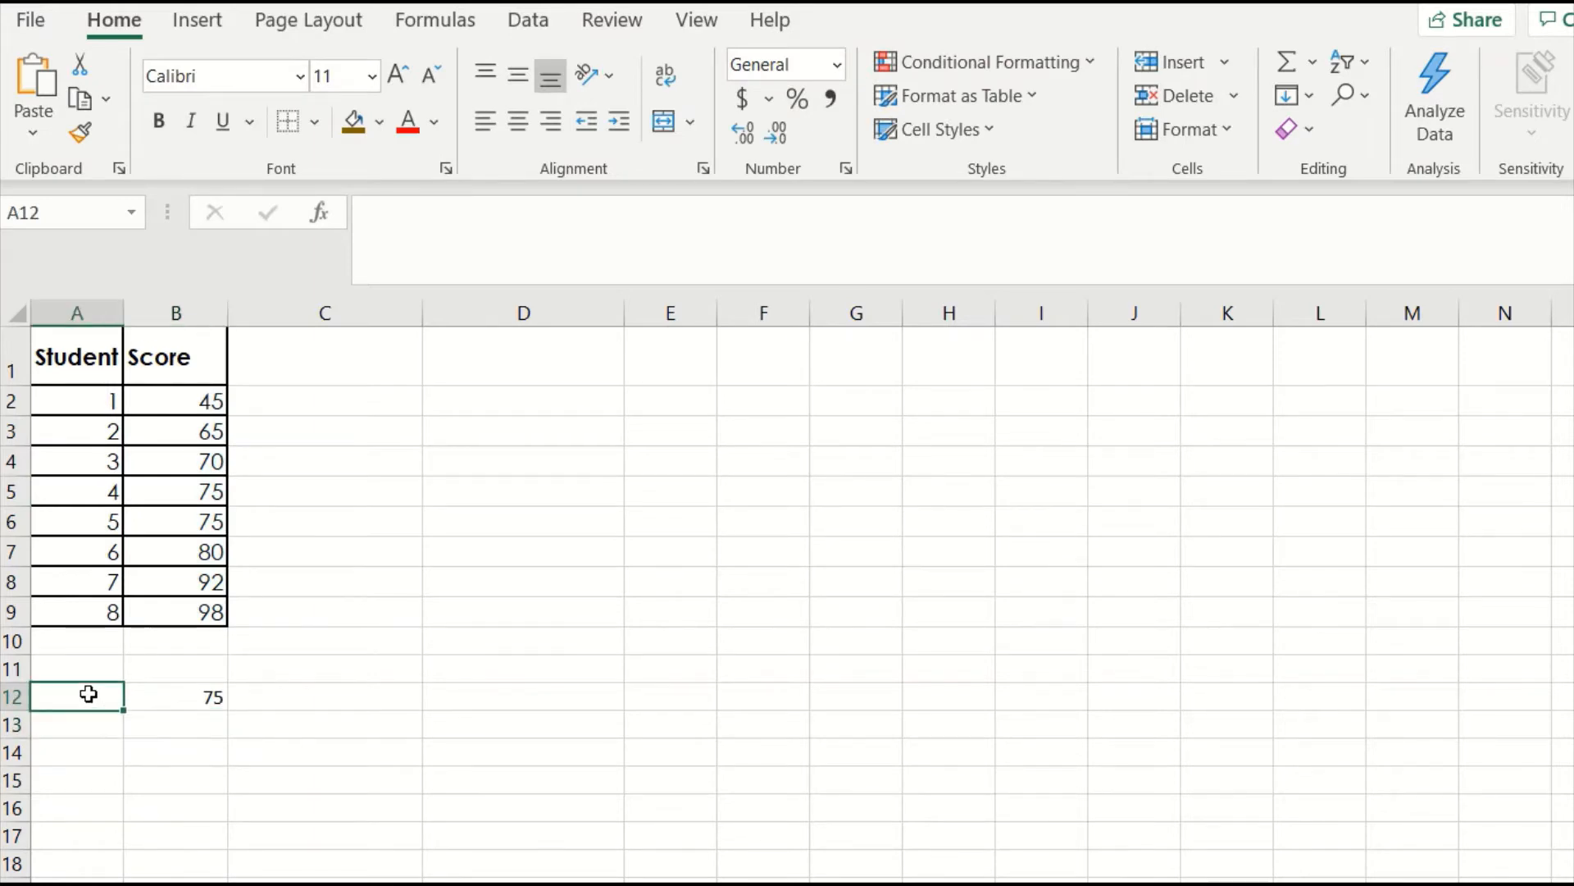
text(mEAN)
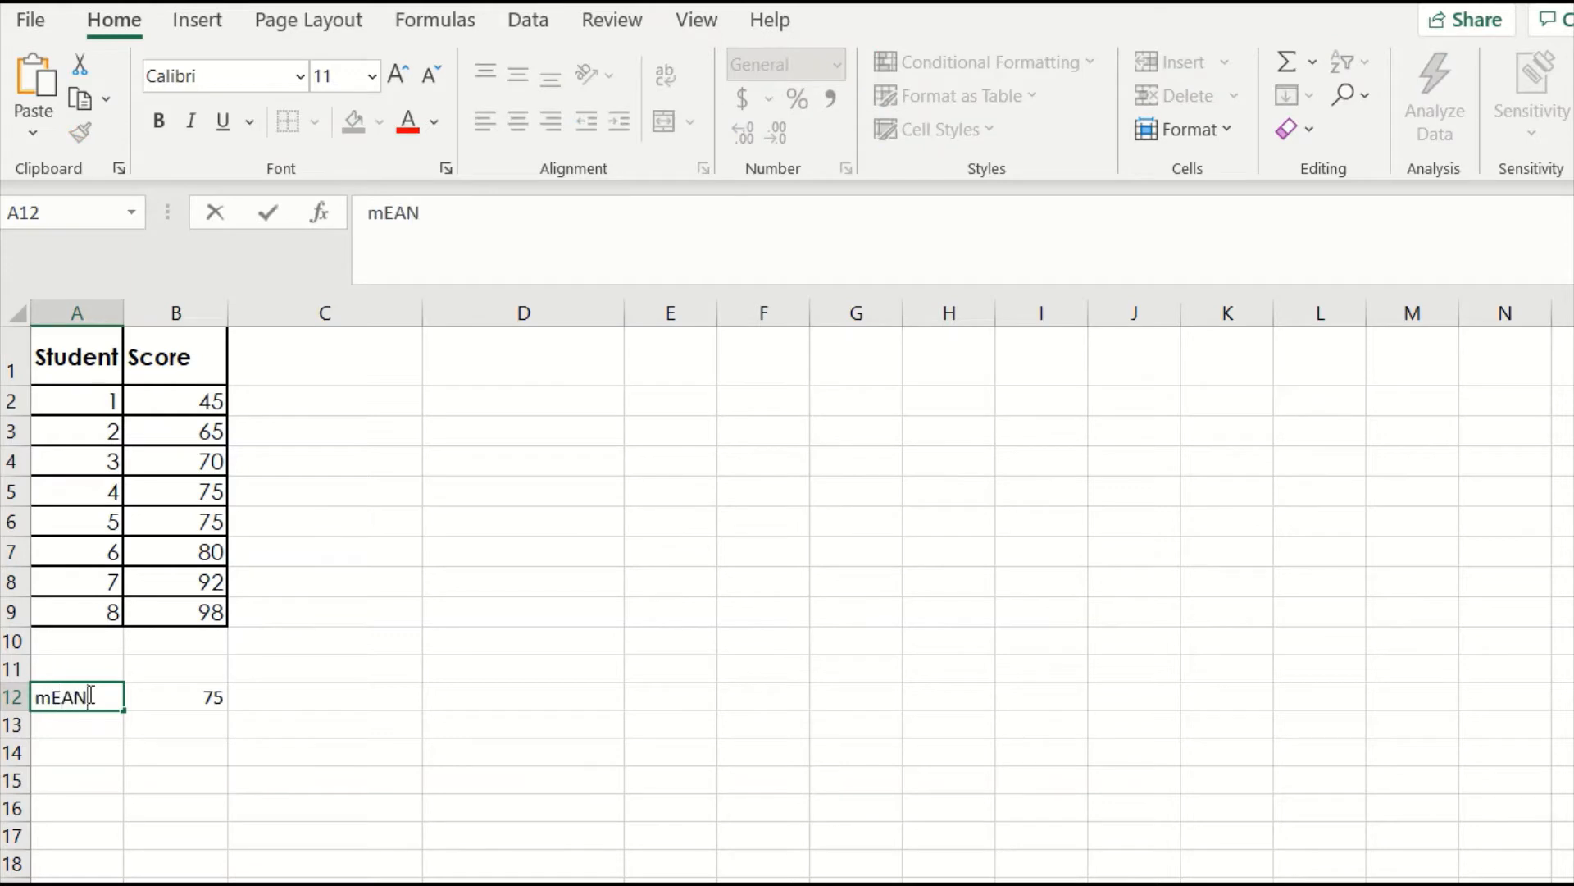
text(Mean =)
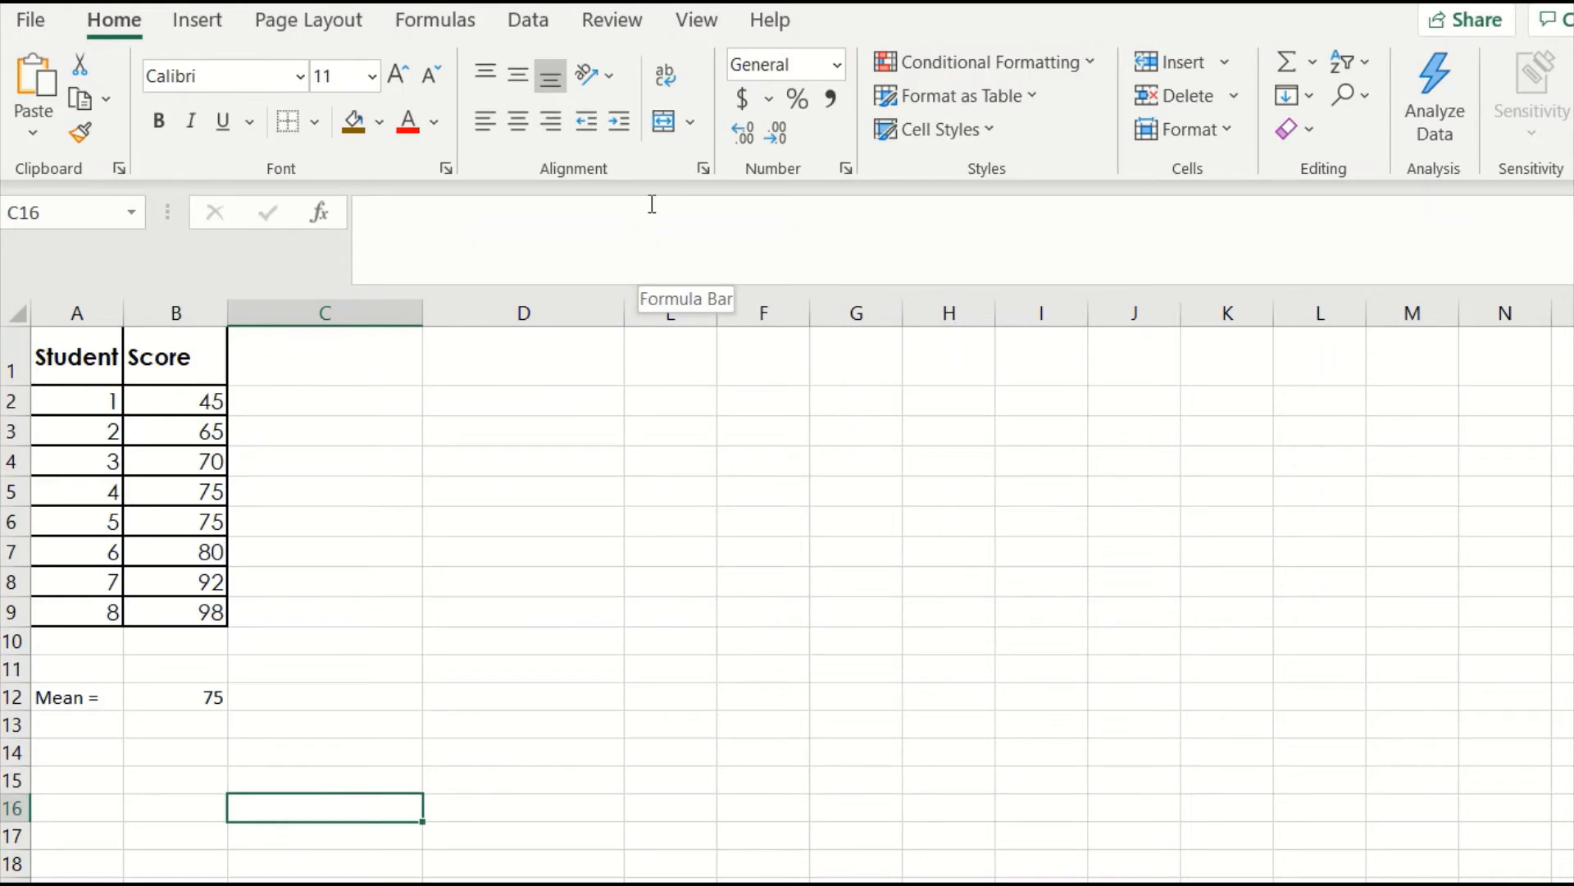
Step: Add the 'Score - Mean' column header
text(Score - Mean)
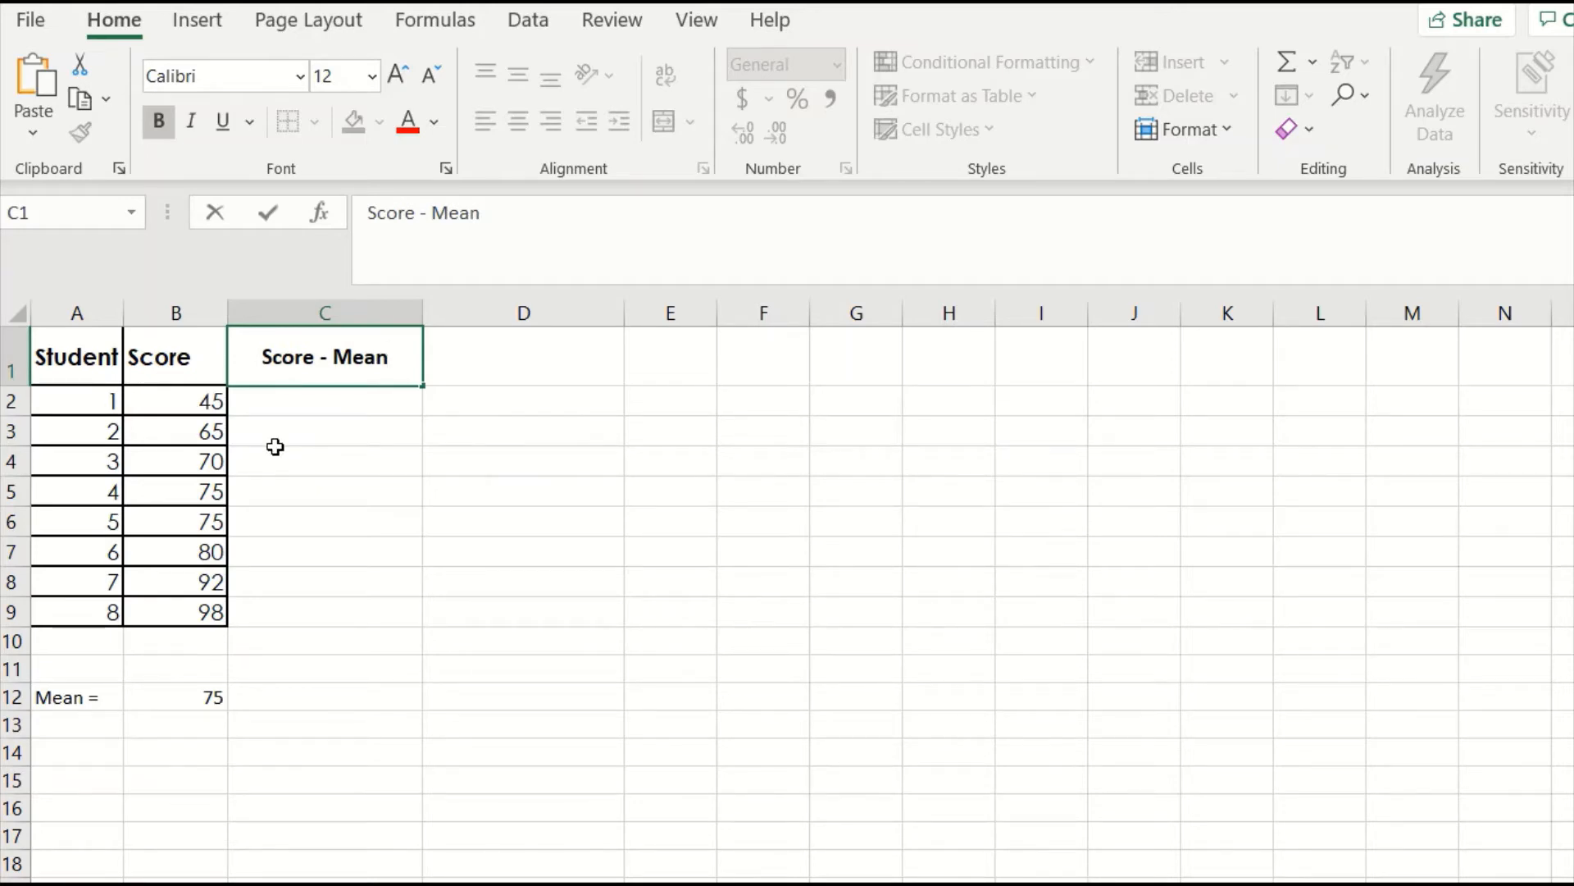
mouse_move(281, 483)
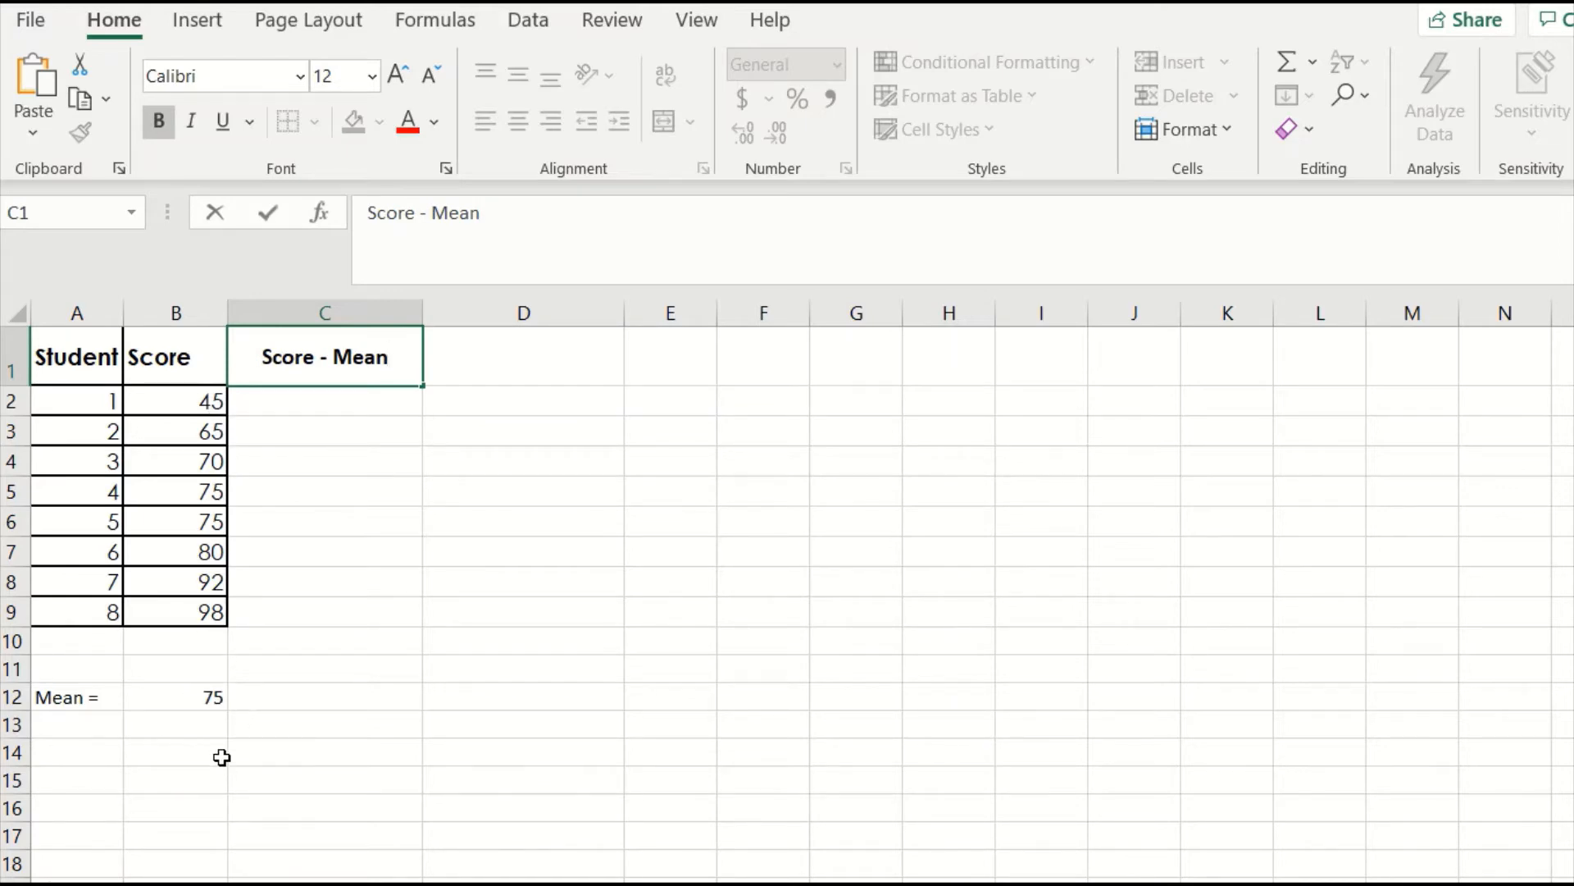
double_click(324, 357)
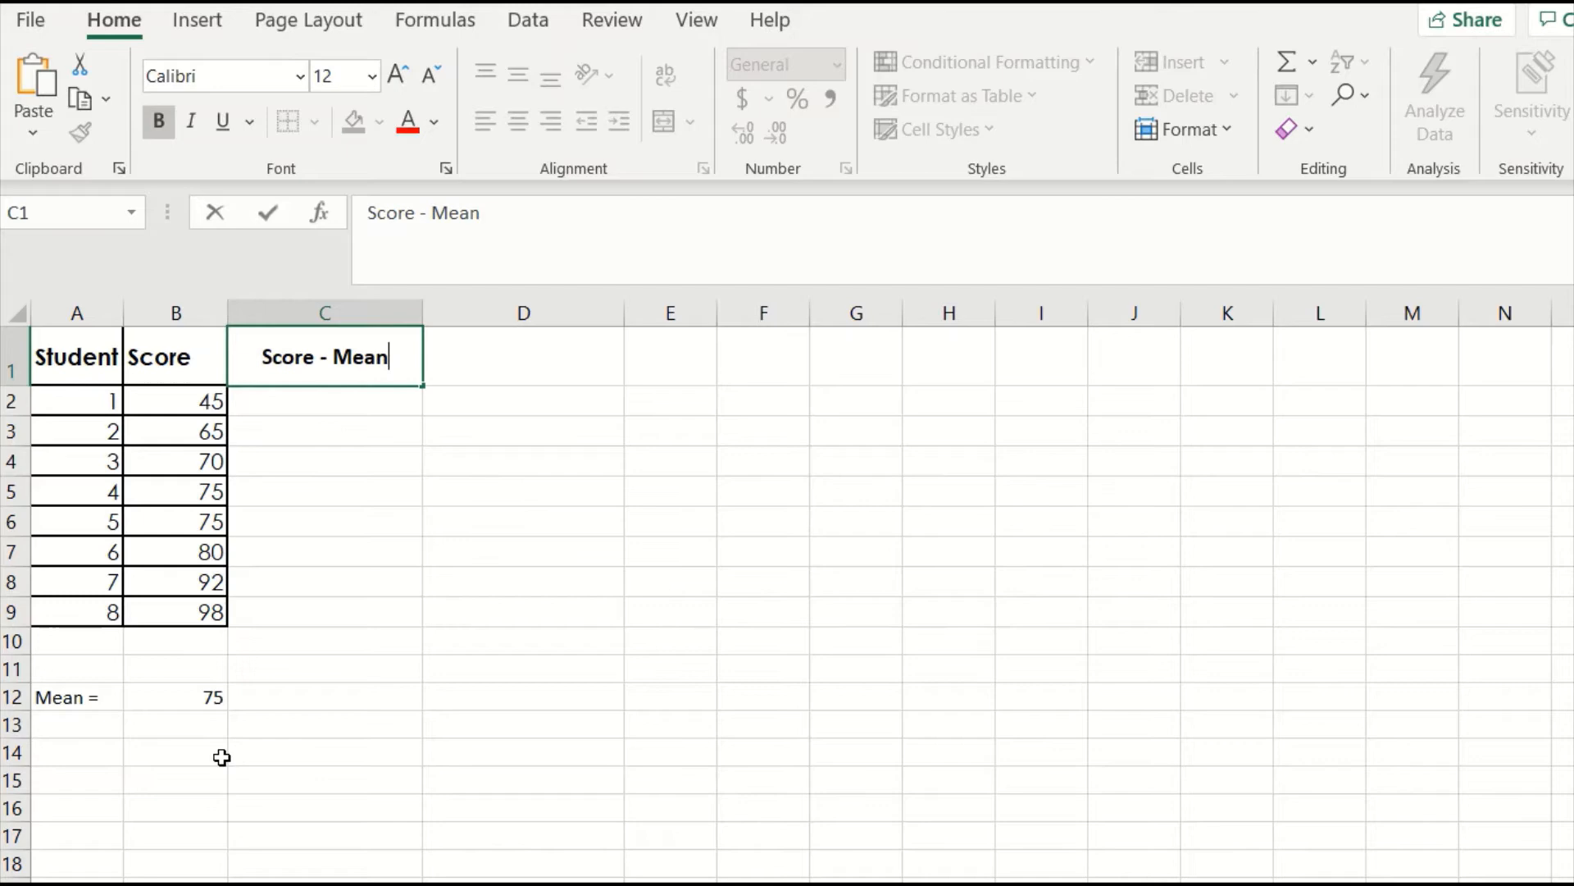
mouse_move(424, 394)
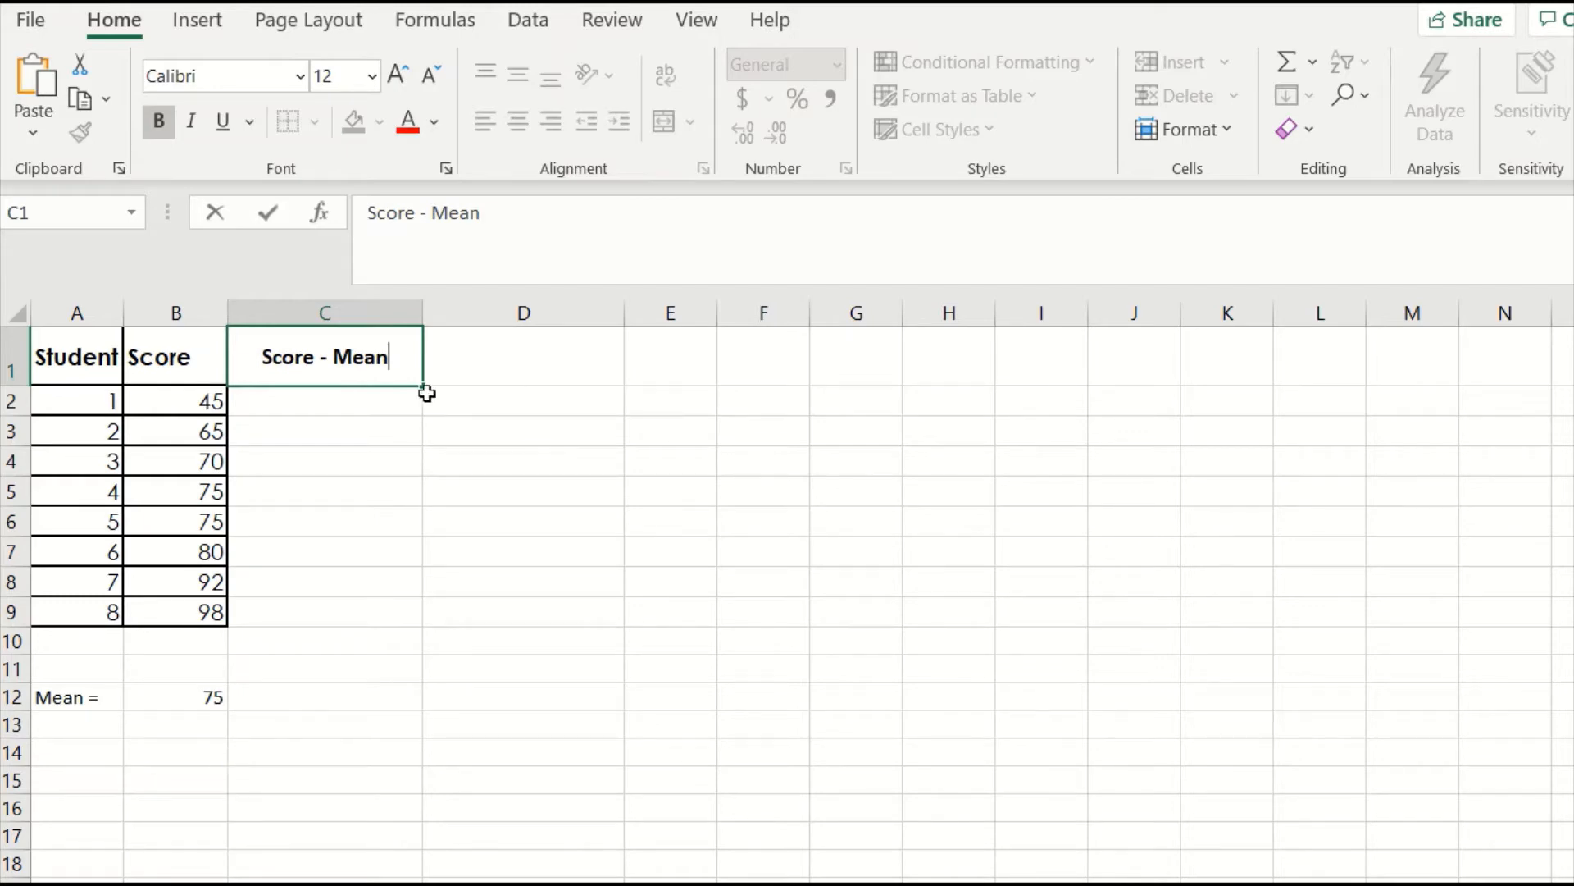
key(Enter)
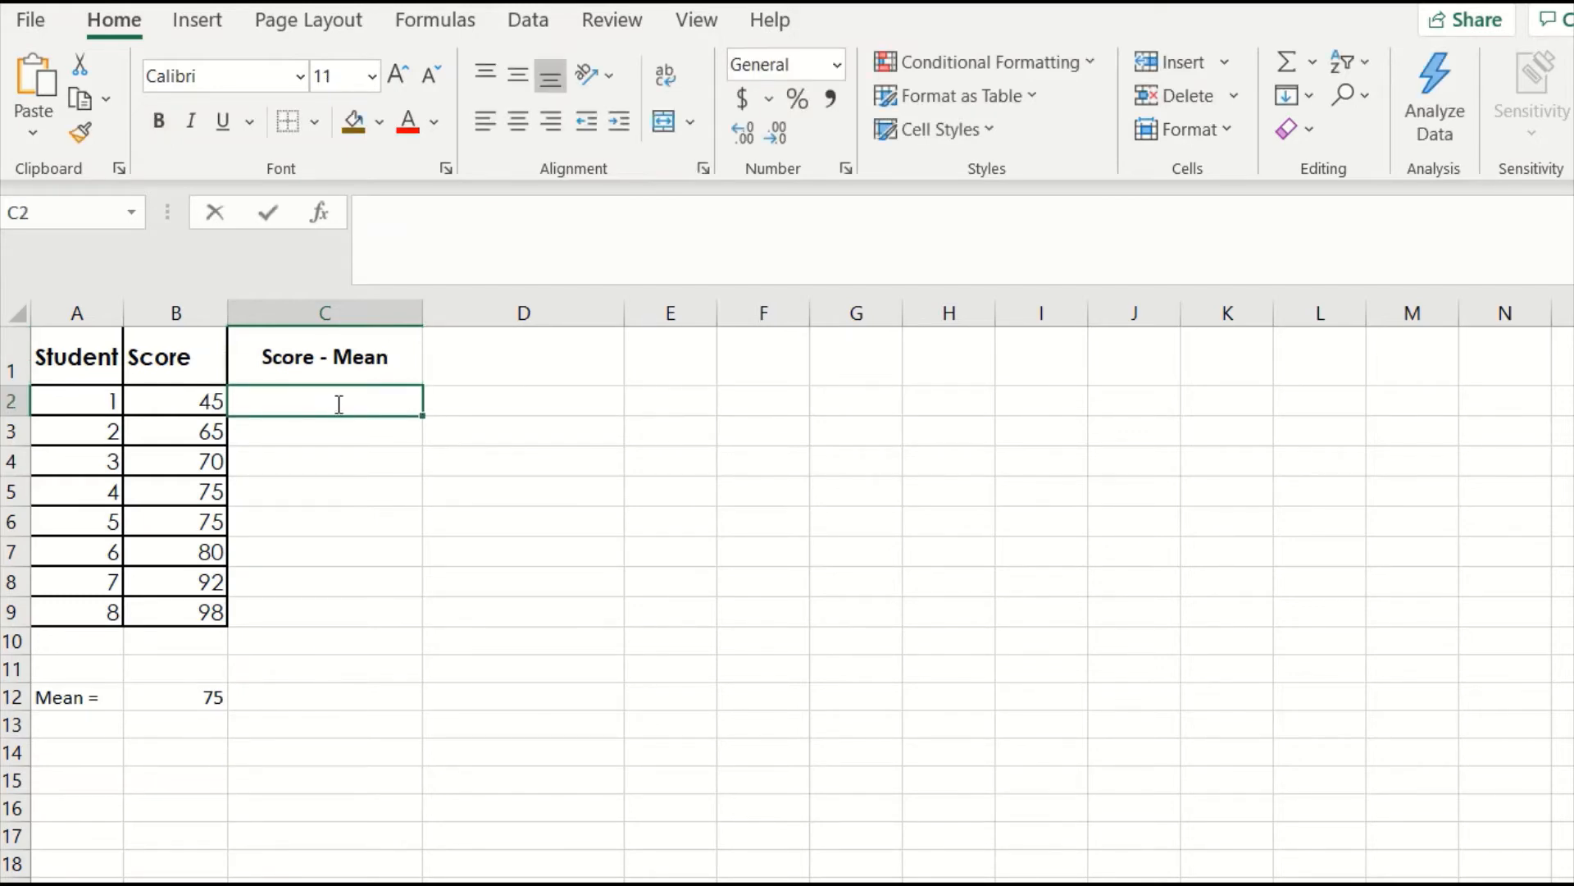
Step: Enter =B2-75 for student 1, giving -30, and check the formula
text(=)
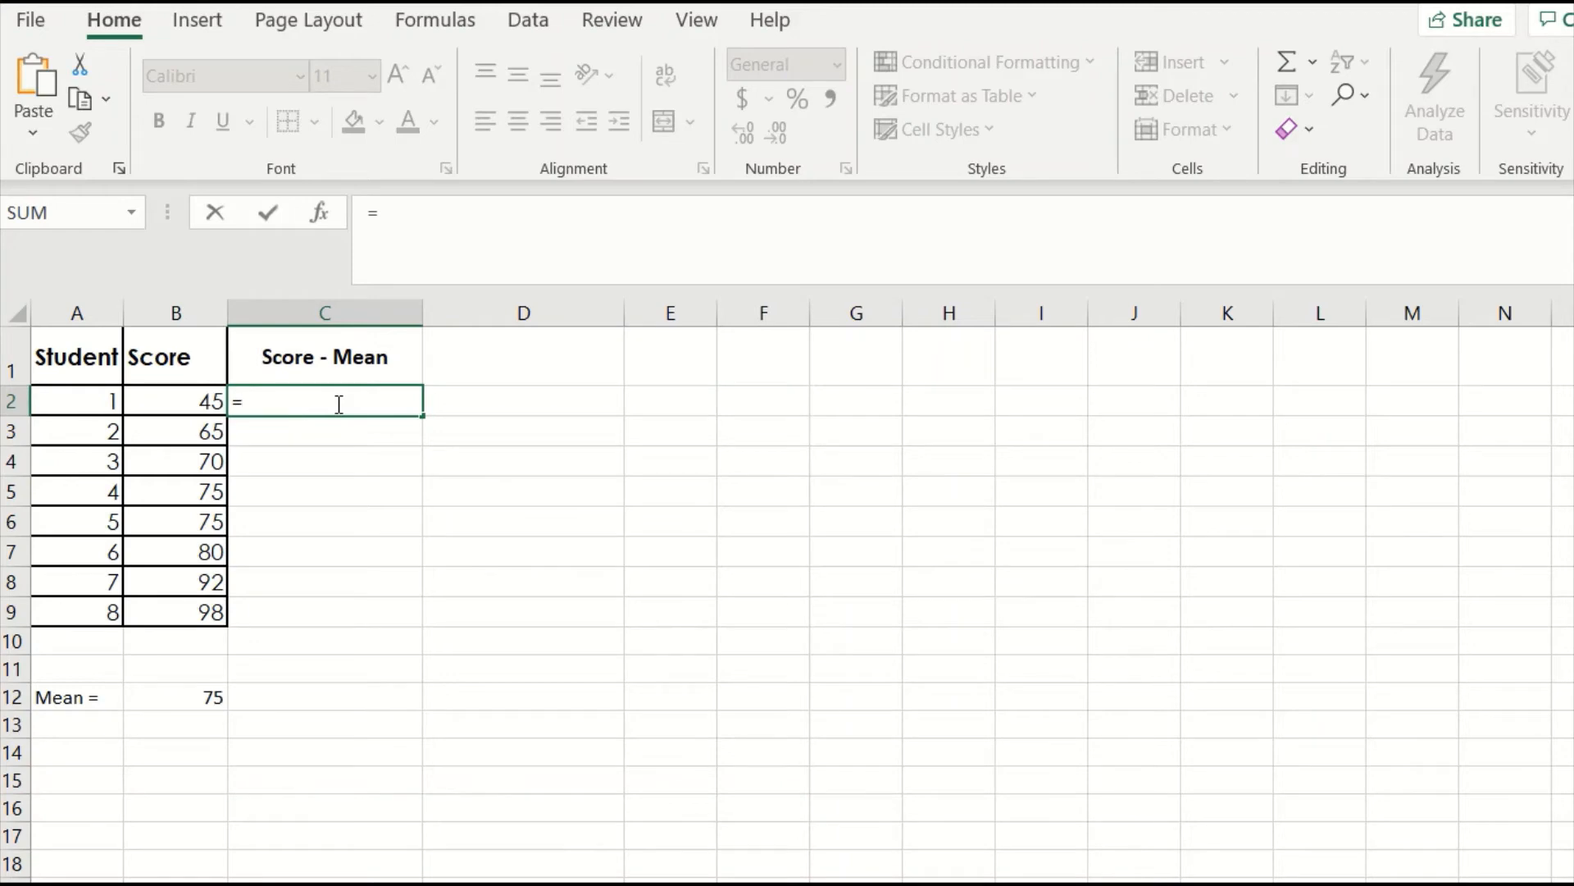
click(175, 401)
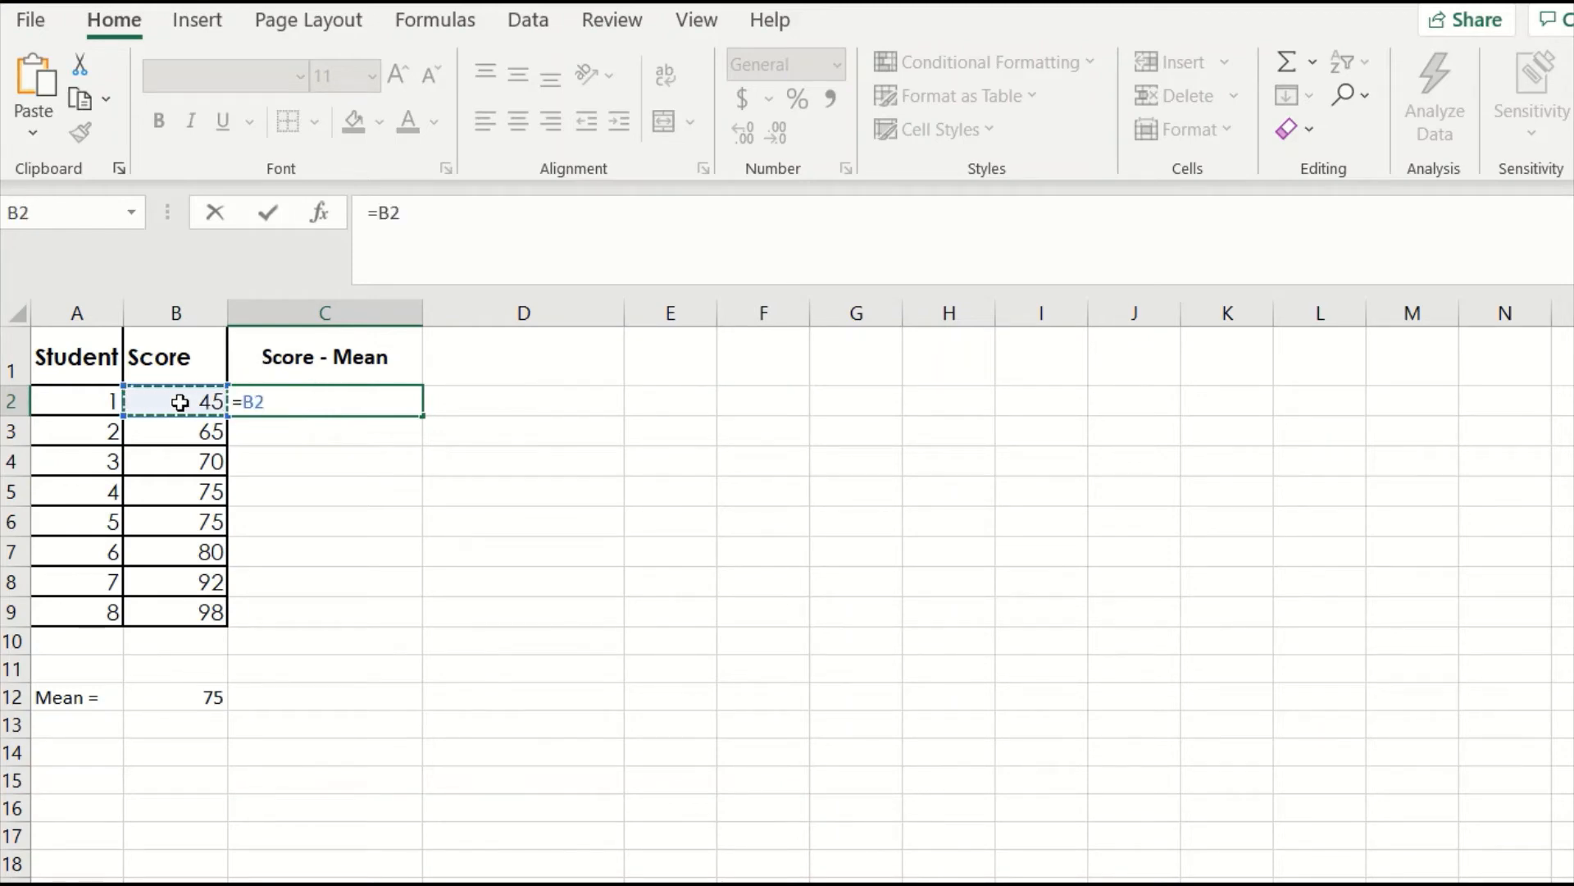
text(-)
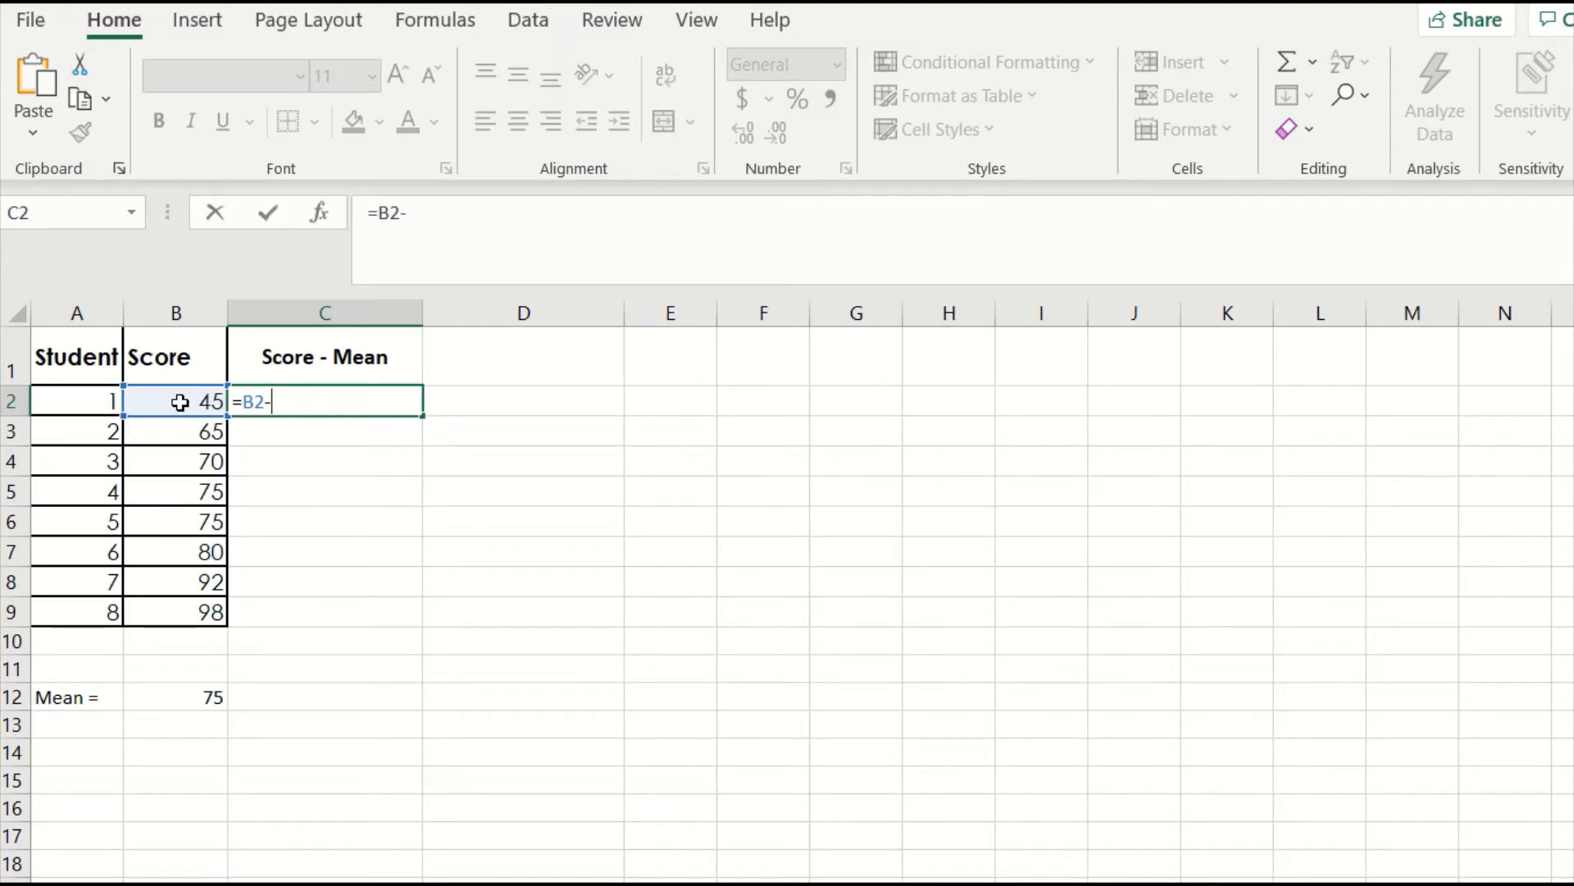
key(Enter)
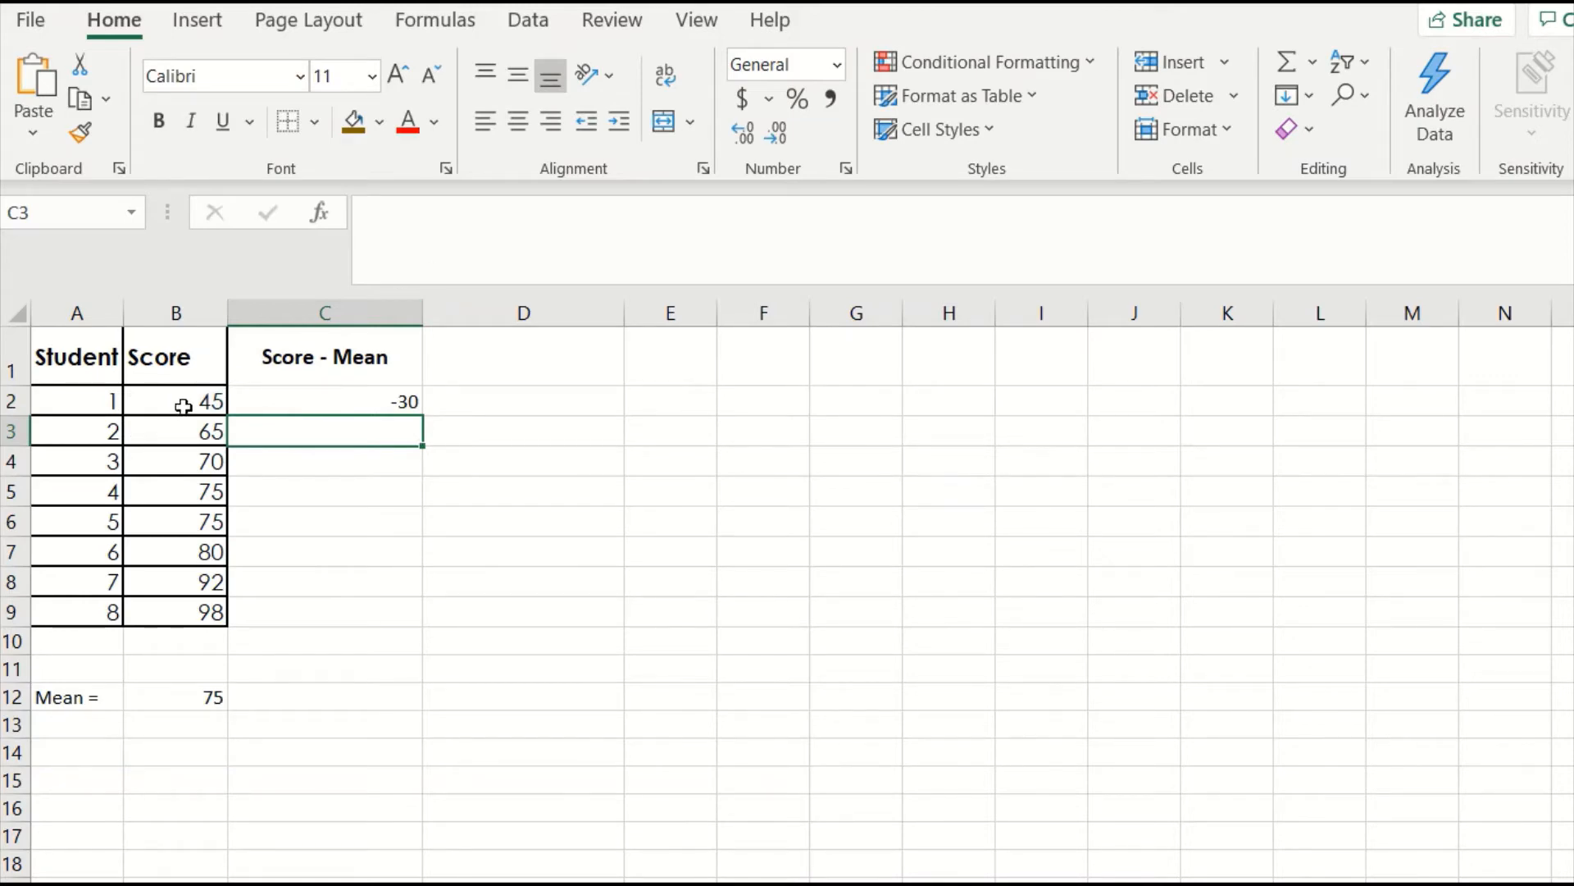
mouse_move(218, 705)
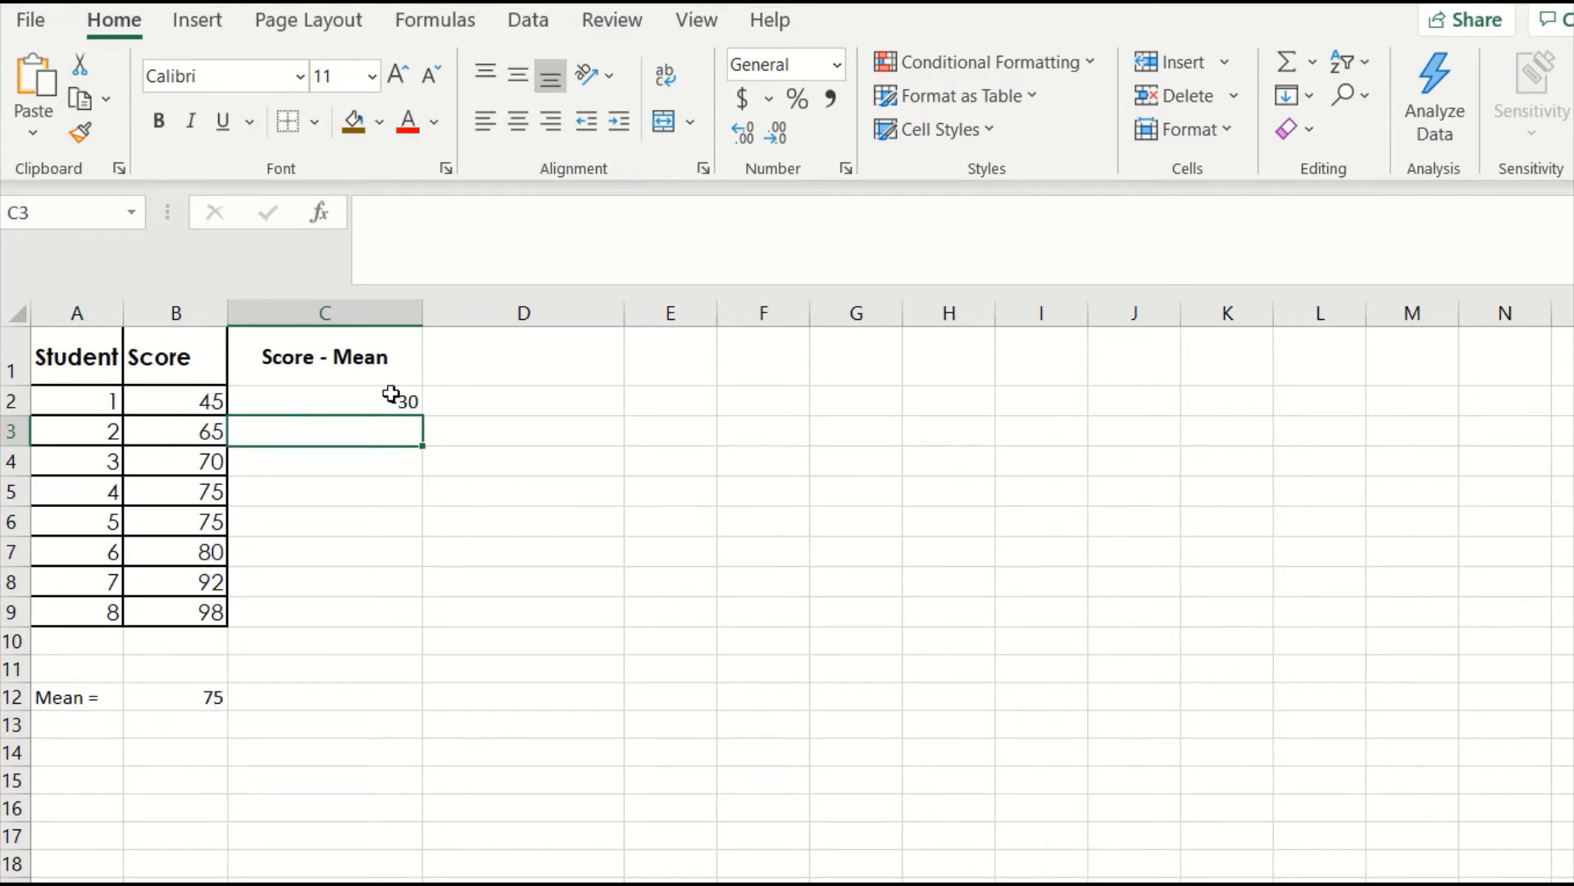
click(324, 401)
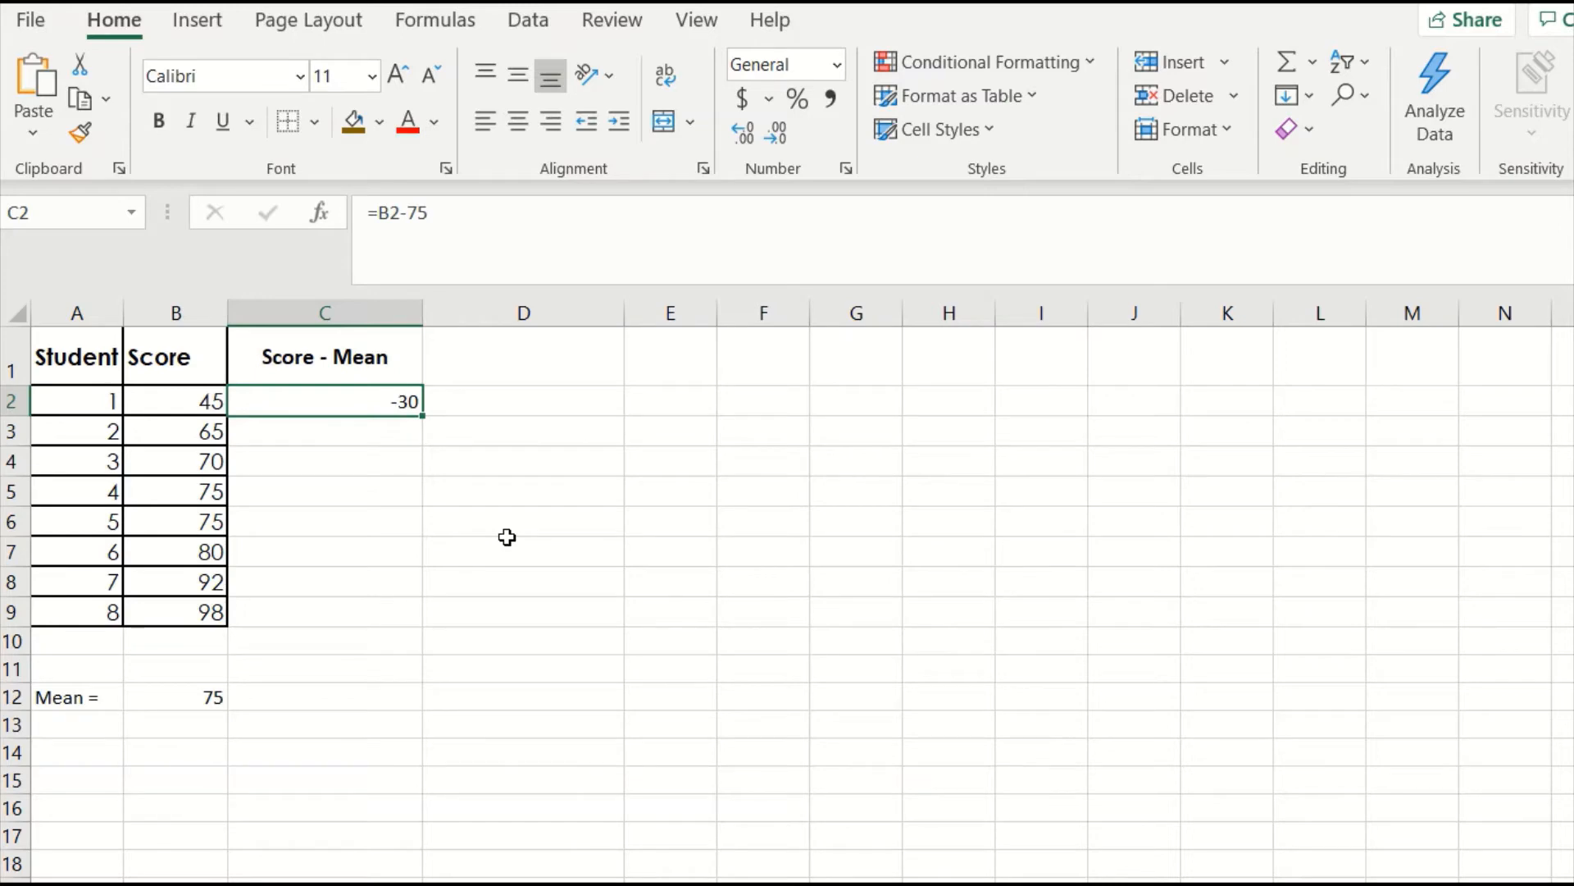
mouse_move(368, 630)
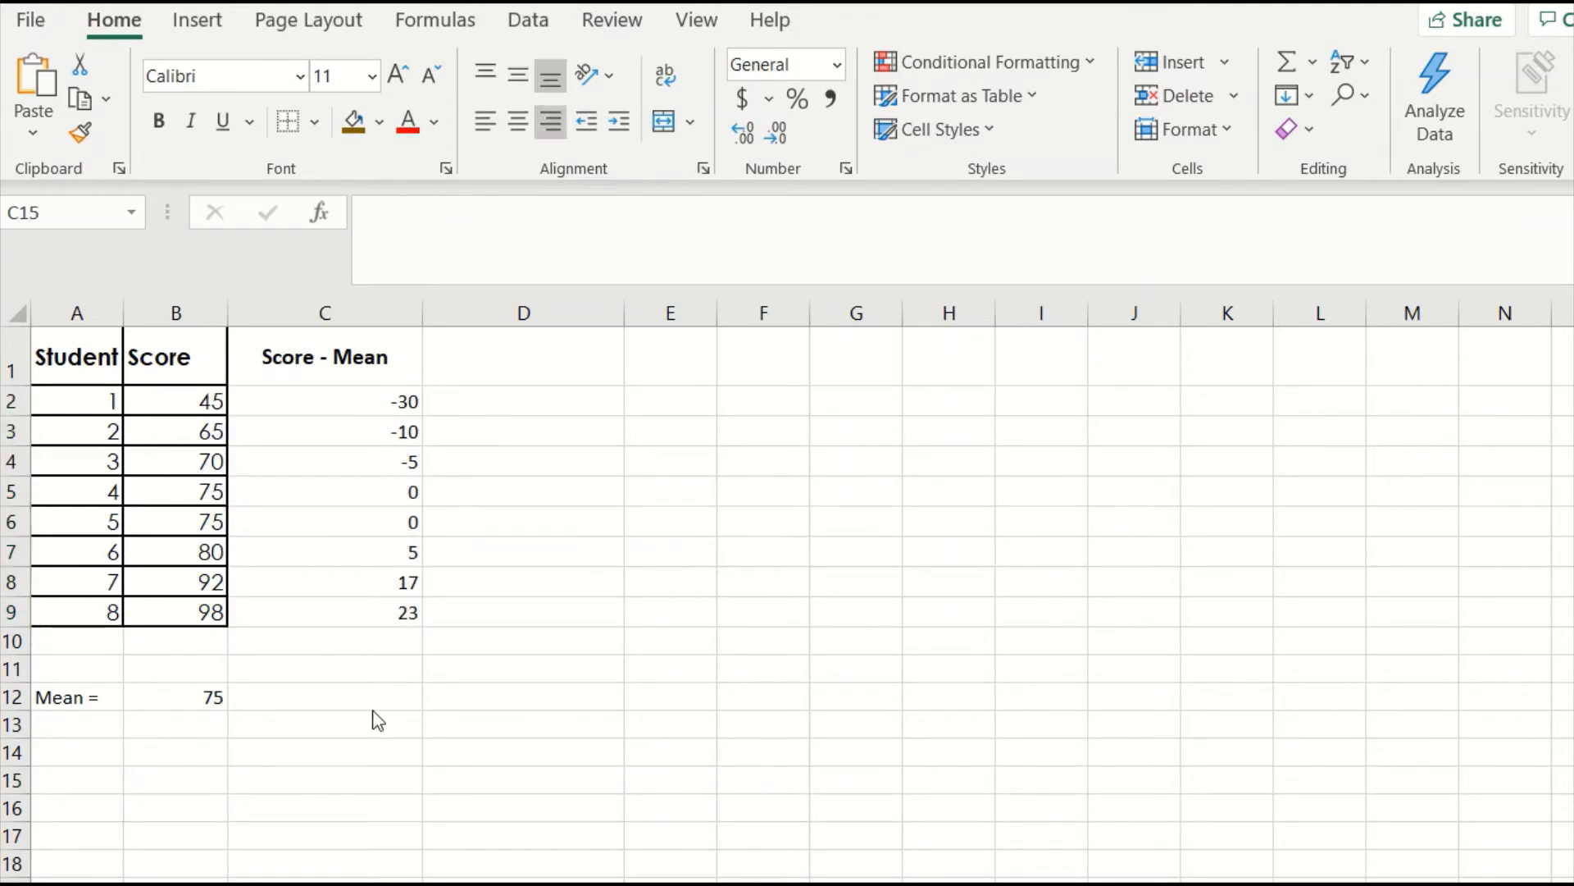
mouse_move(527, 772)
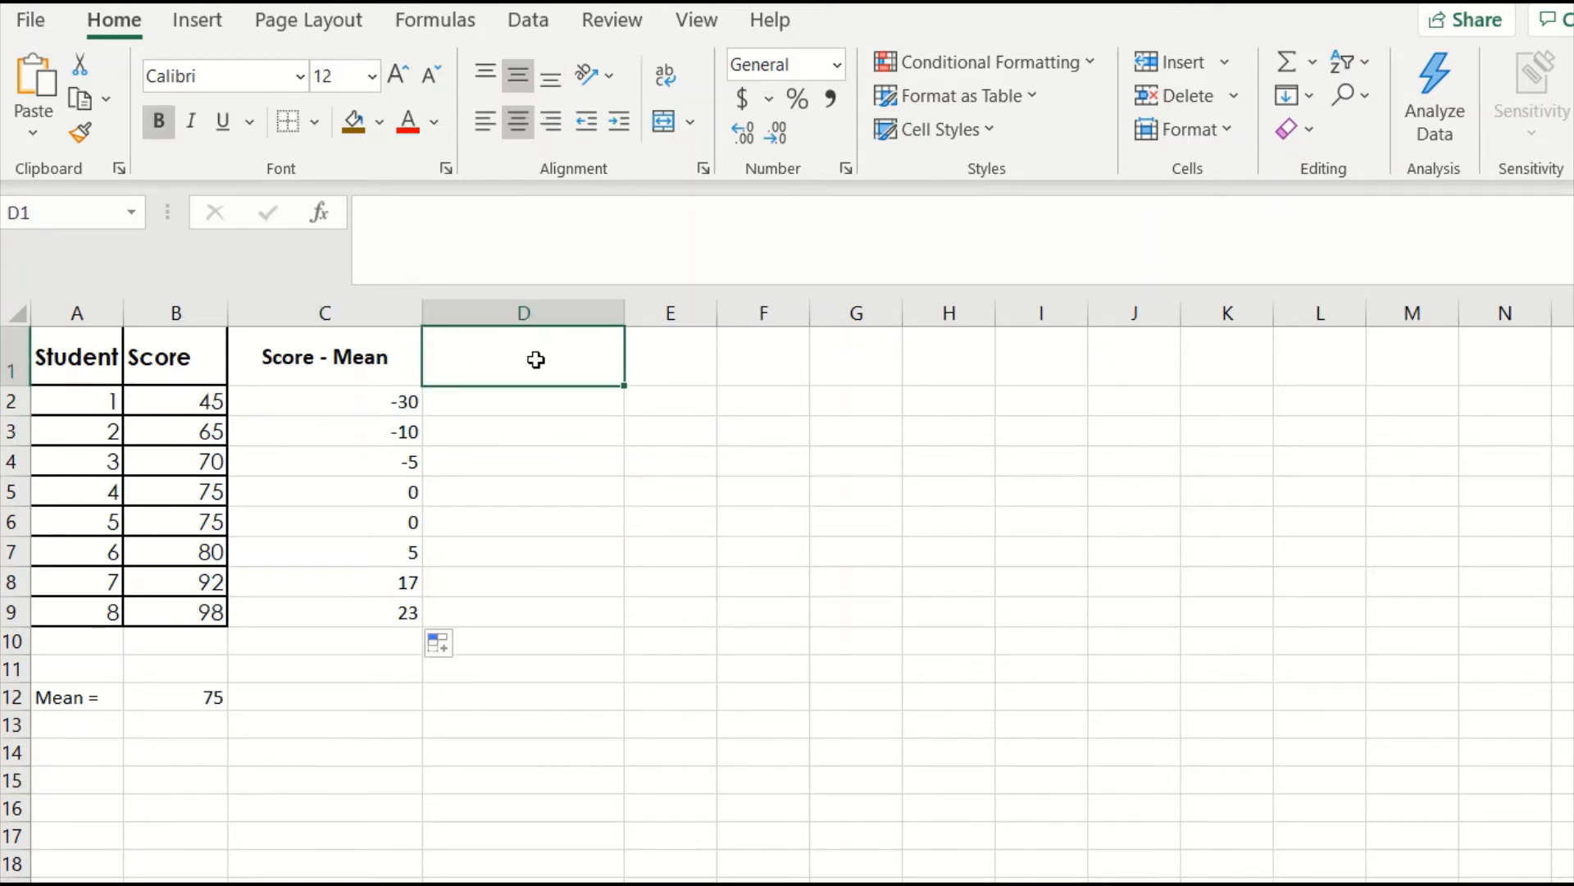
Step: Add the '(Score - Mean)^2' column header
text((Score)
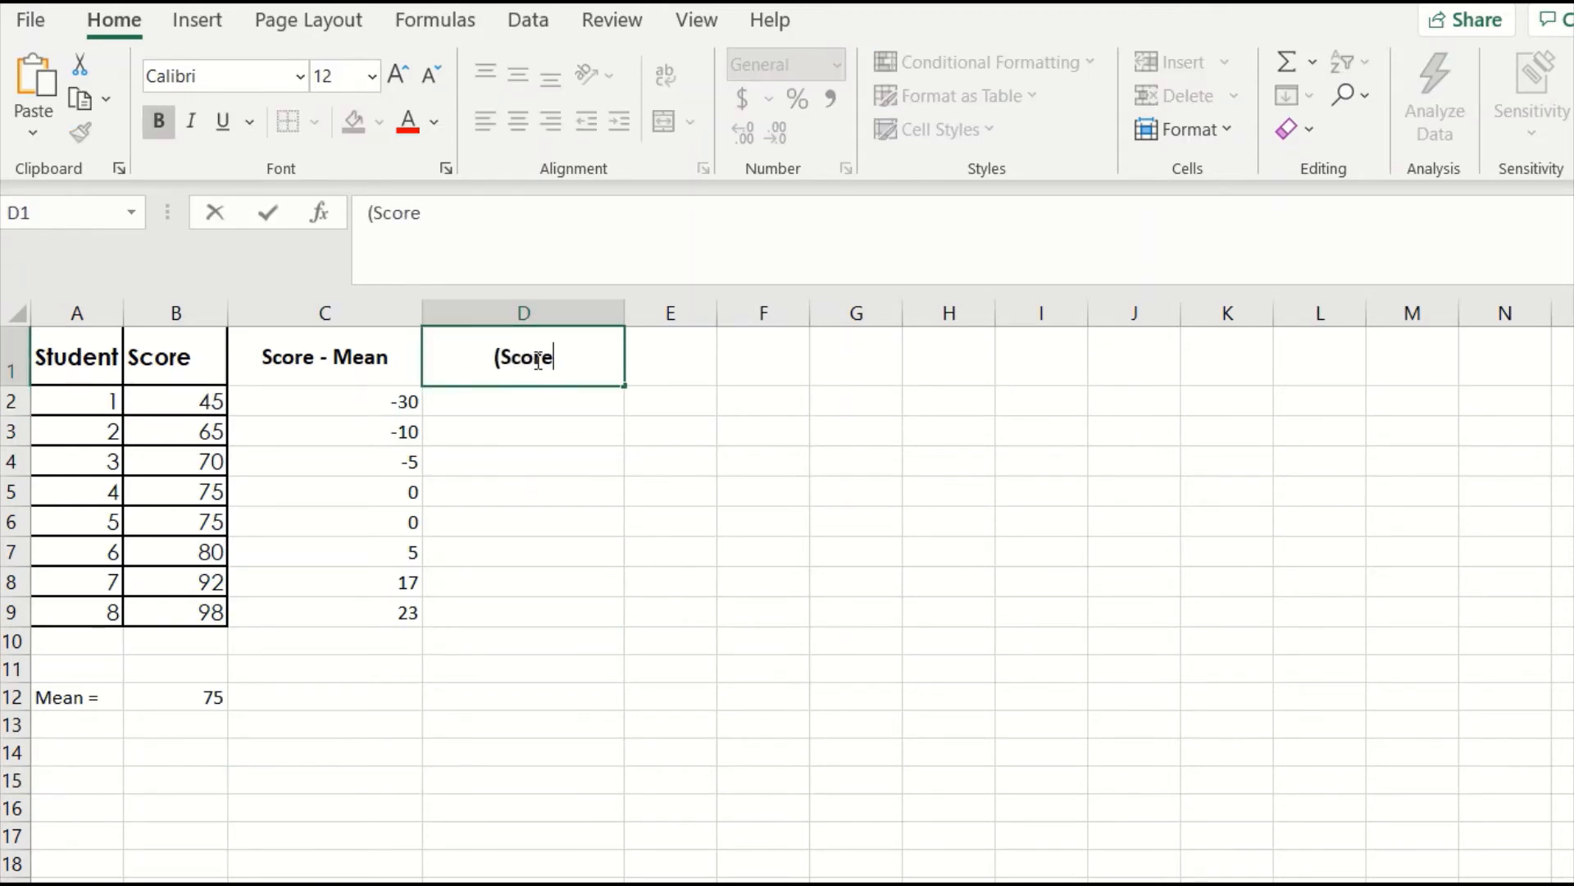
text(- Mean))
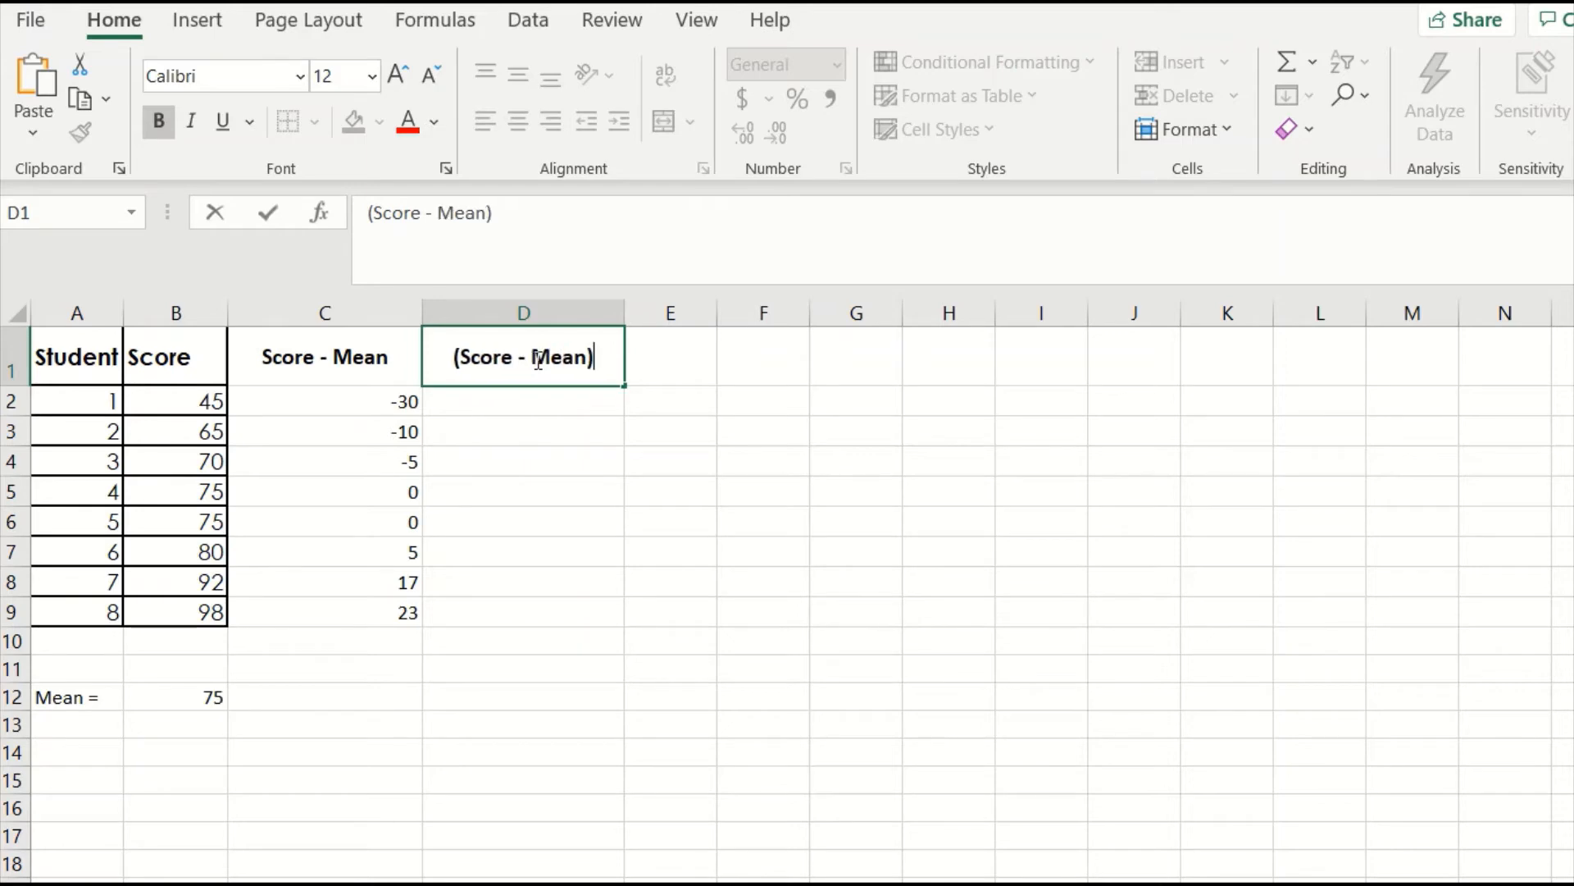
text(^2)
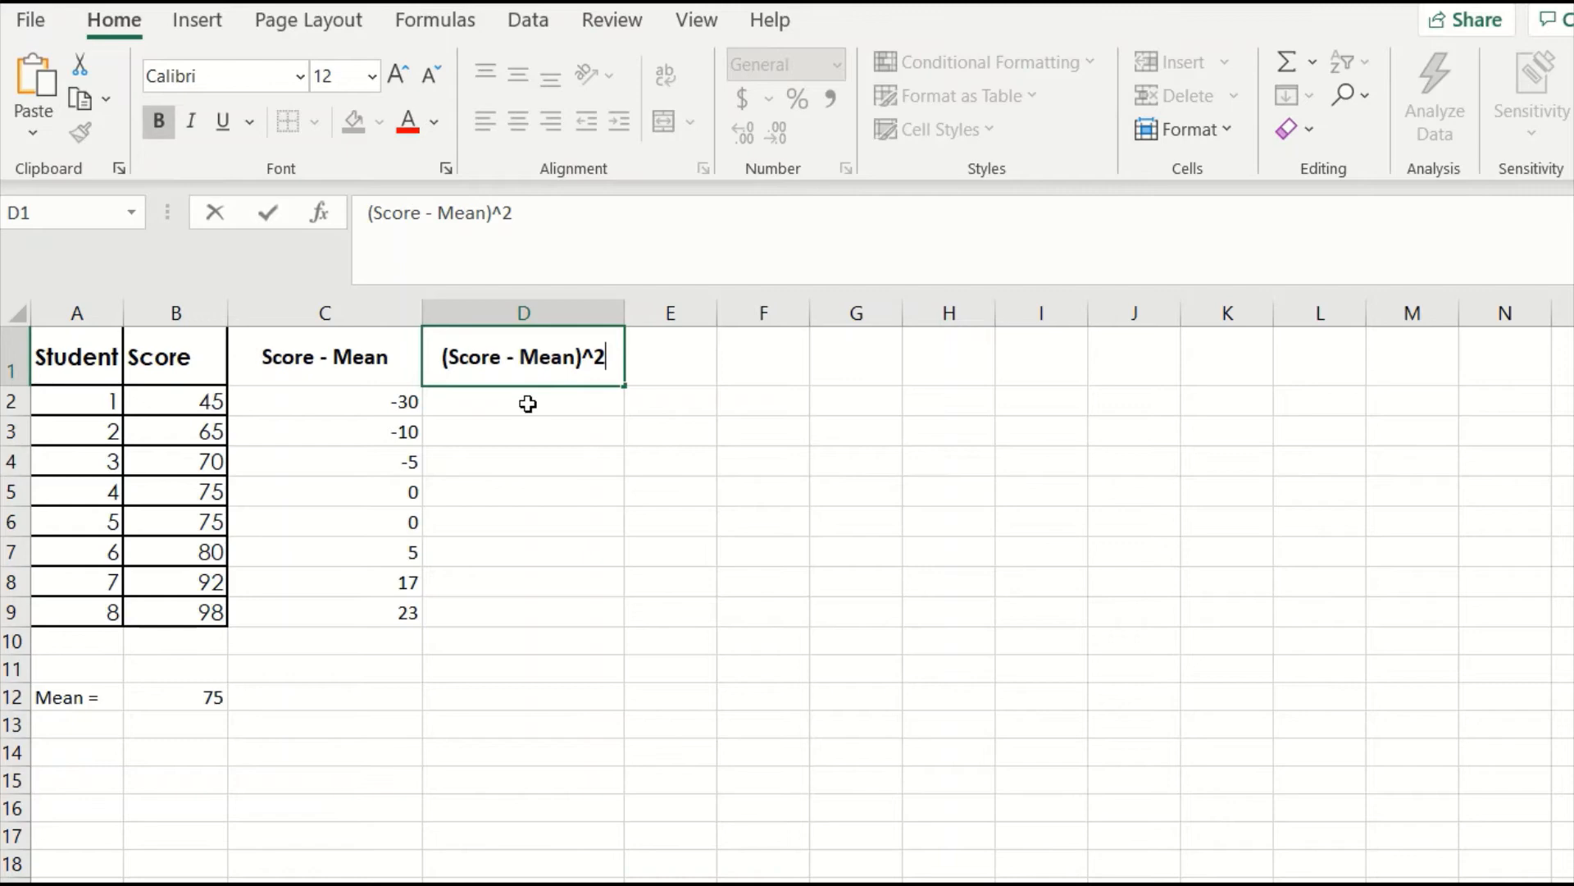
key(Enter)
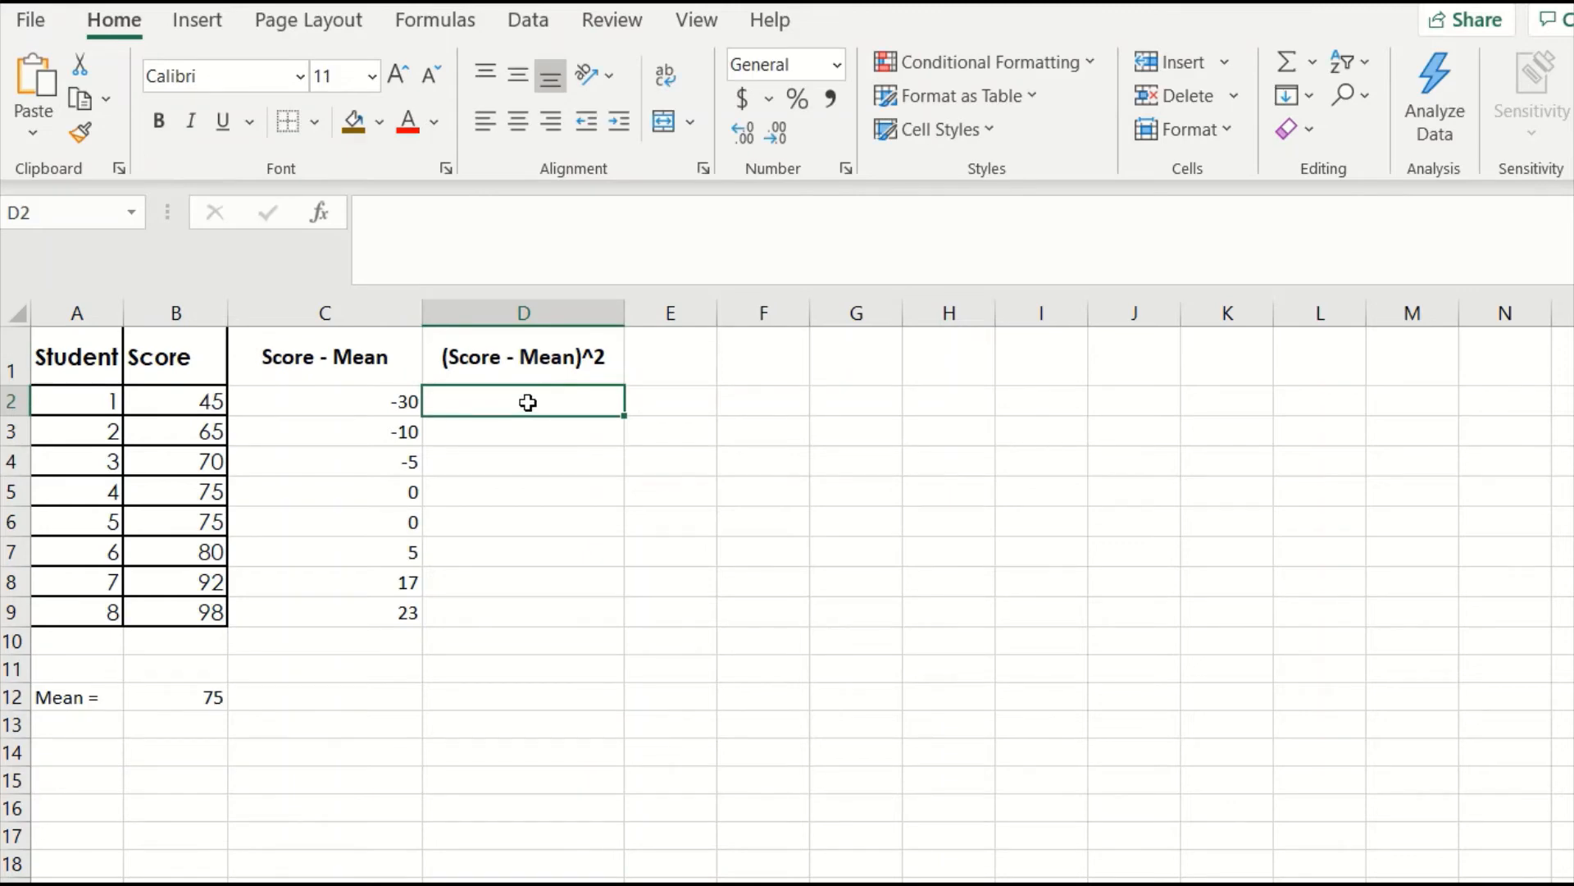
Step: Enter =C2^2 for student 1 and fill it down to D9 (900 through 529)
text(=)
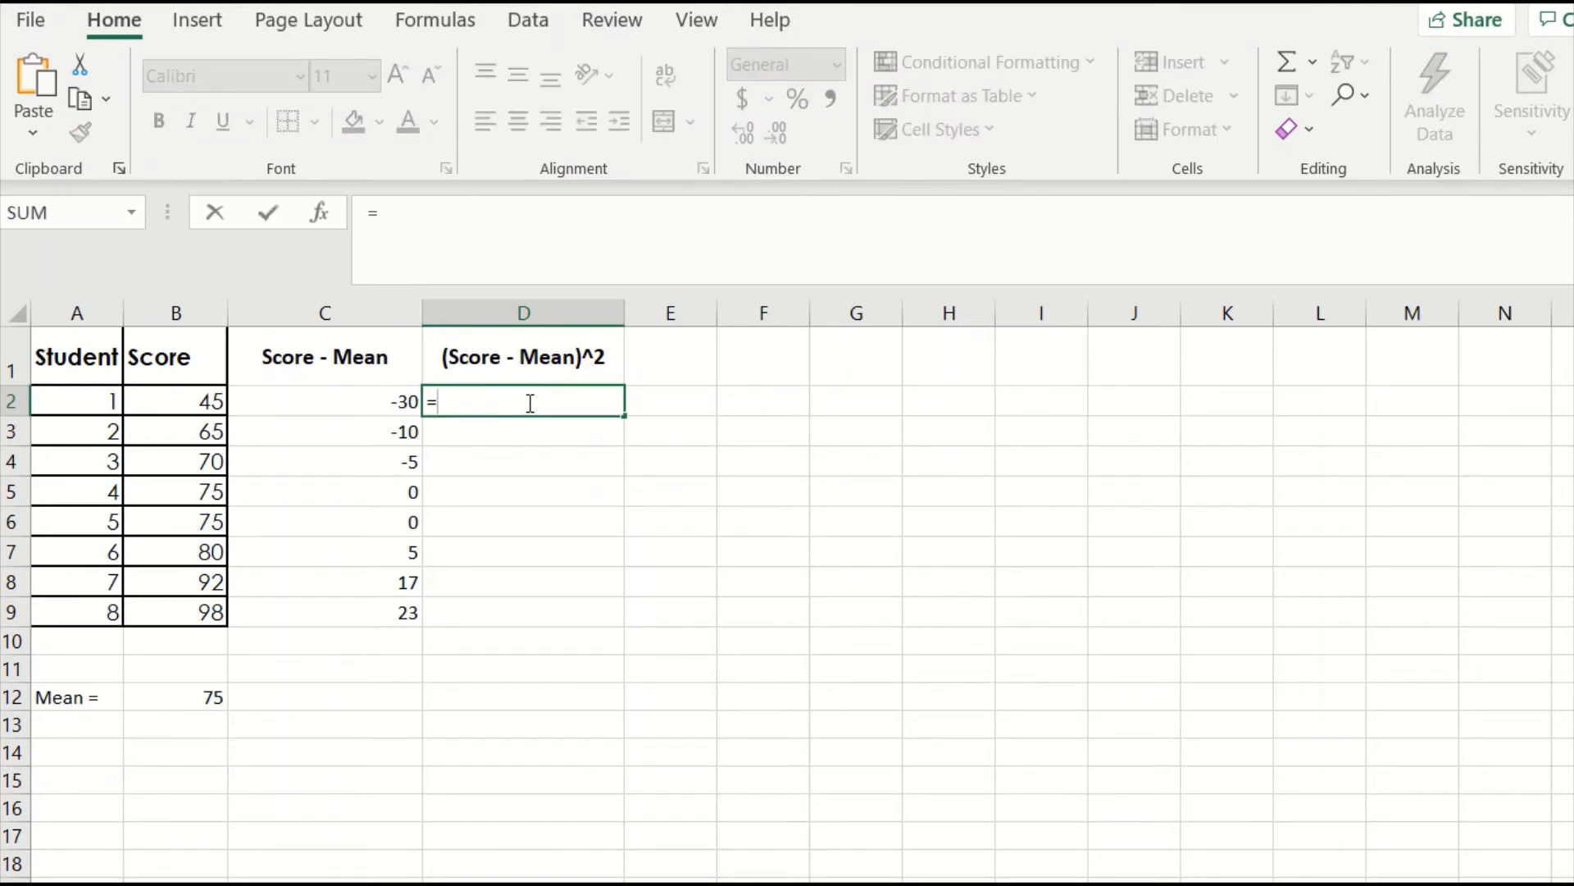
click(324, 402)
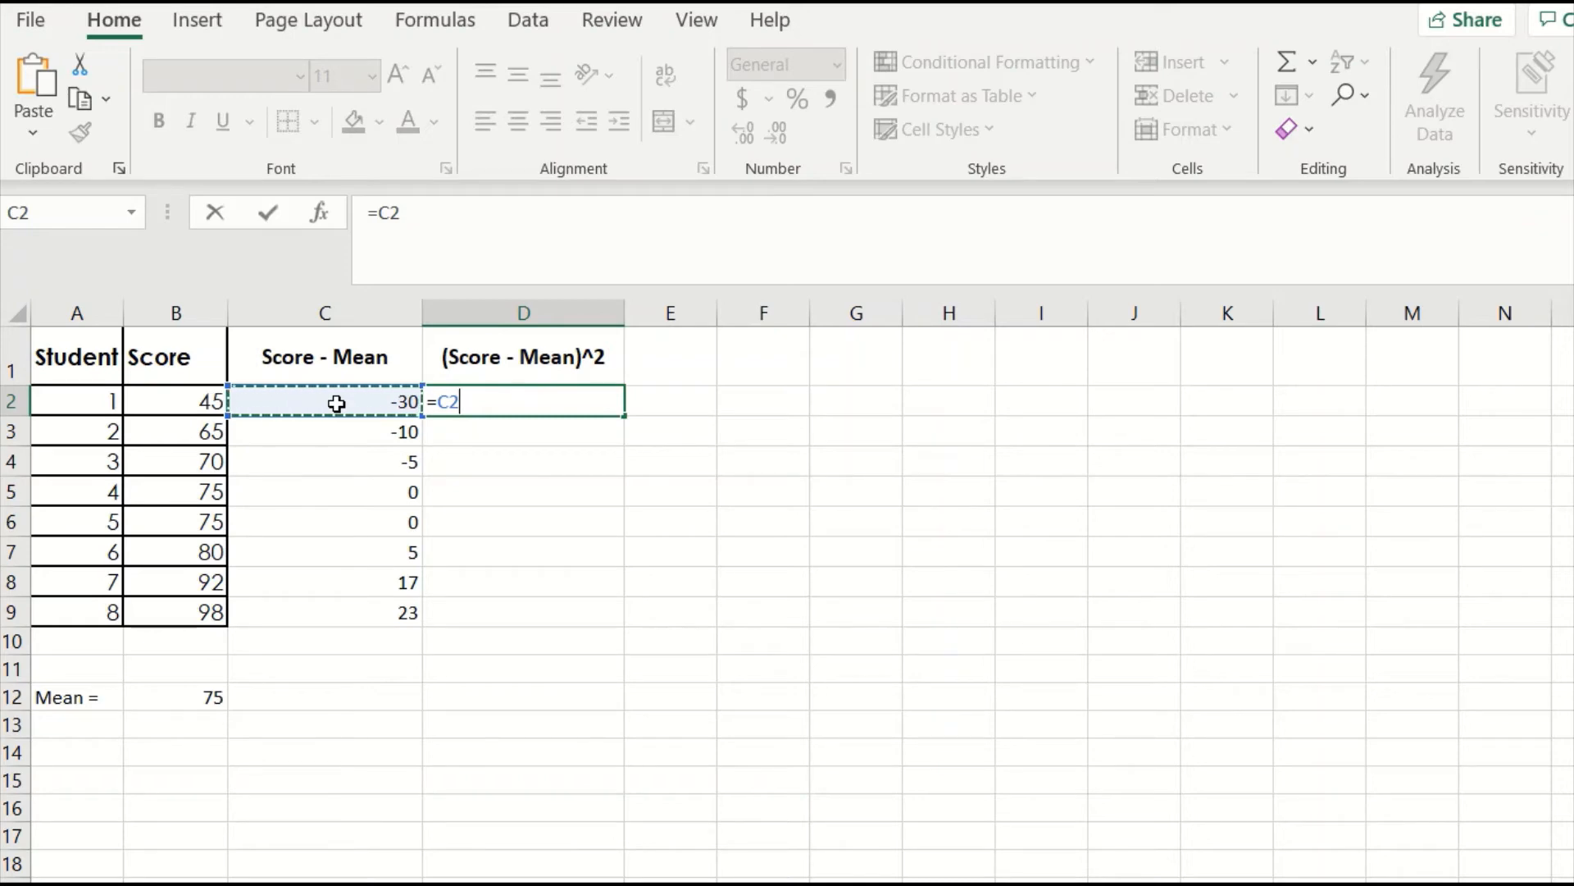
text(^)
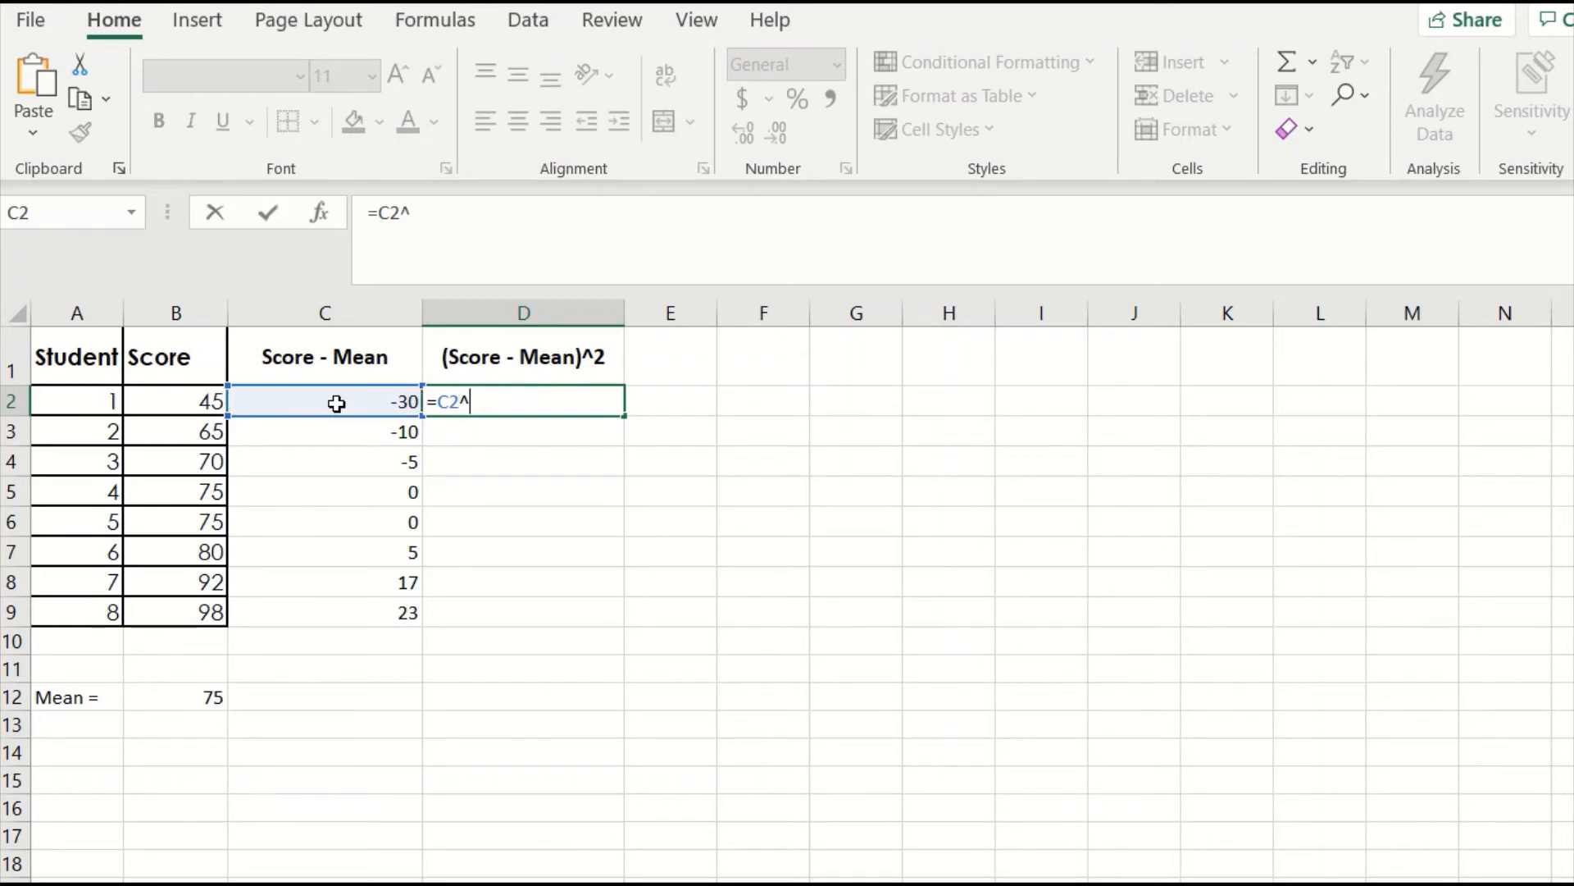
text(2)
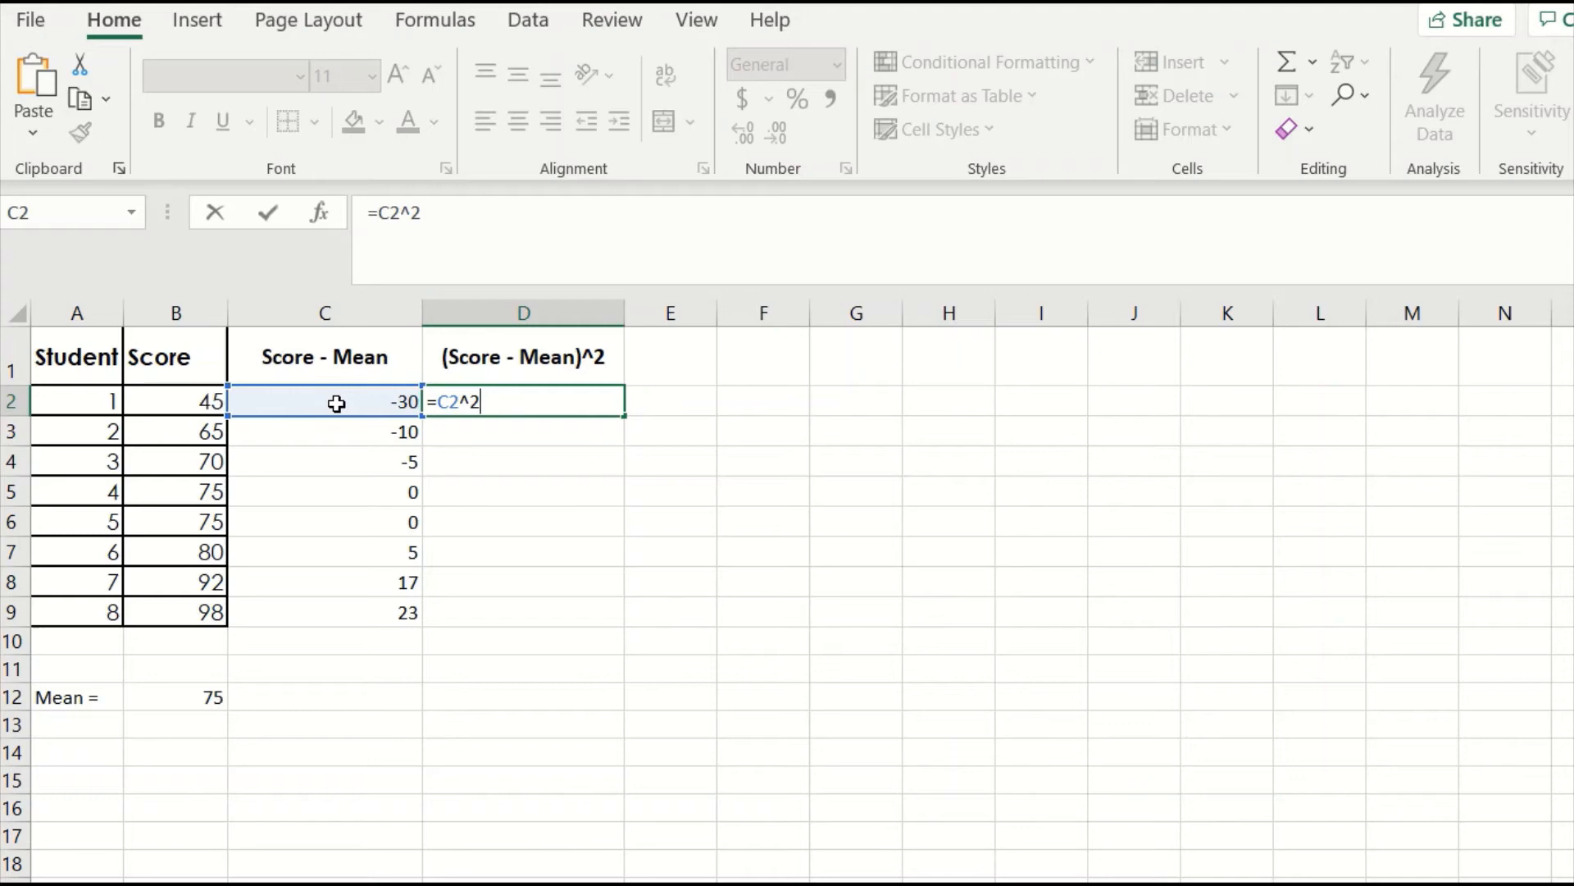
key(Enter)
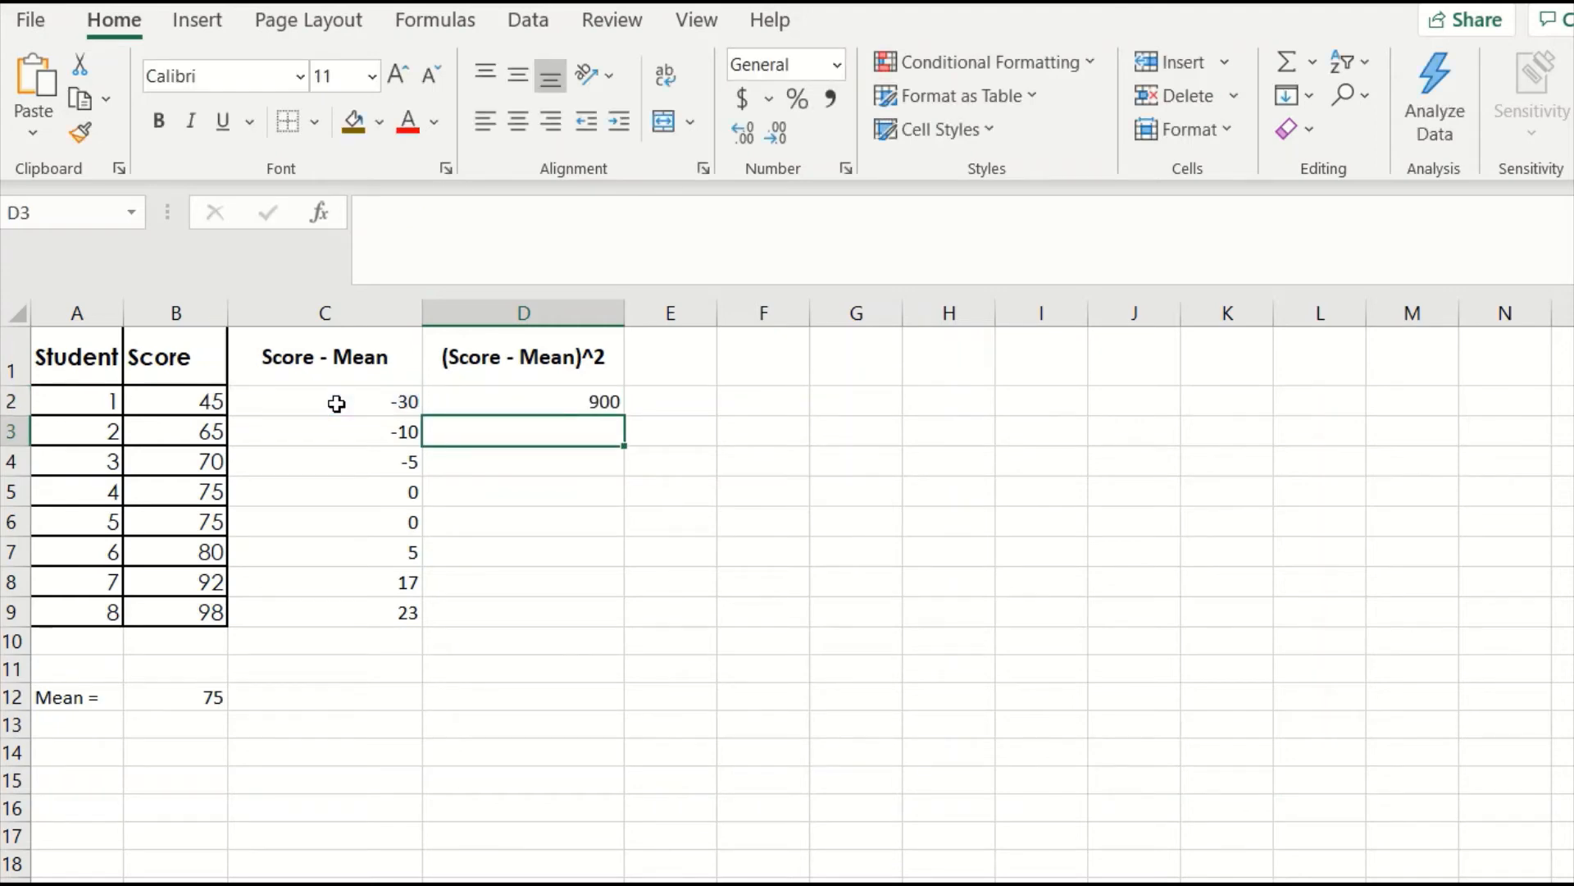
mouse_move(329, 405)
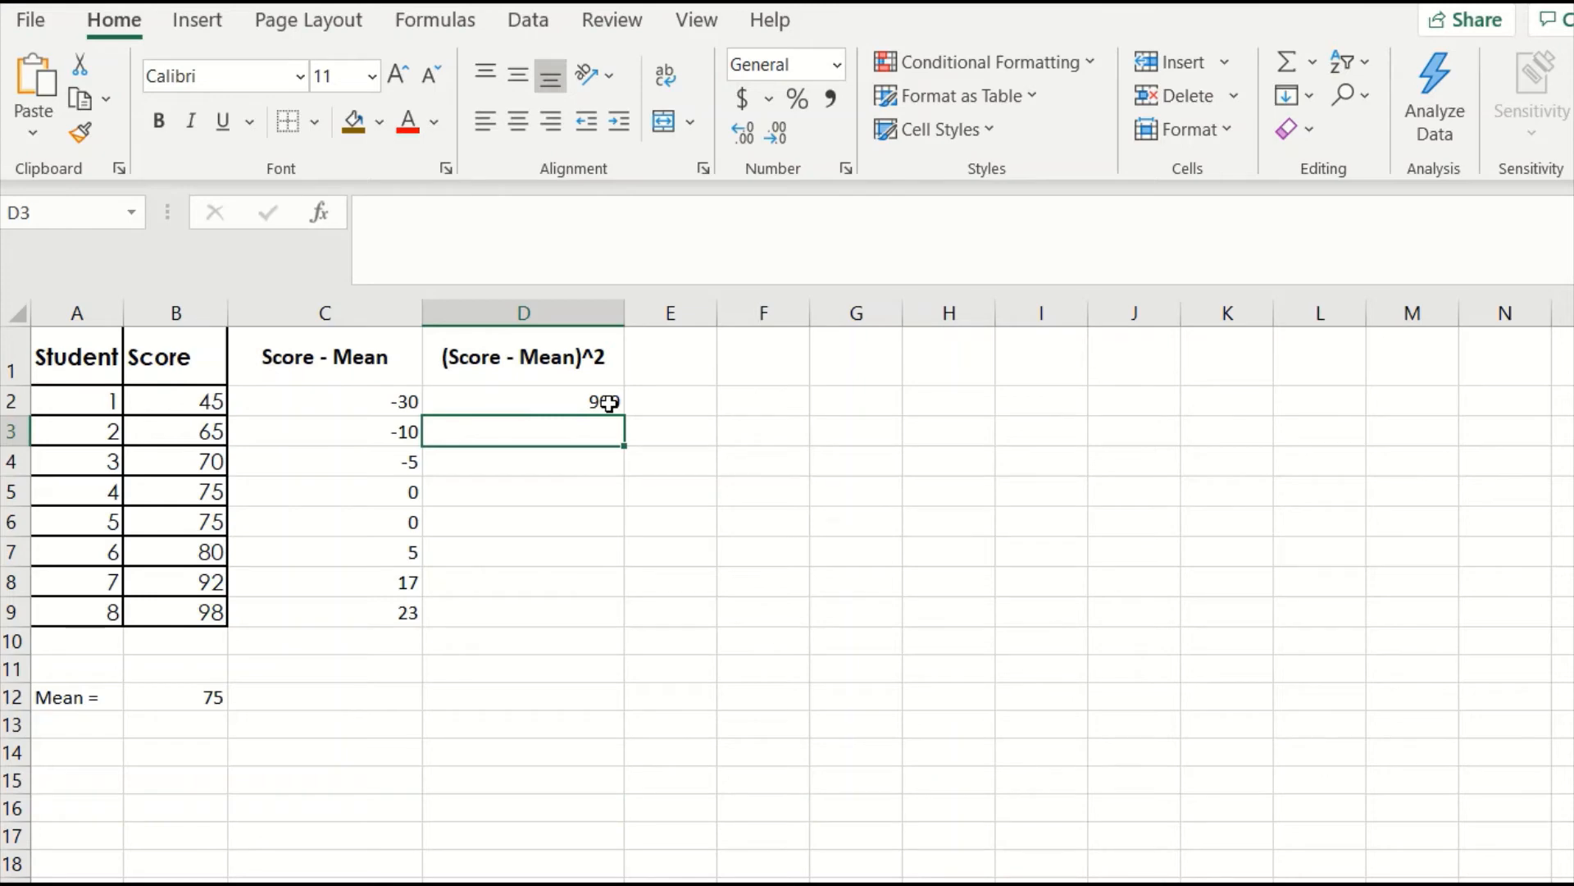
click(523, 401)
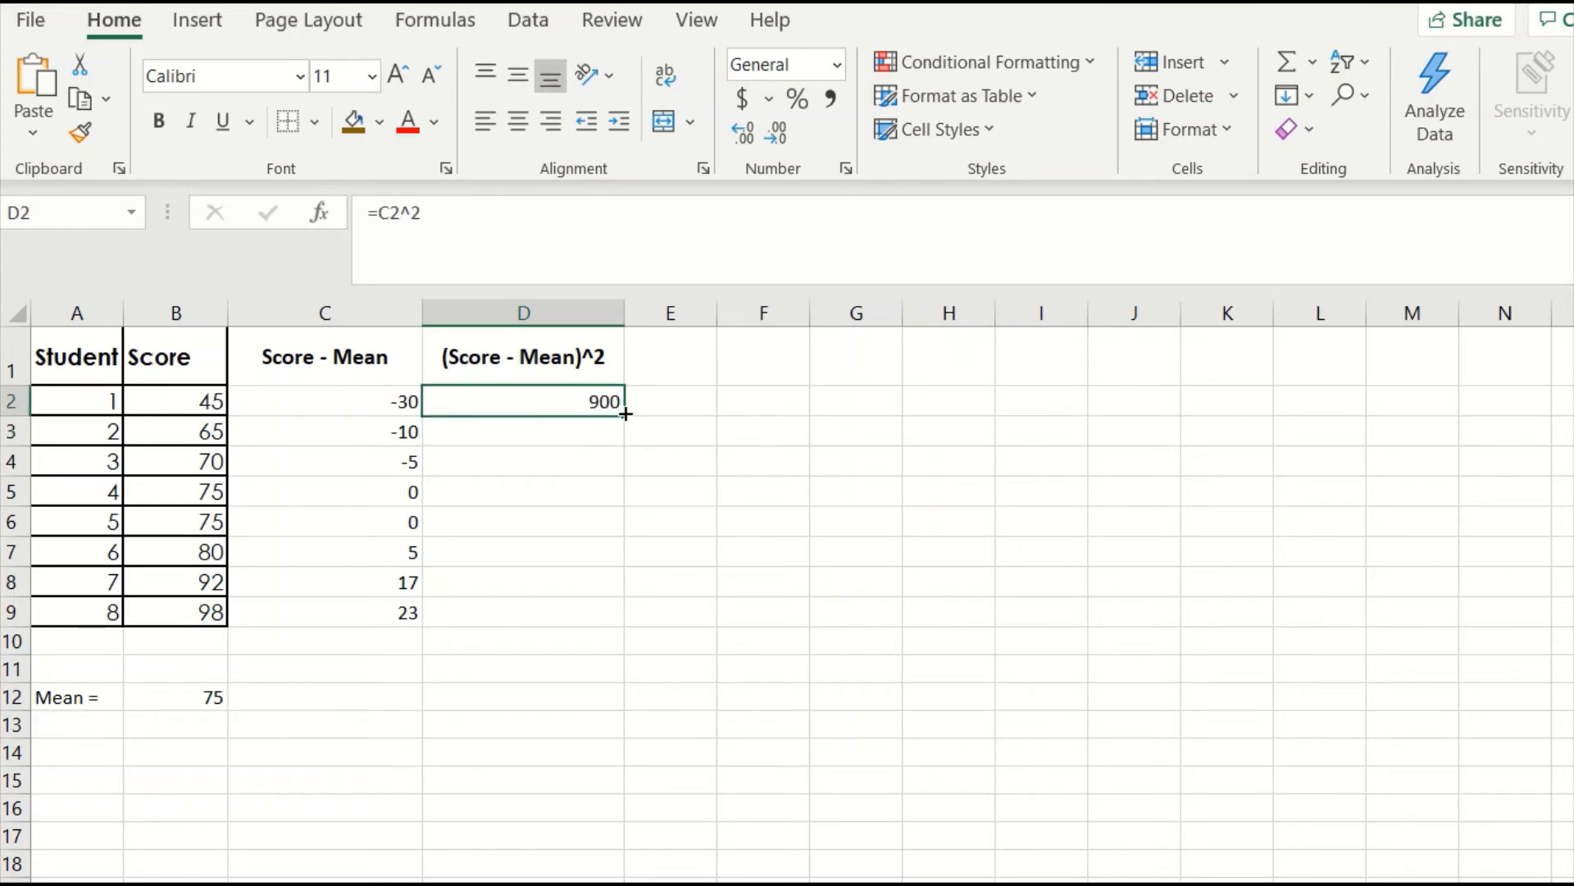
drag(626, 412, 625, 622)
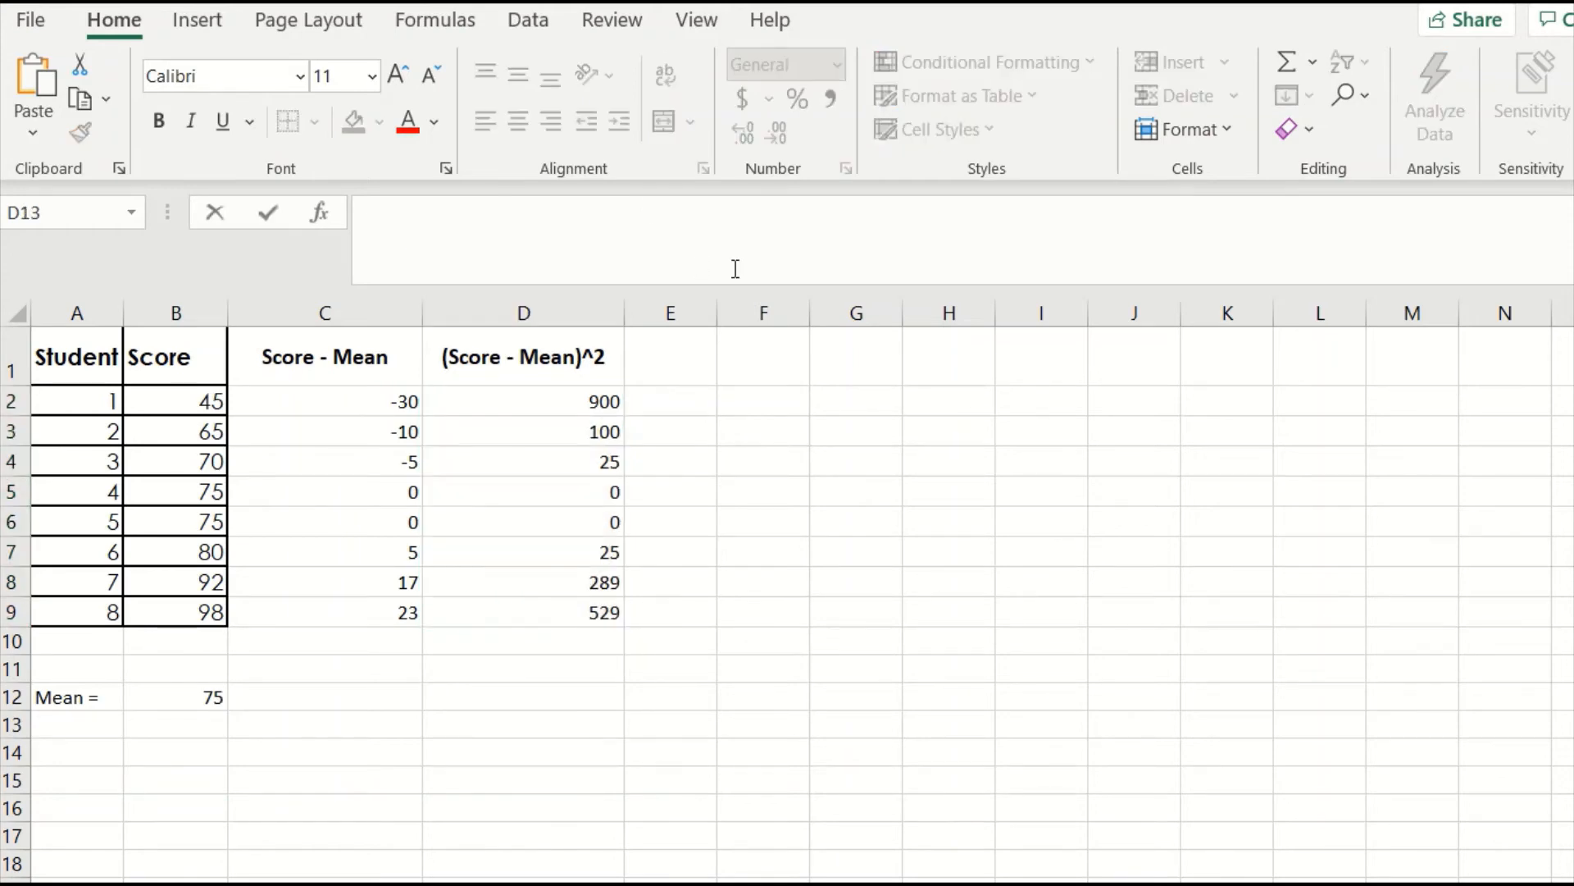
mouse_move(649, 660)
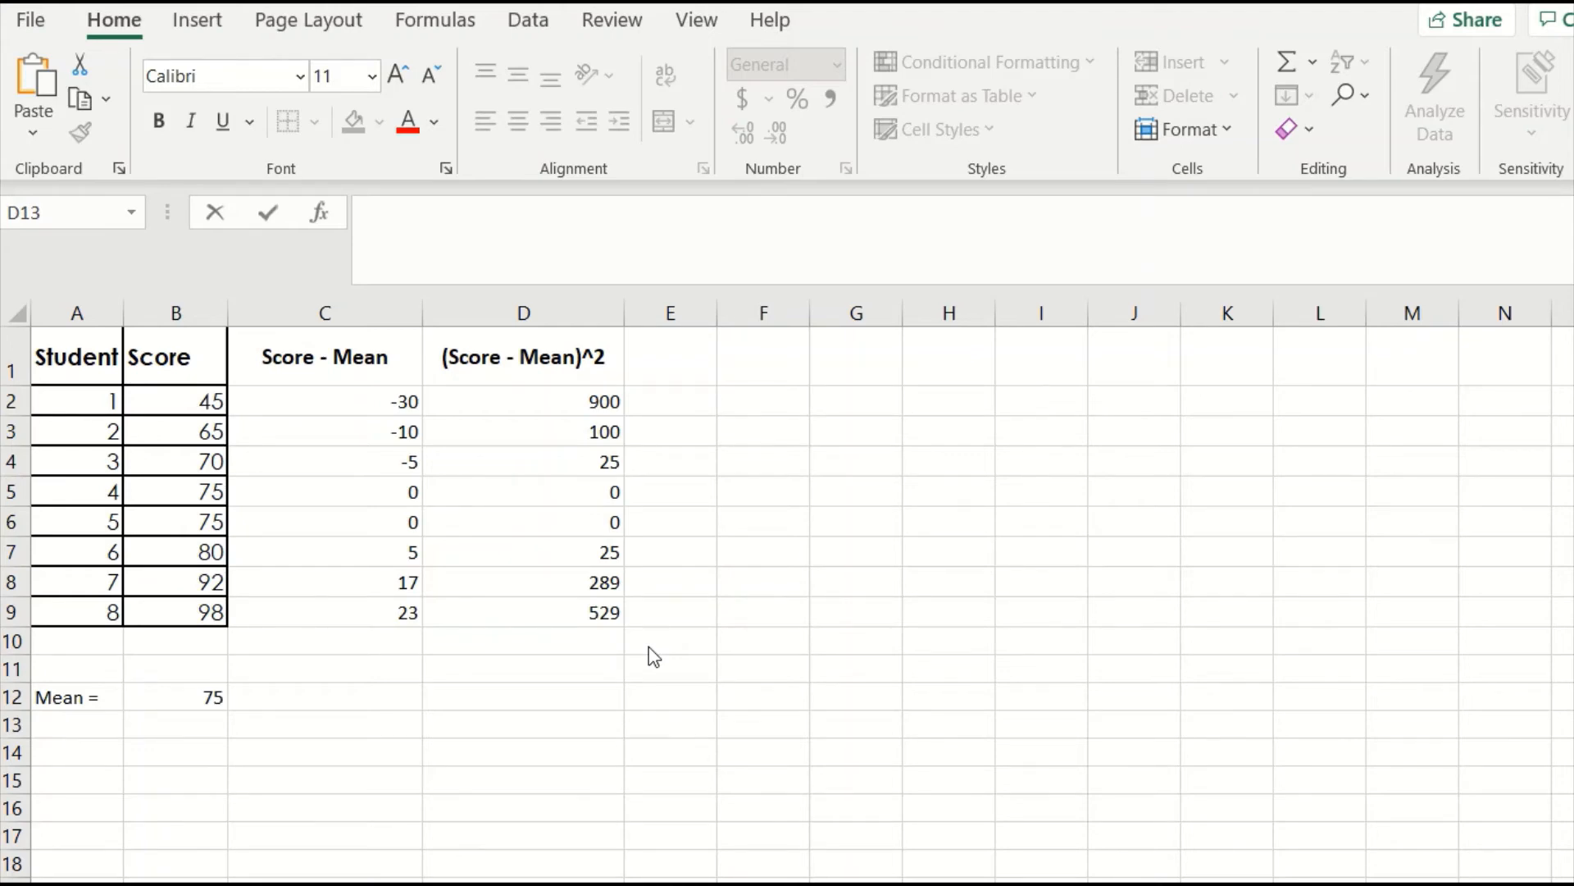
mouse_move(653, 660)
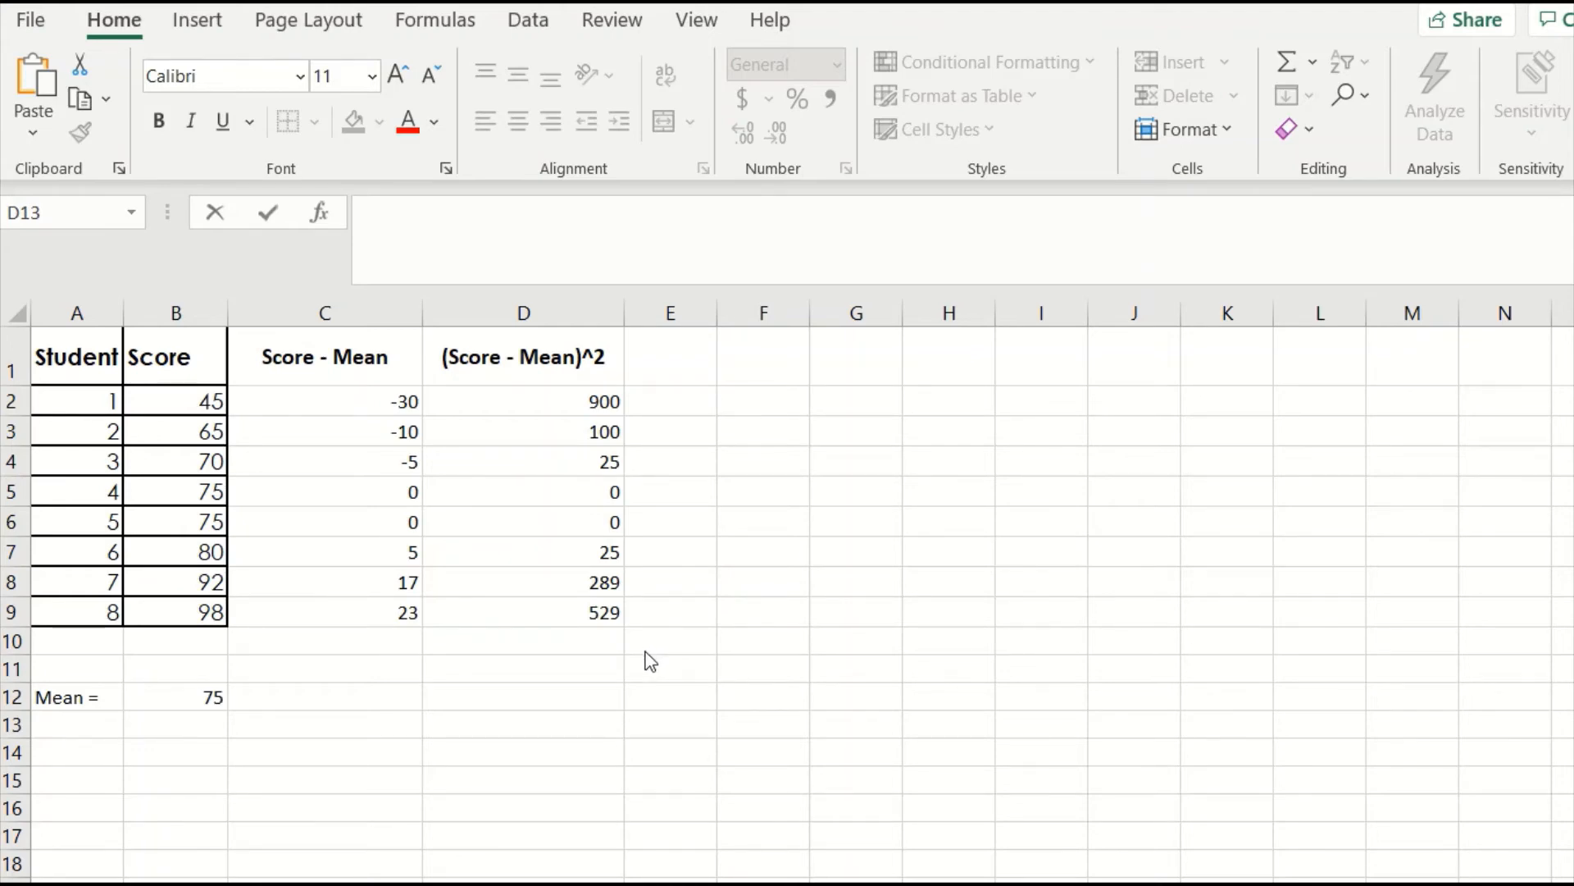
mouse_move(608, 793)
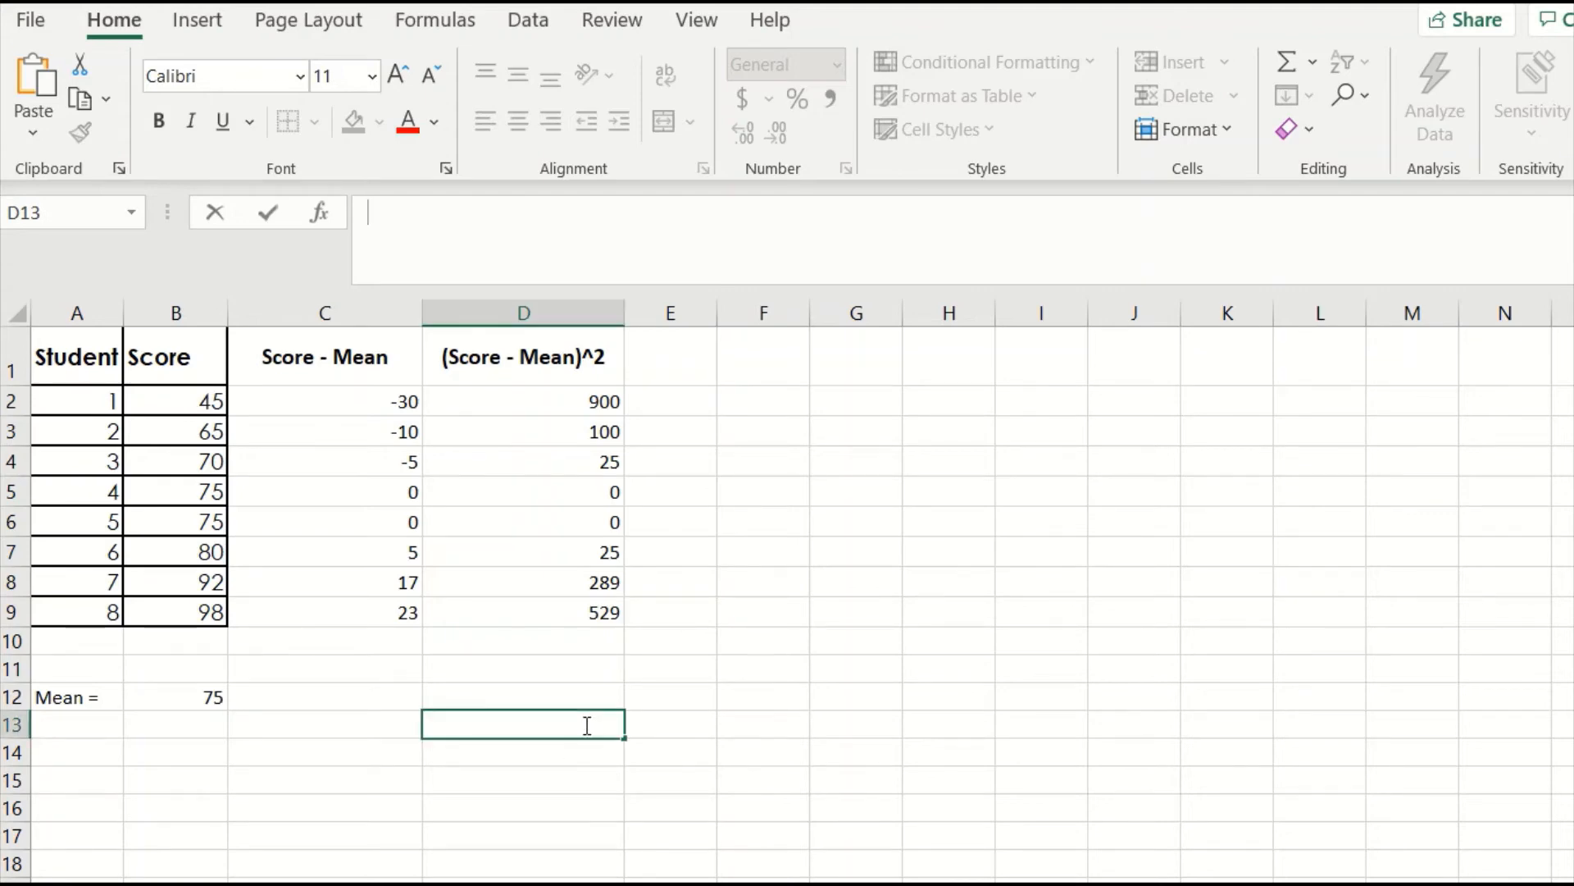
Step: Enter =SUM(D2:D9) beneath the squared deviations, giving 1868
text(=SUM)
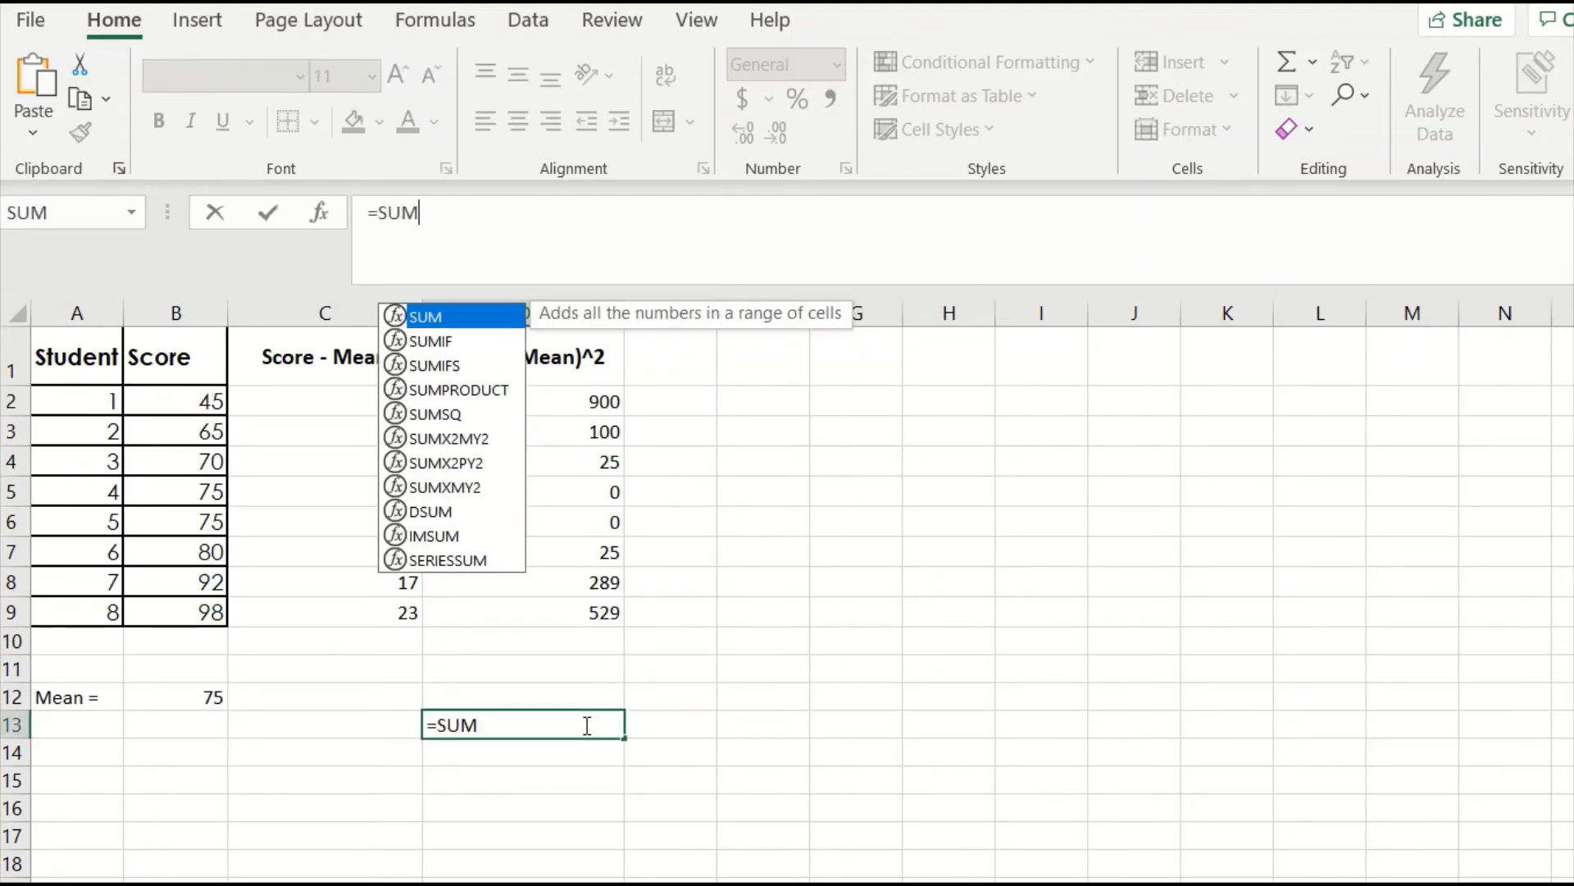
text(()
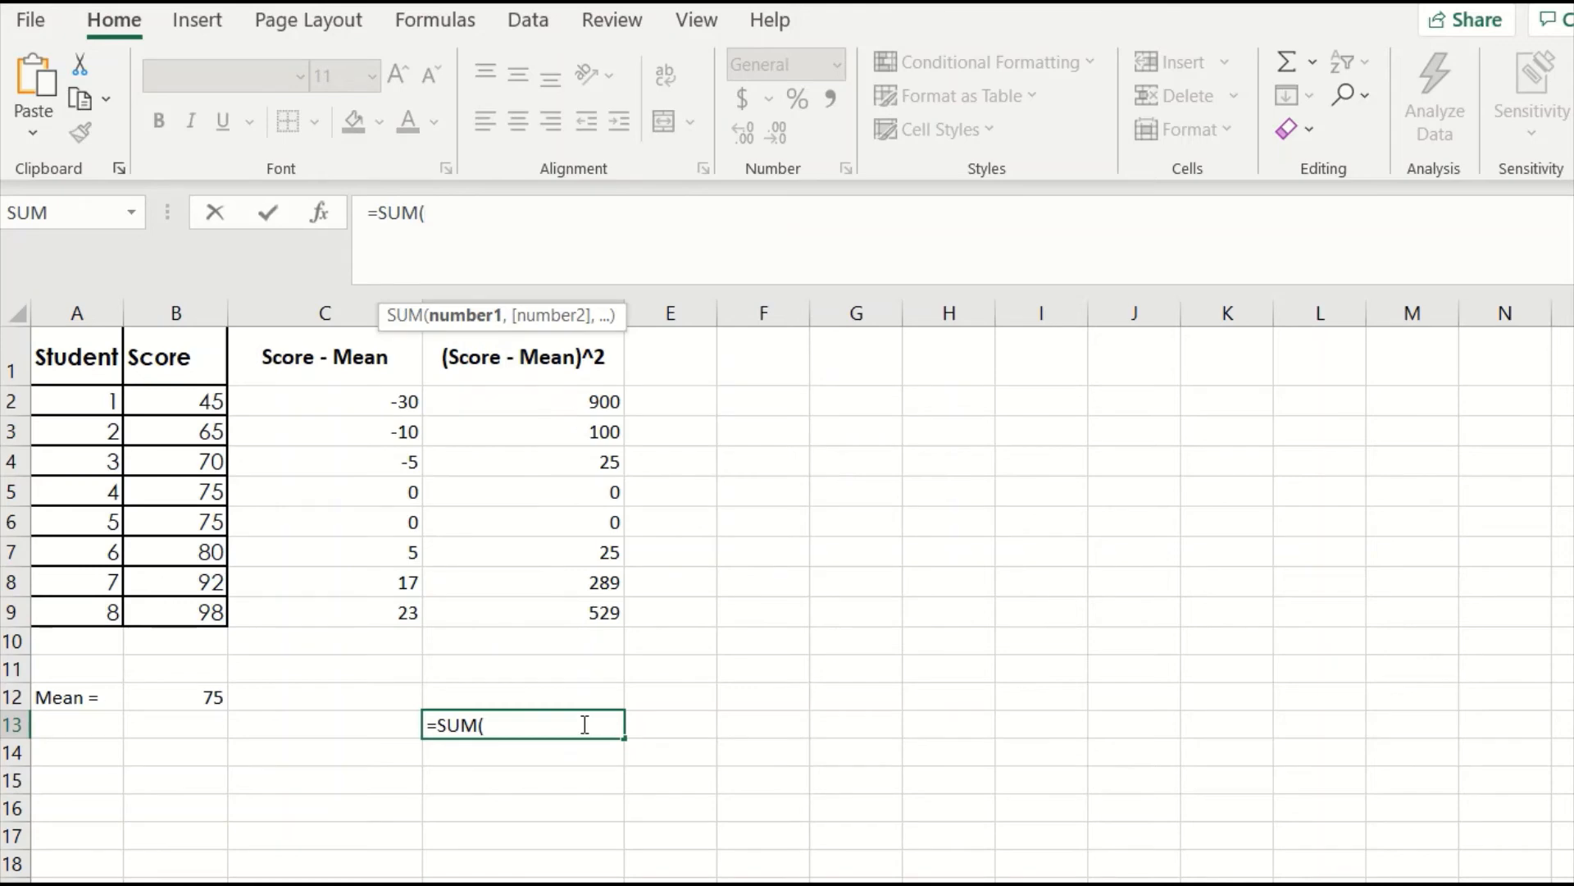
drag(522, 401, 522, 430)
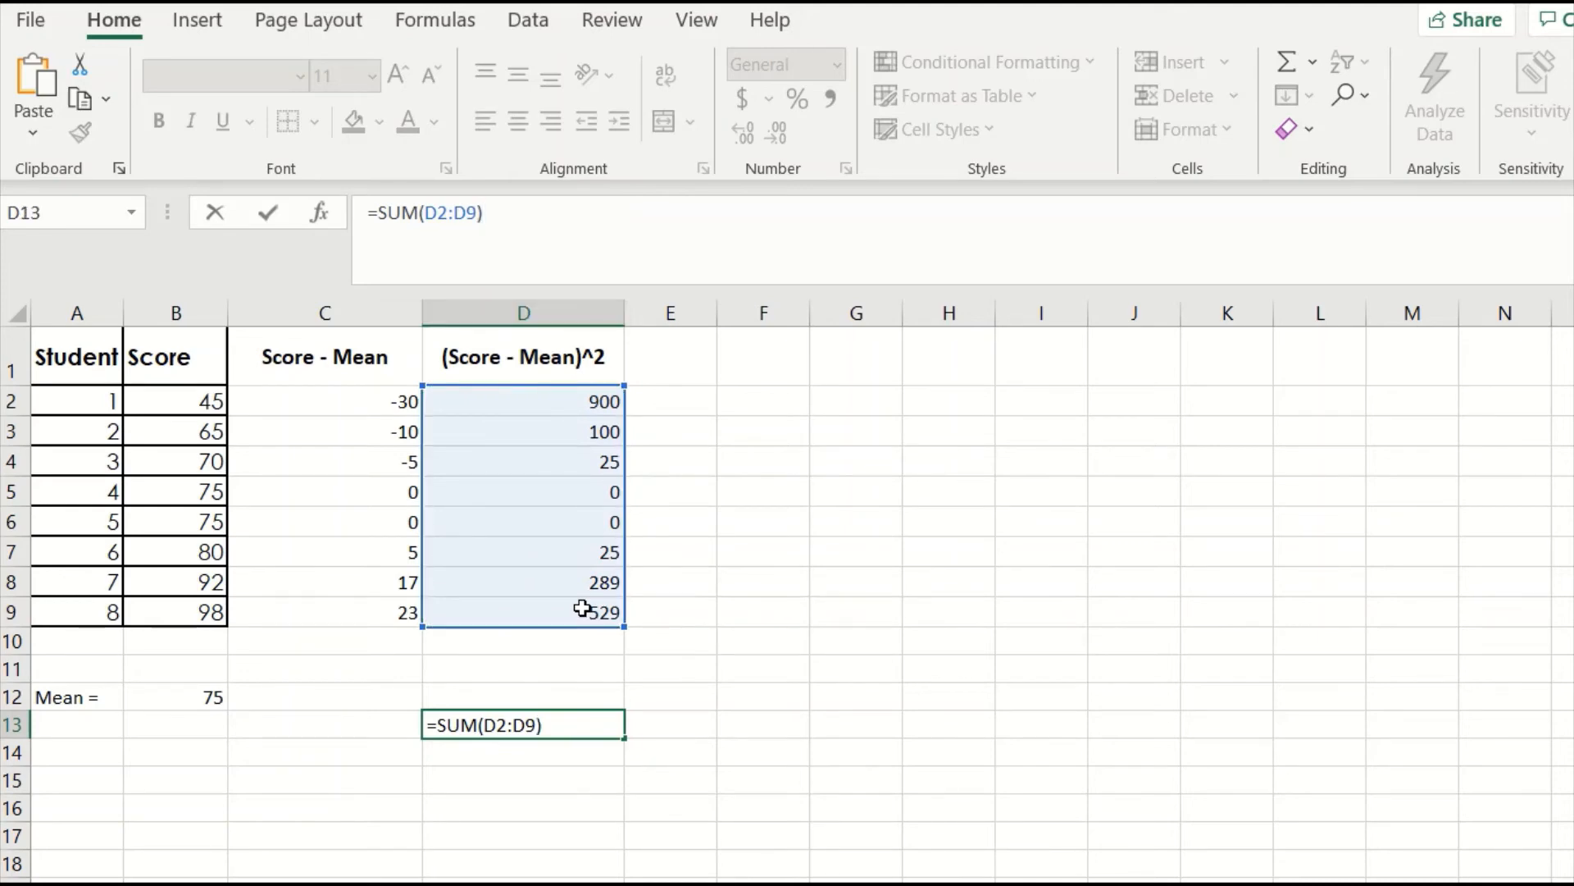
key(Enter)
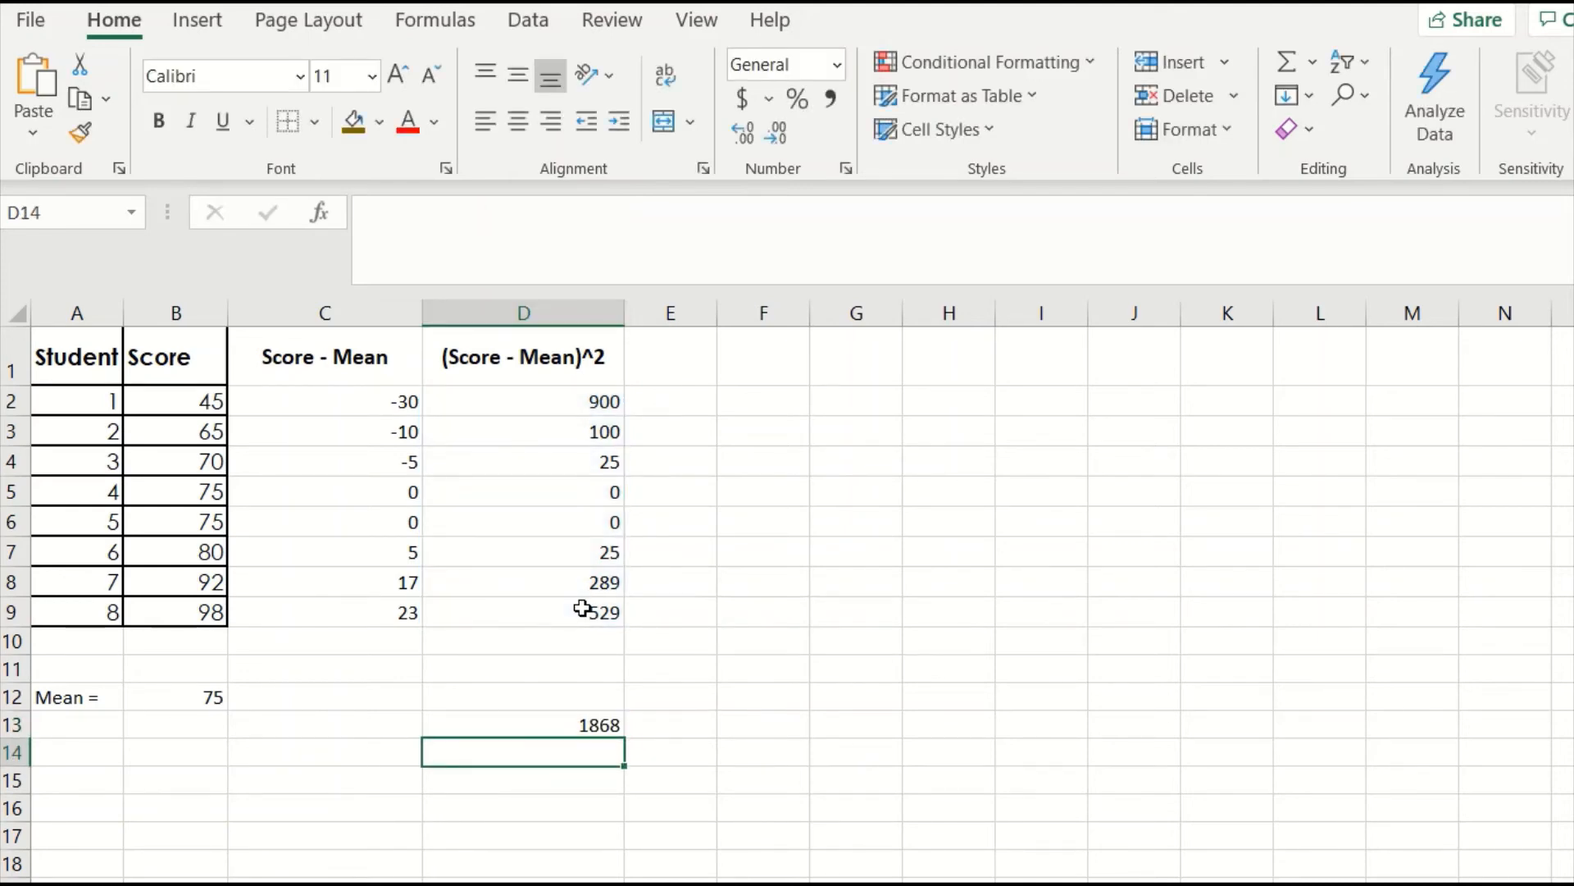
mouse_move(342, 706)
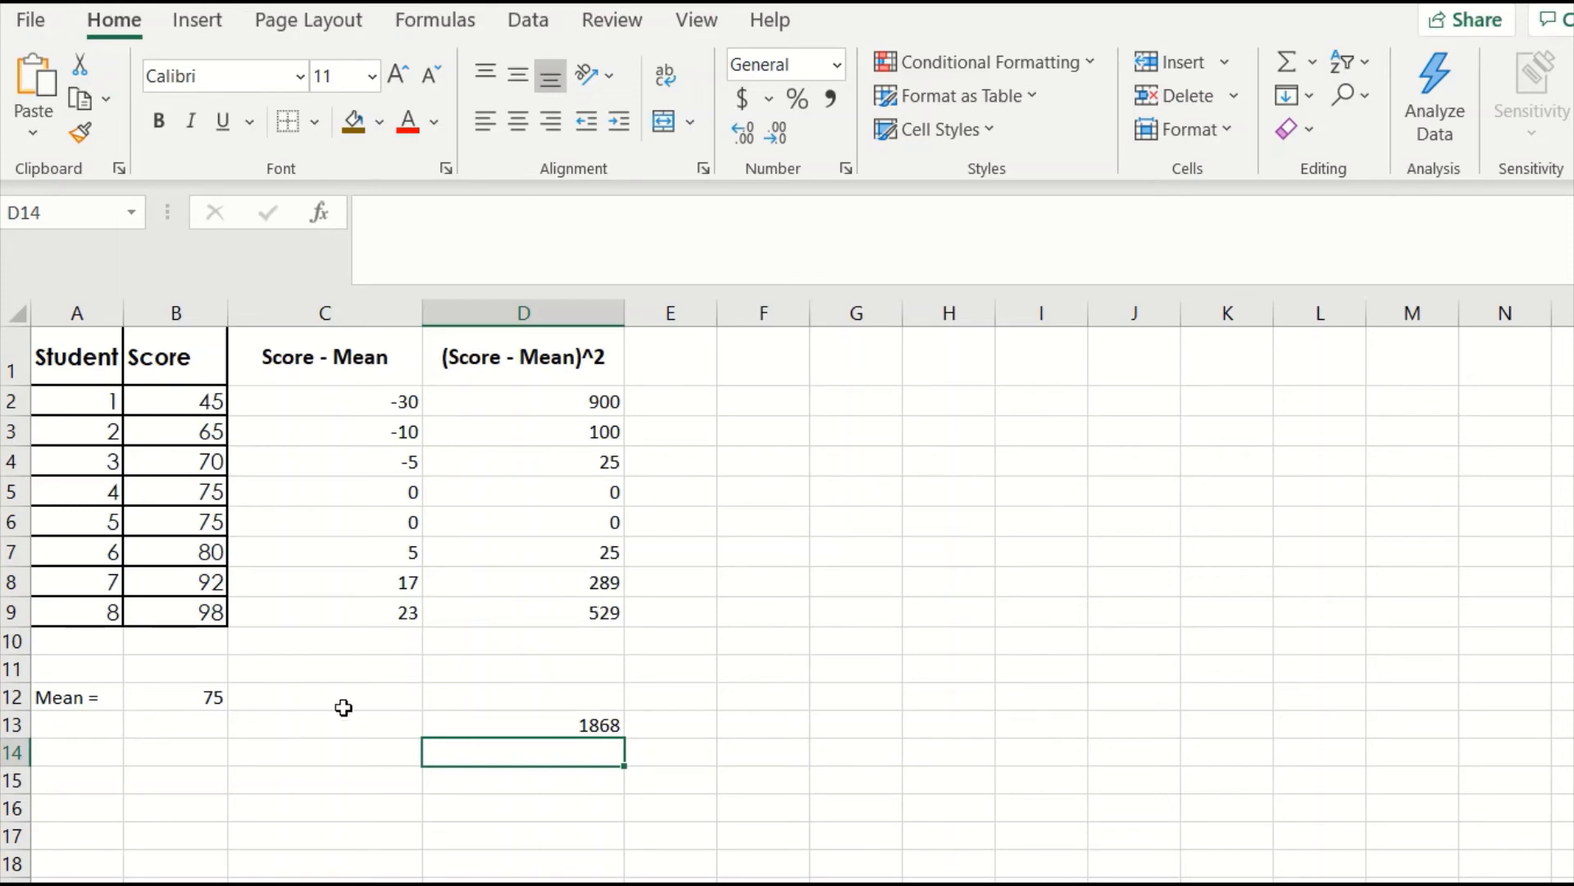
click(326, 724)
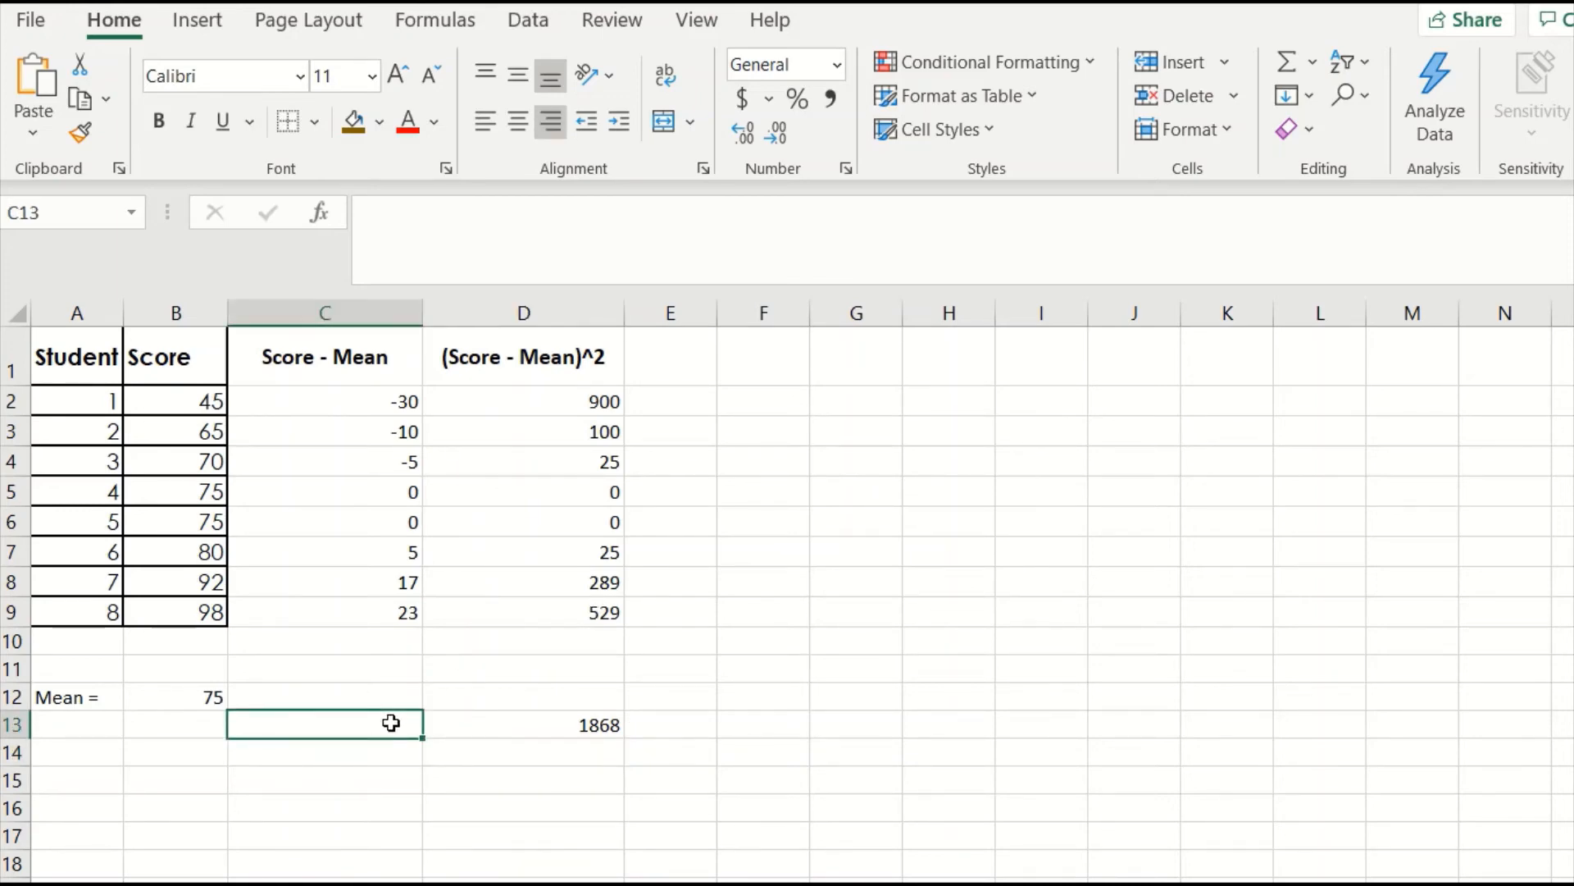
double_click(393, 723)
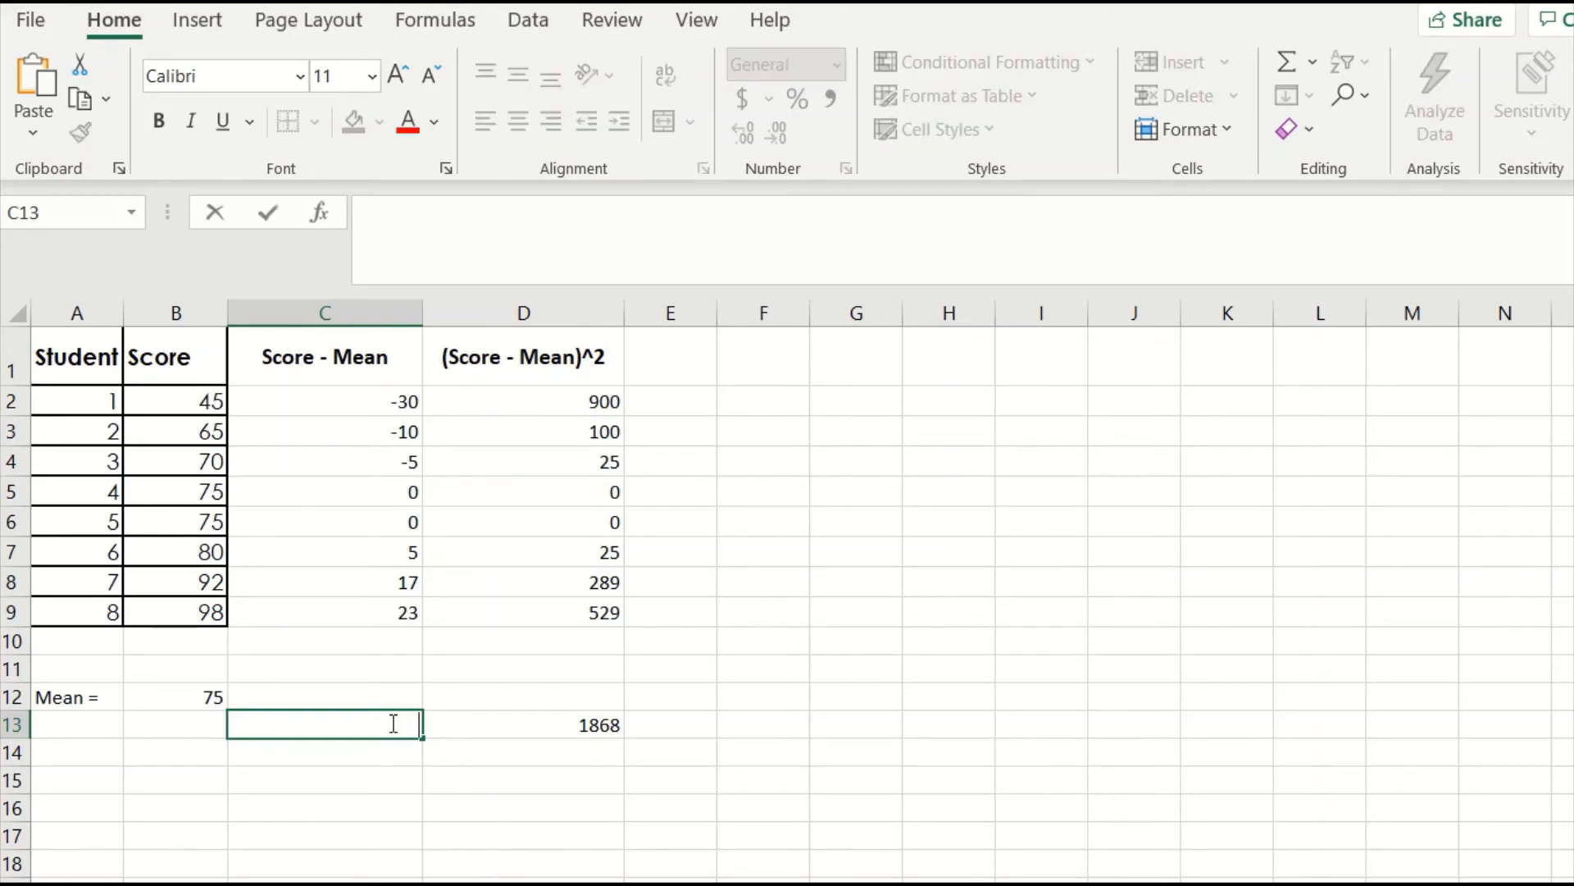
Step: Type 'SS =' in the cell left of the 1868 total
text(SS =)
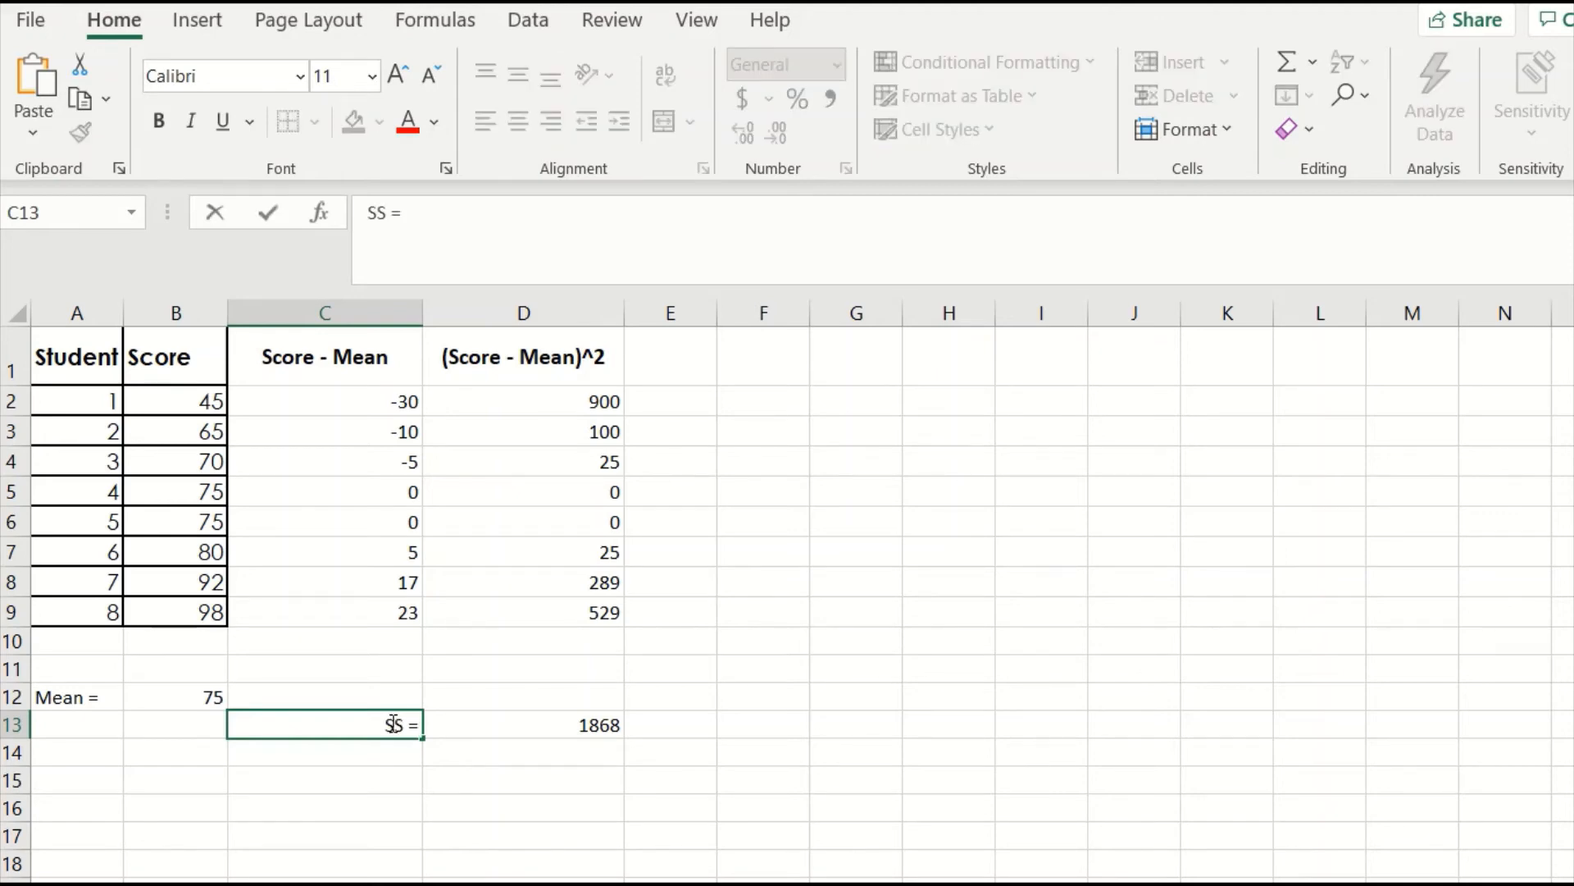
key(Enter)
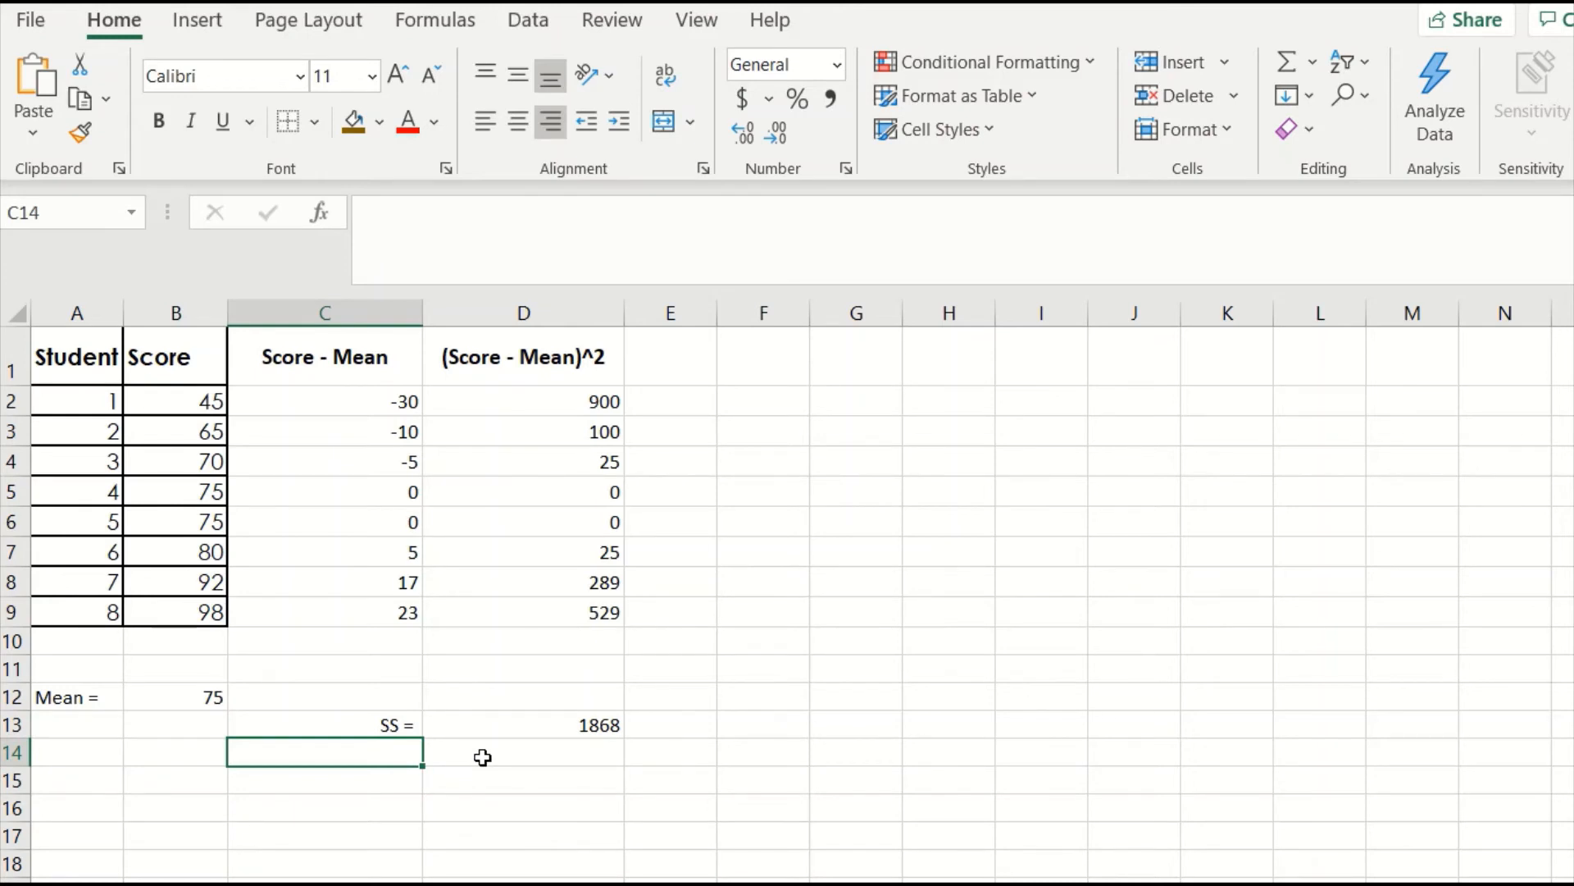
mouse_move(532, 772)
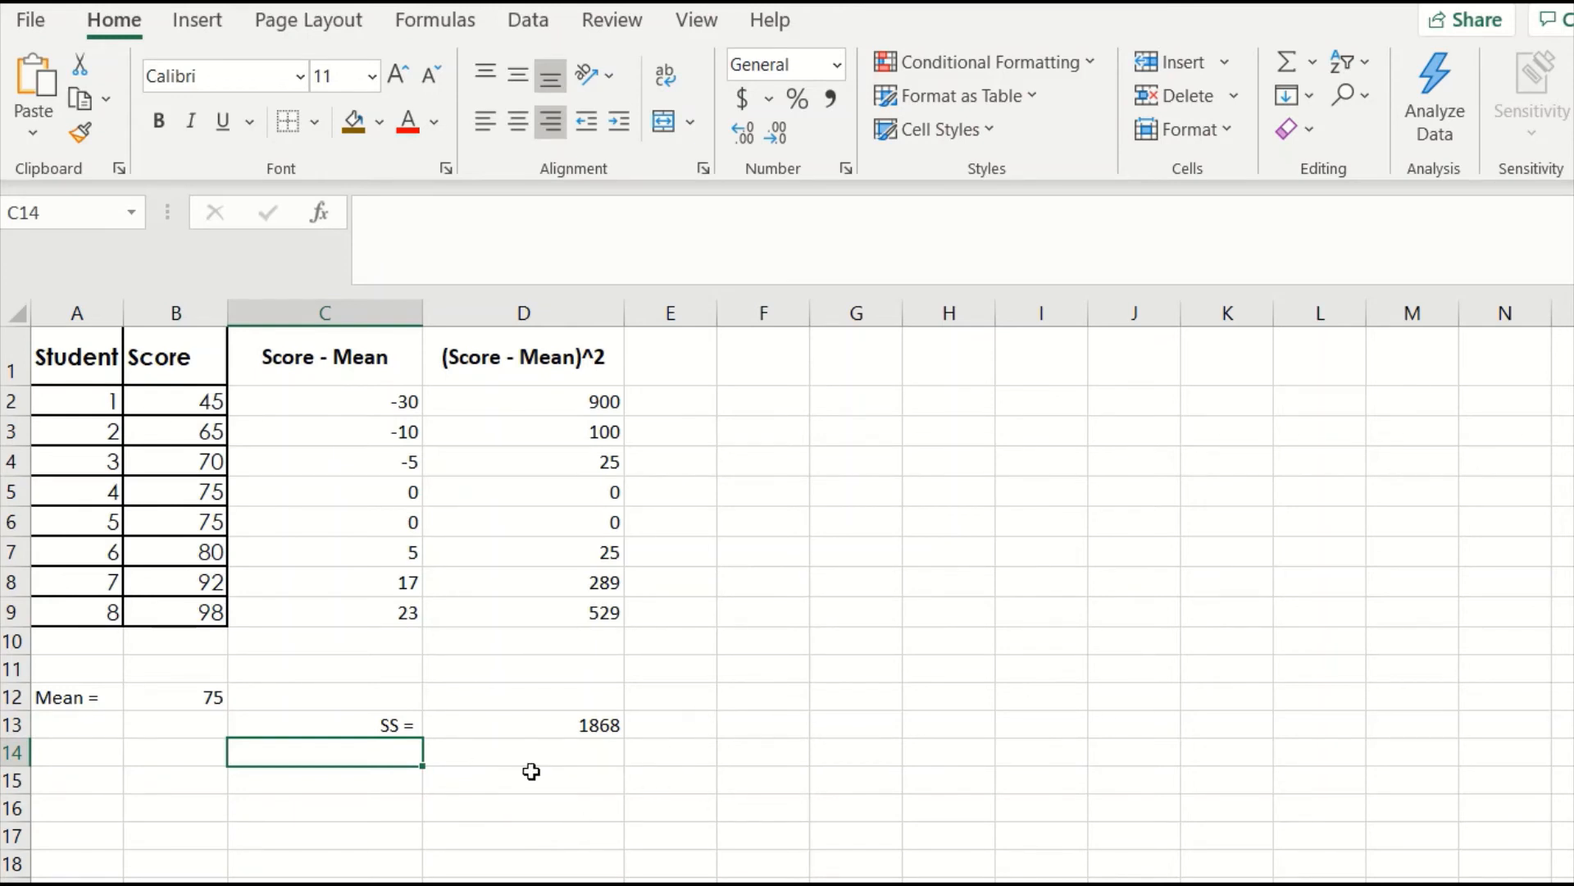
mouse_move(545, 733)
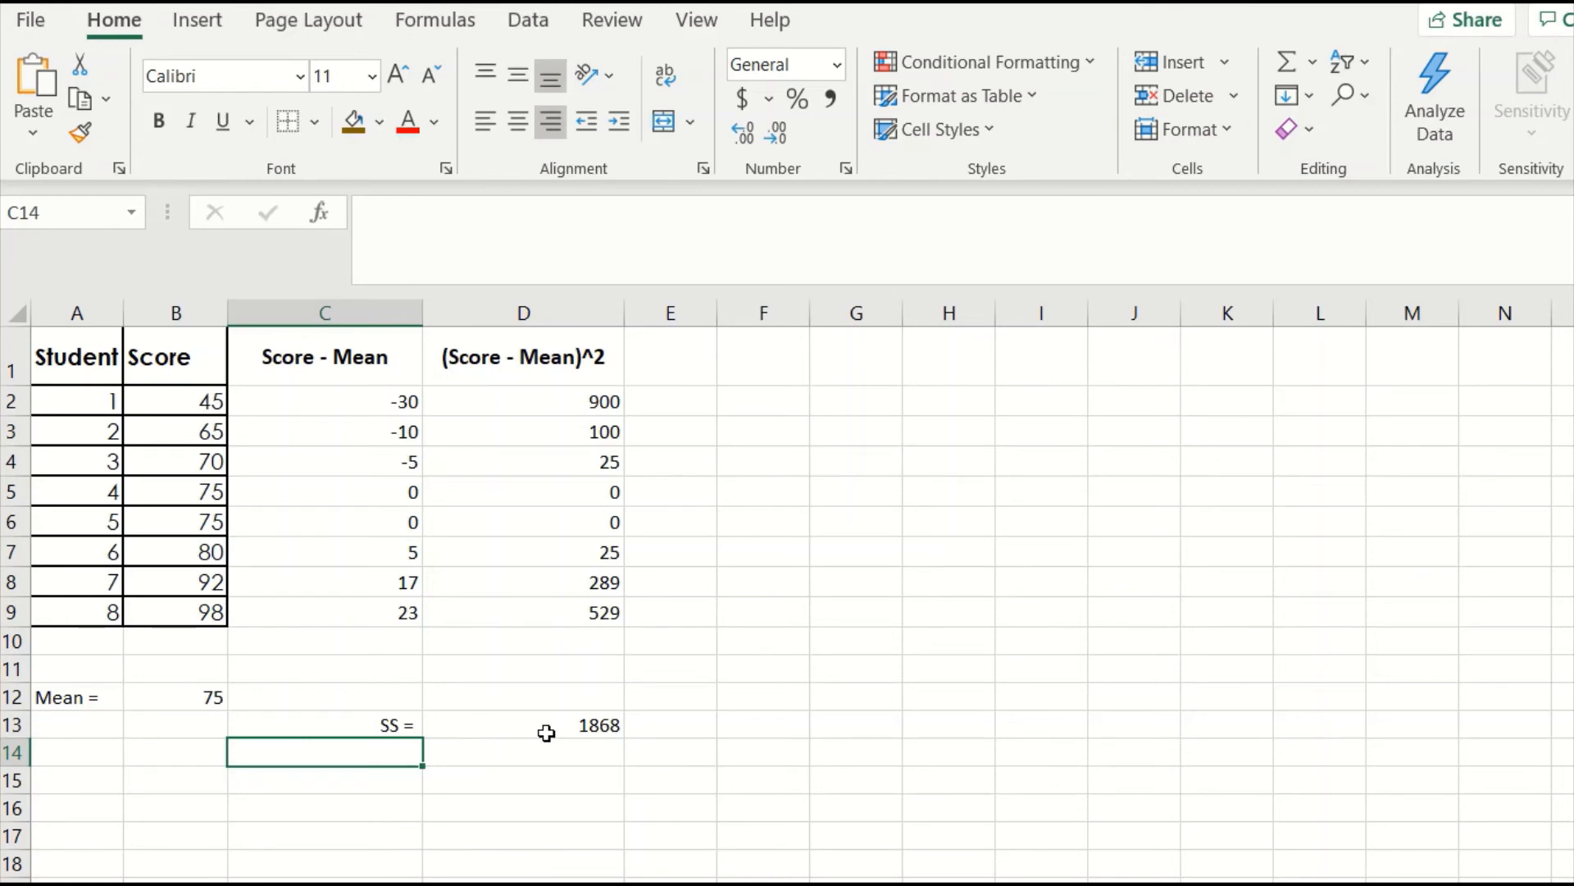
mouse_move(90, 473)
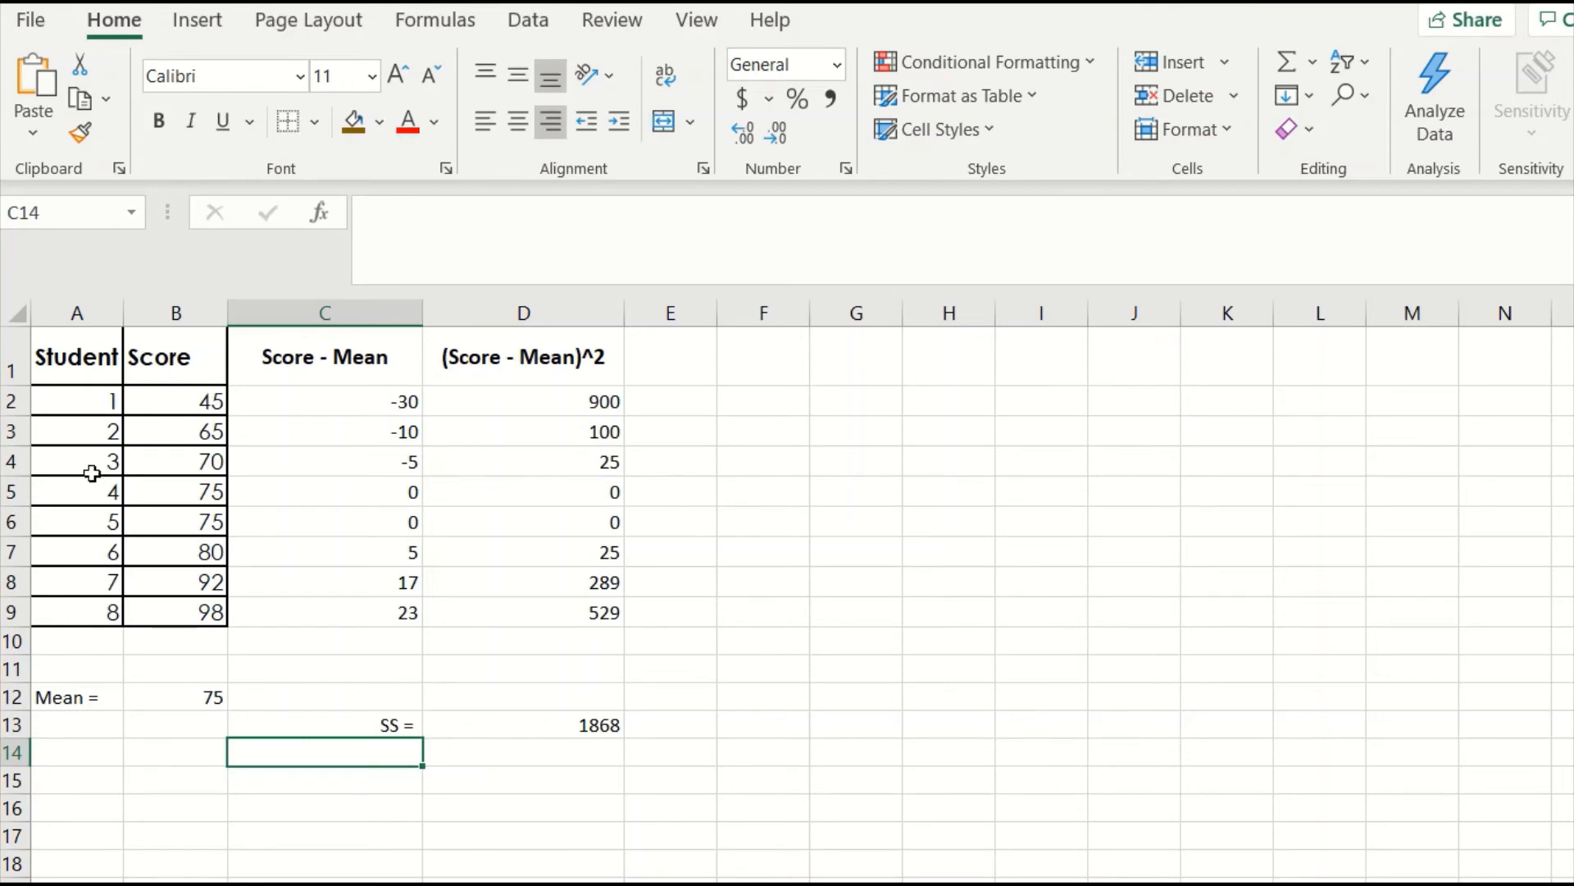
mouse_move(85, 650)
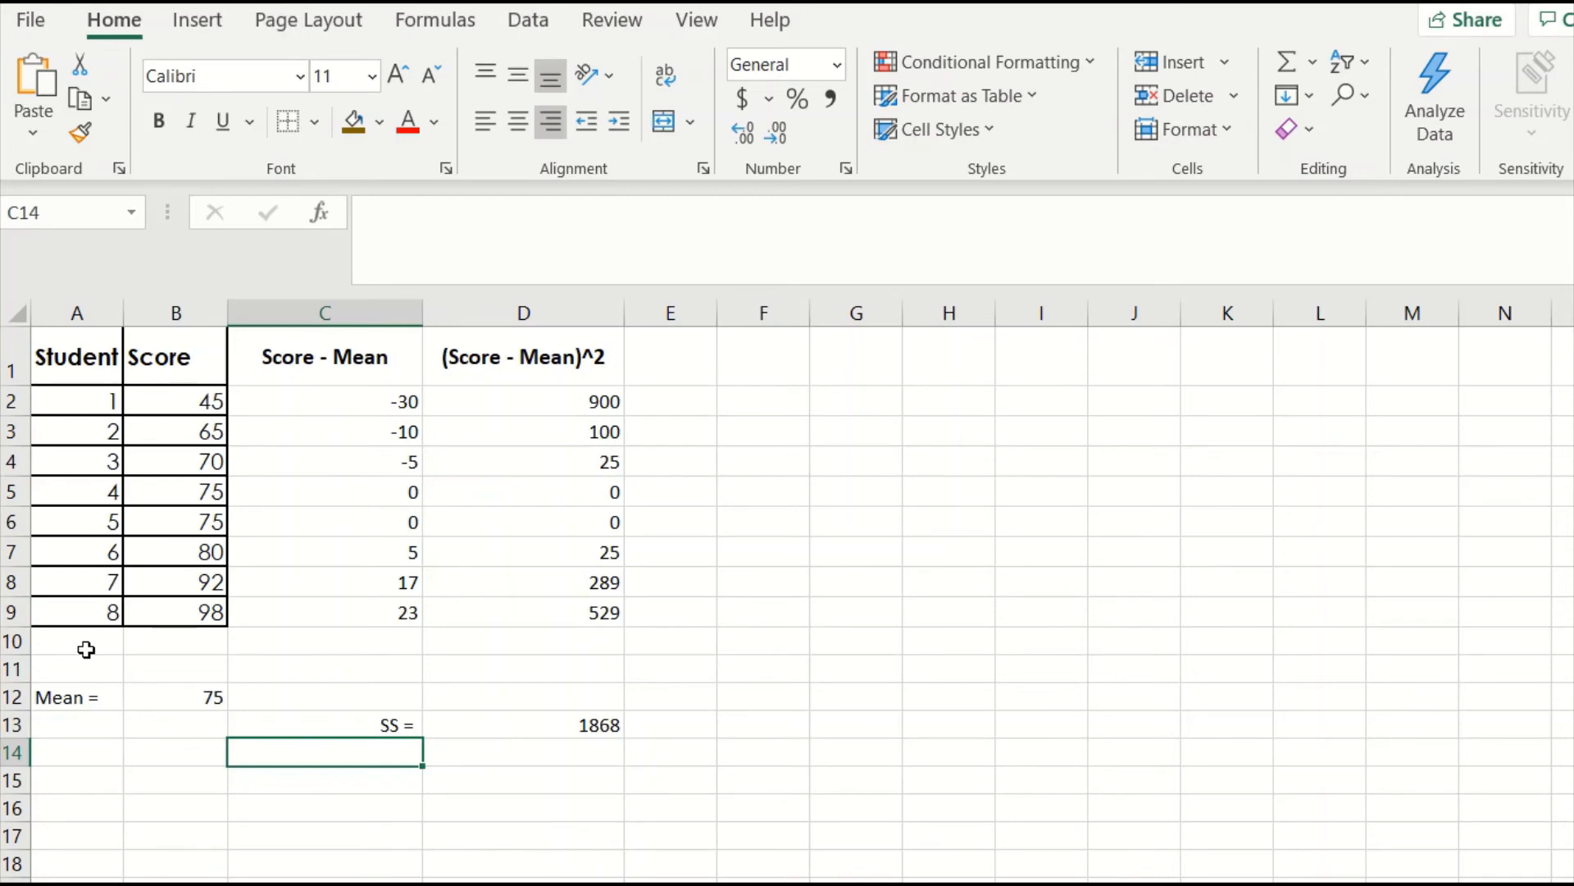
mouse_move(492, 746)
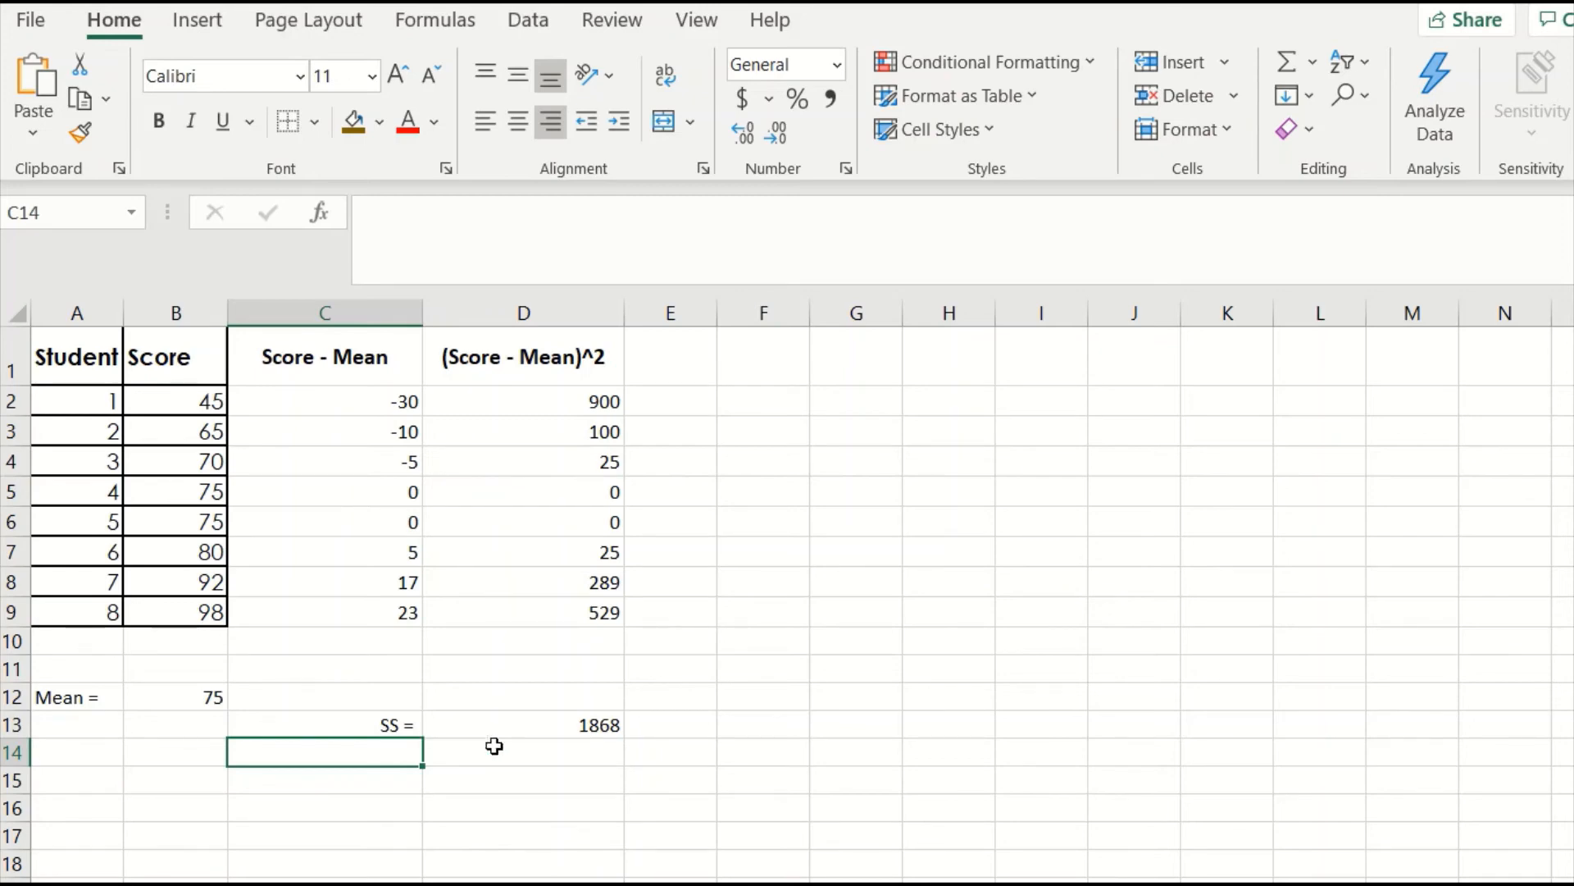
mouse_move(588, 761)
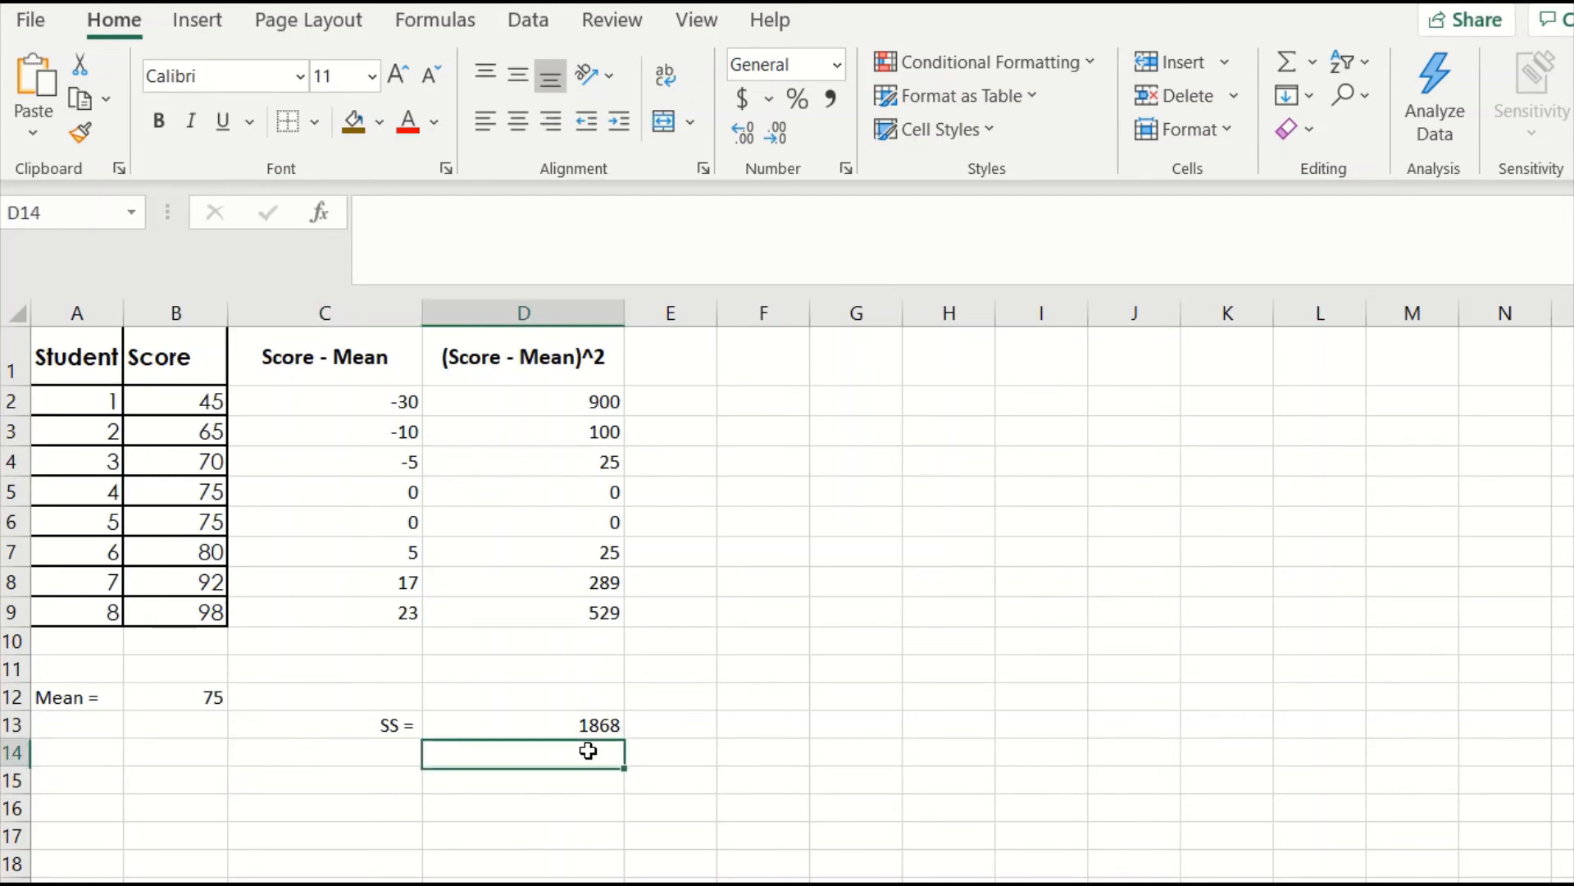
Step: Enter 1868 divided by 7 (266.8571429) and label it 'Sample Variance ='
text(=1868/)
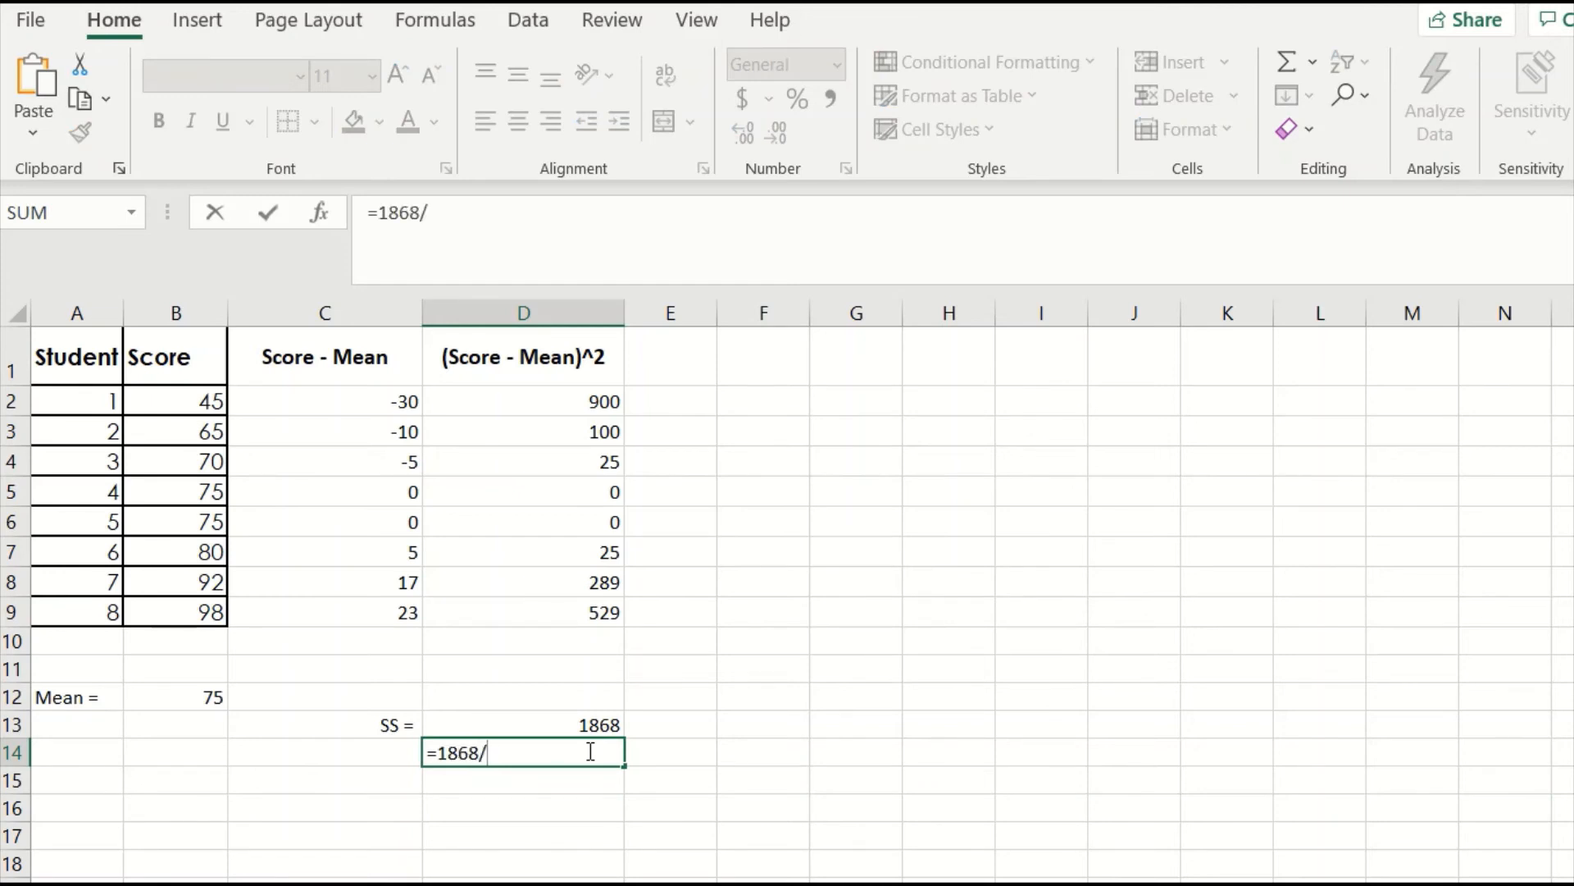
text(7)
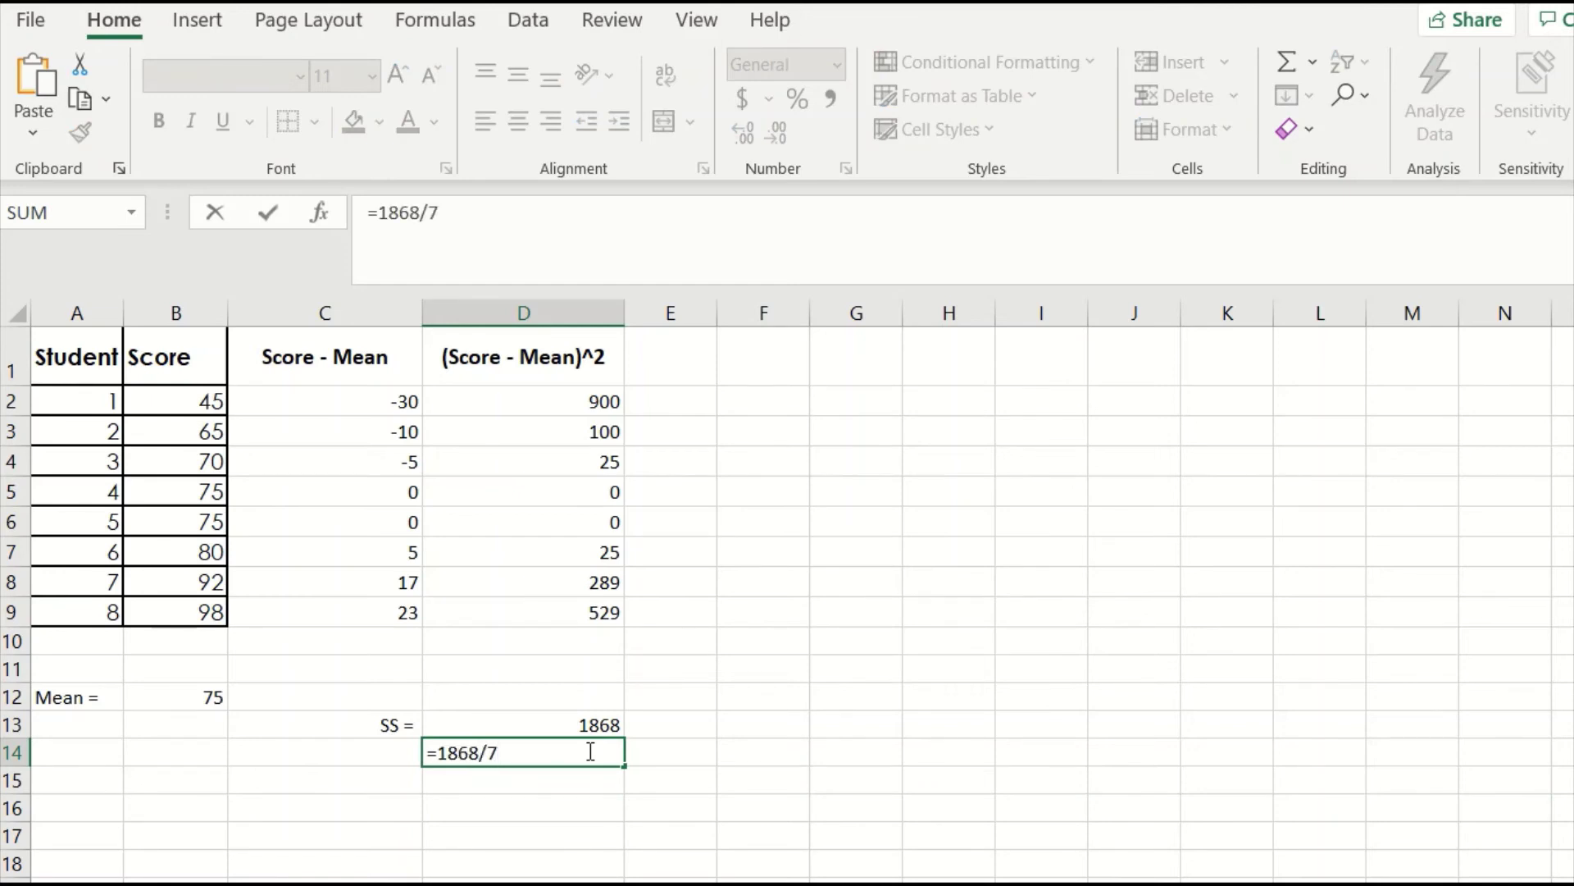
key(Enter)
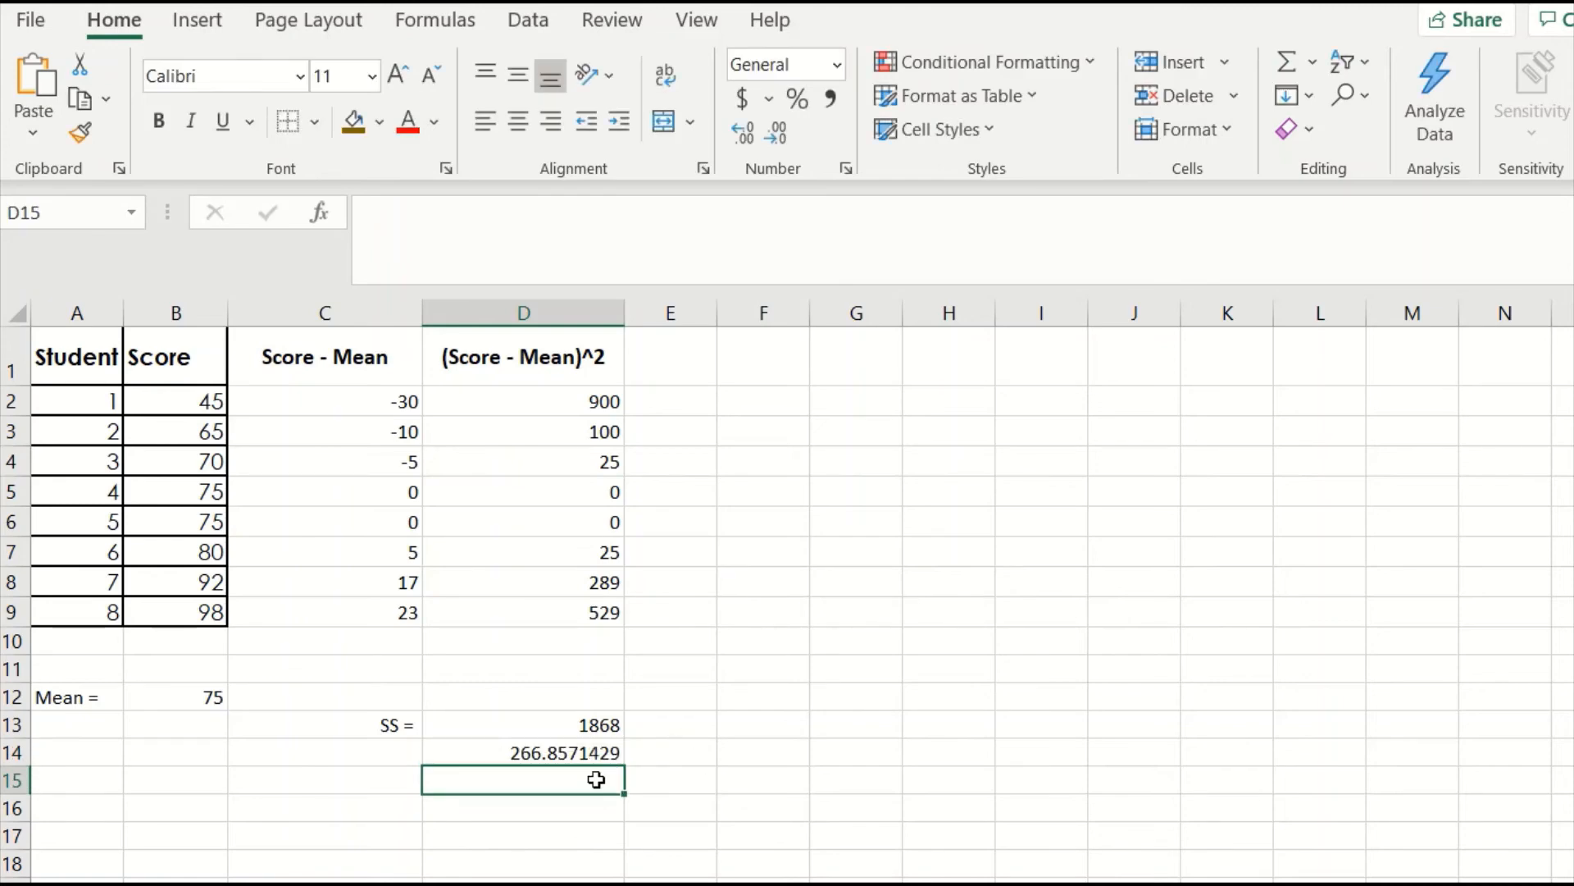
click(326, 753)
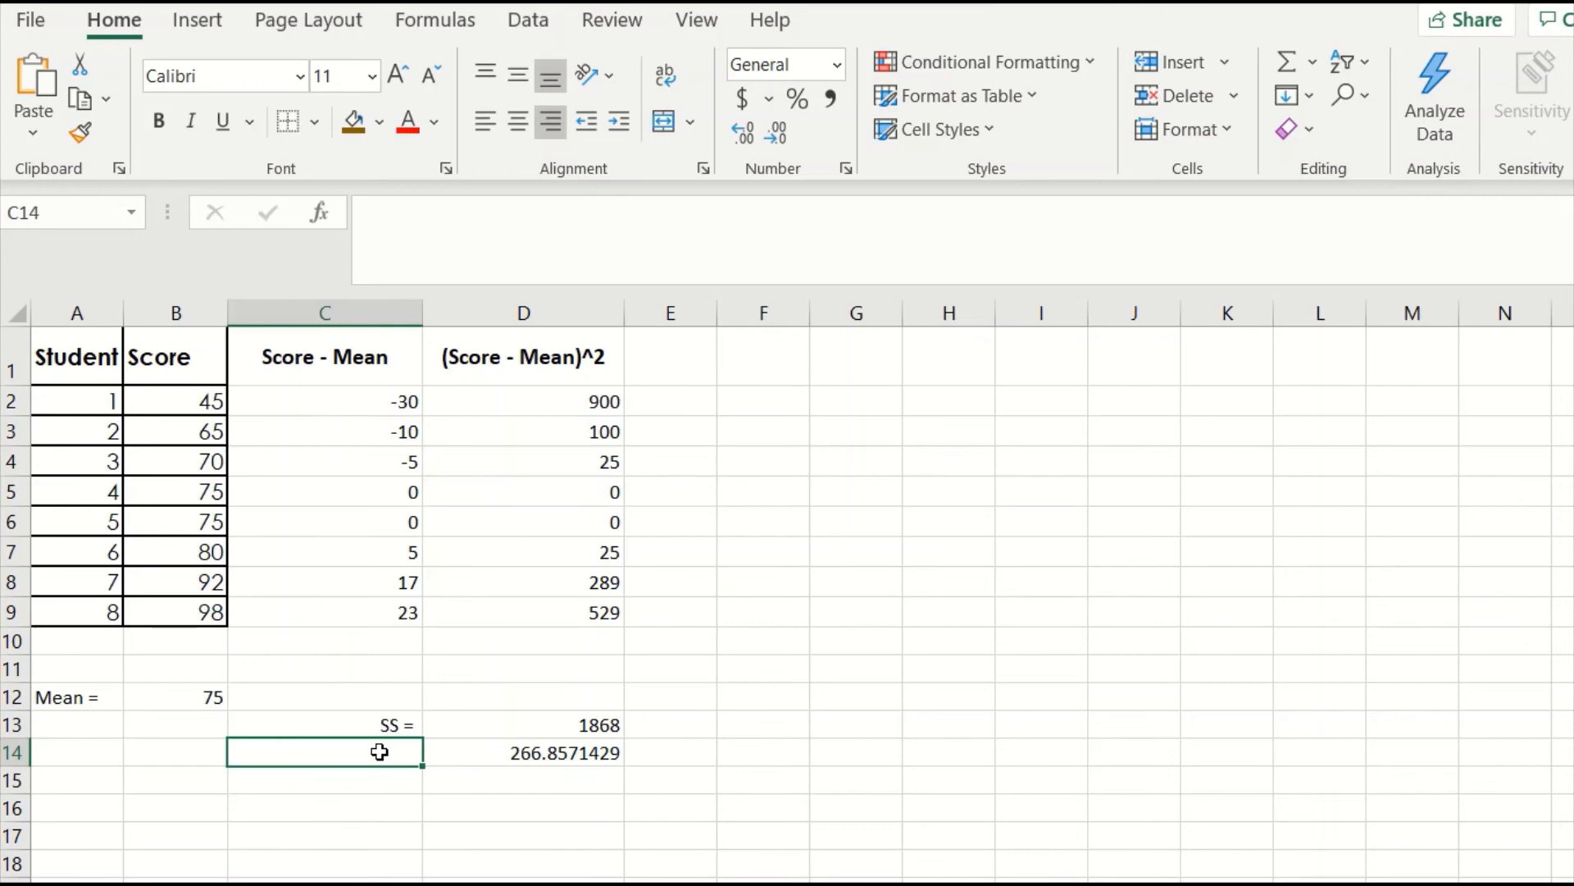
text(sAMPL)
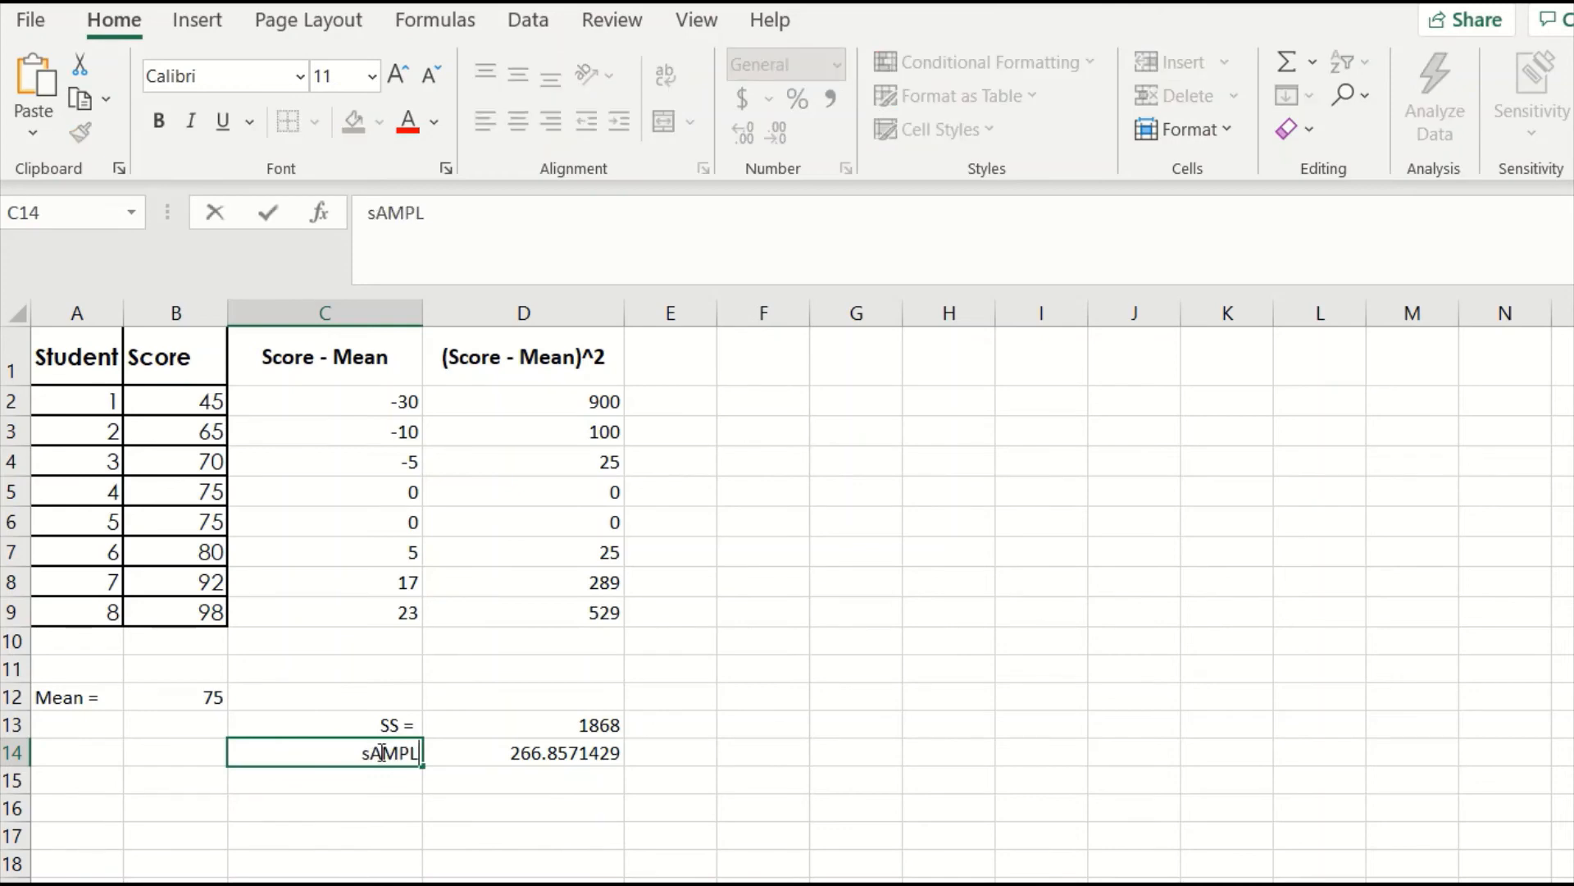
text(Sample Variance =)
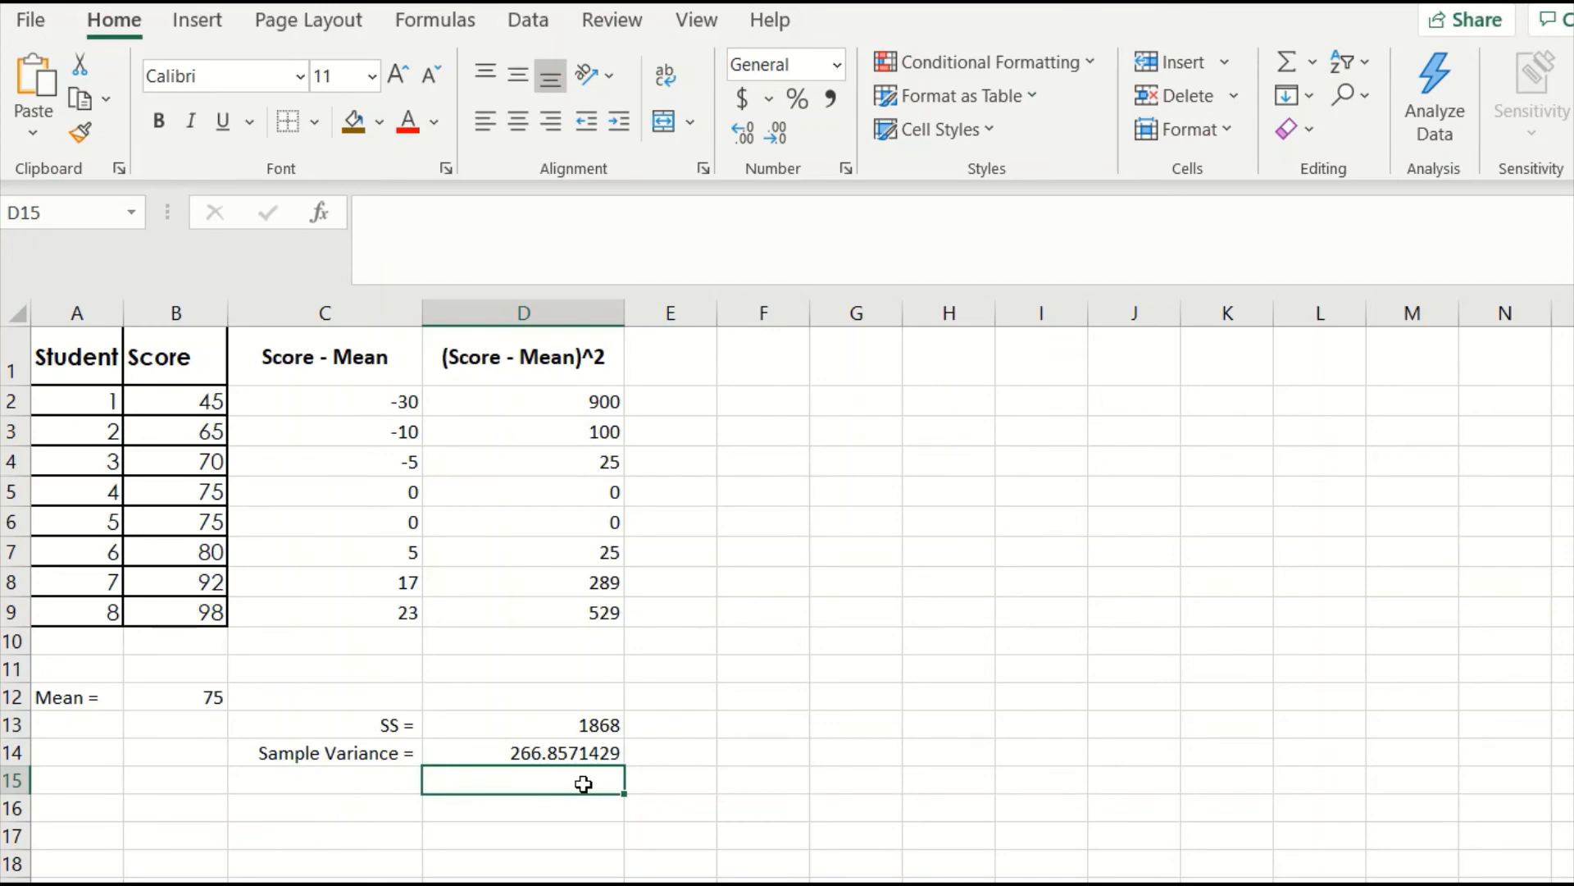
mouse_move(672, 793)
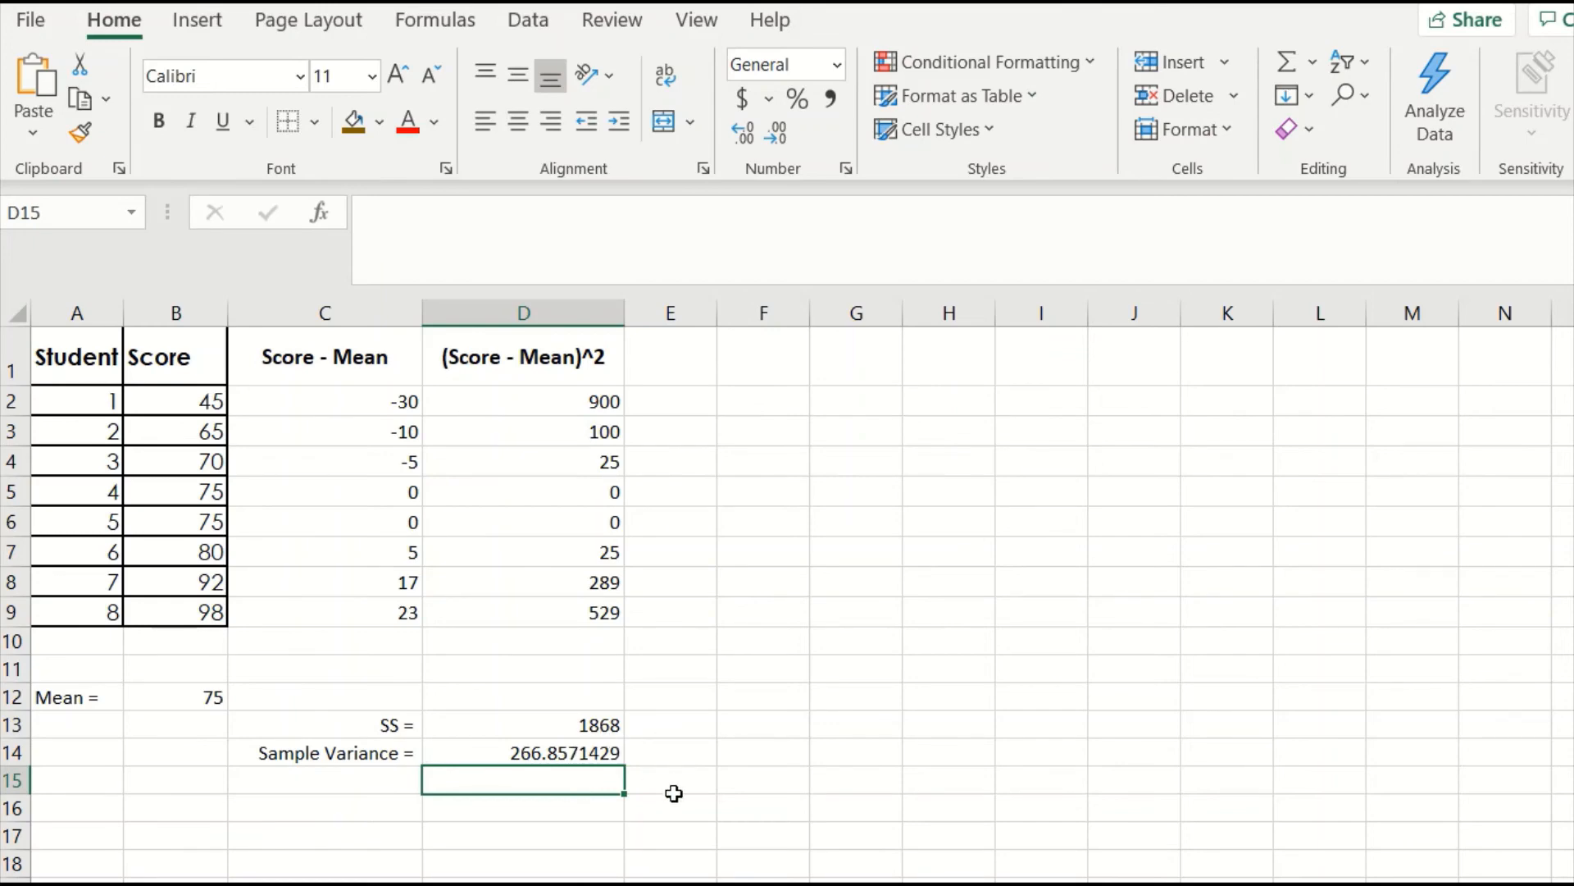
mouse_move(623, 801)
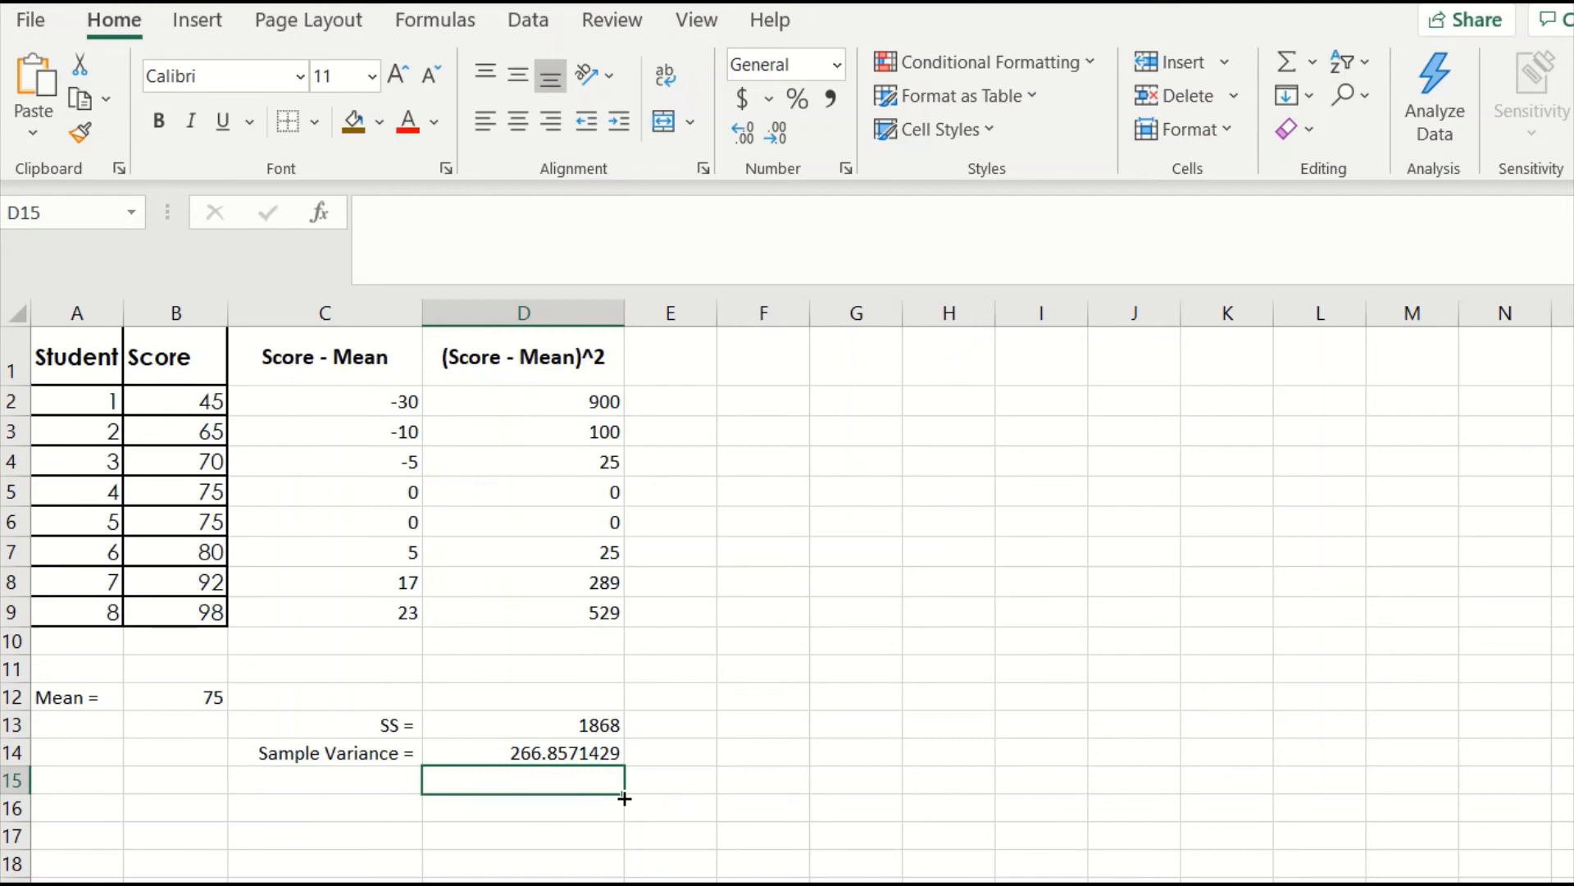
mouse_move(598, 798)
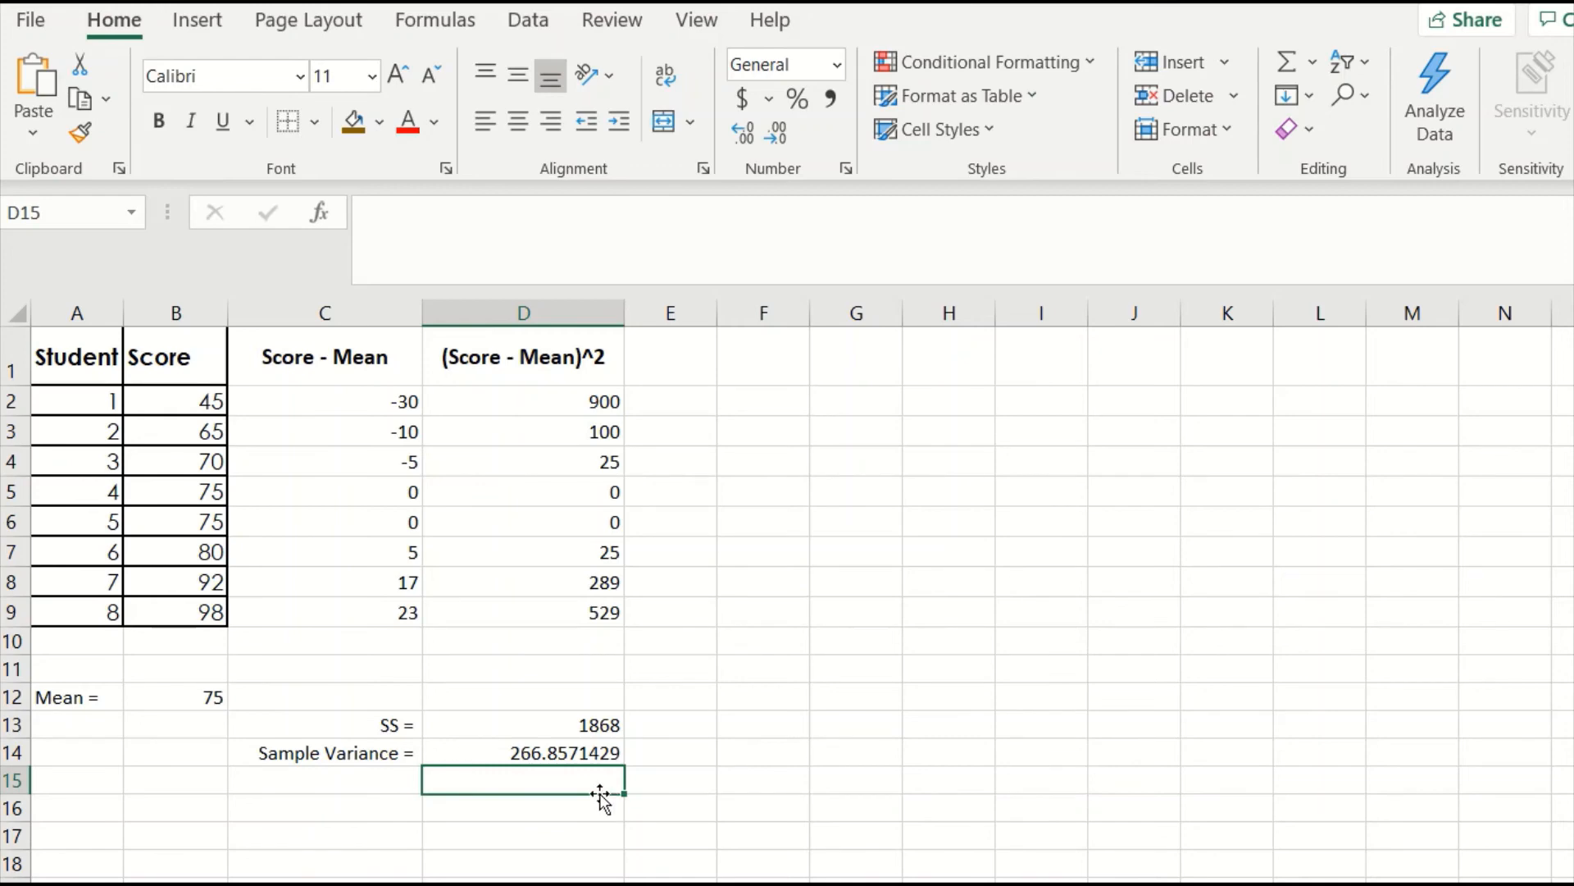
Step: Enter =SQRT of the sample variance cell, returning 16.3357627
text(=)
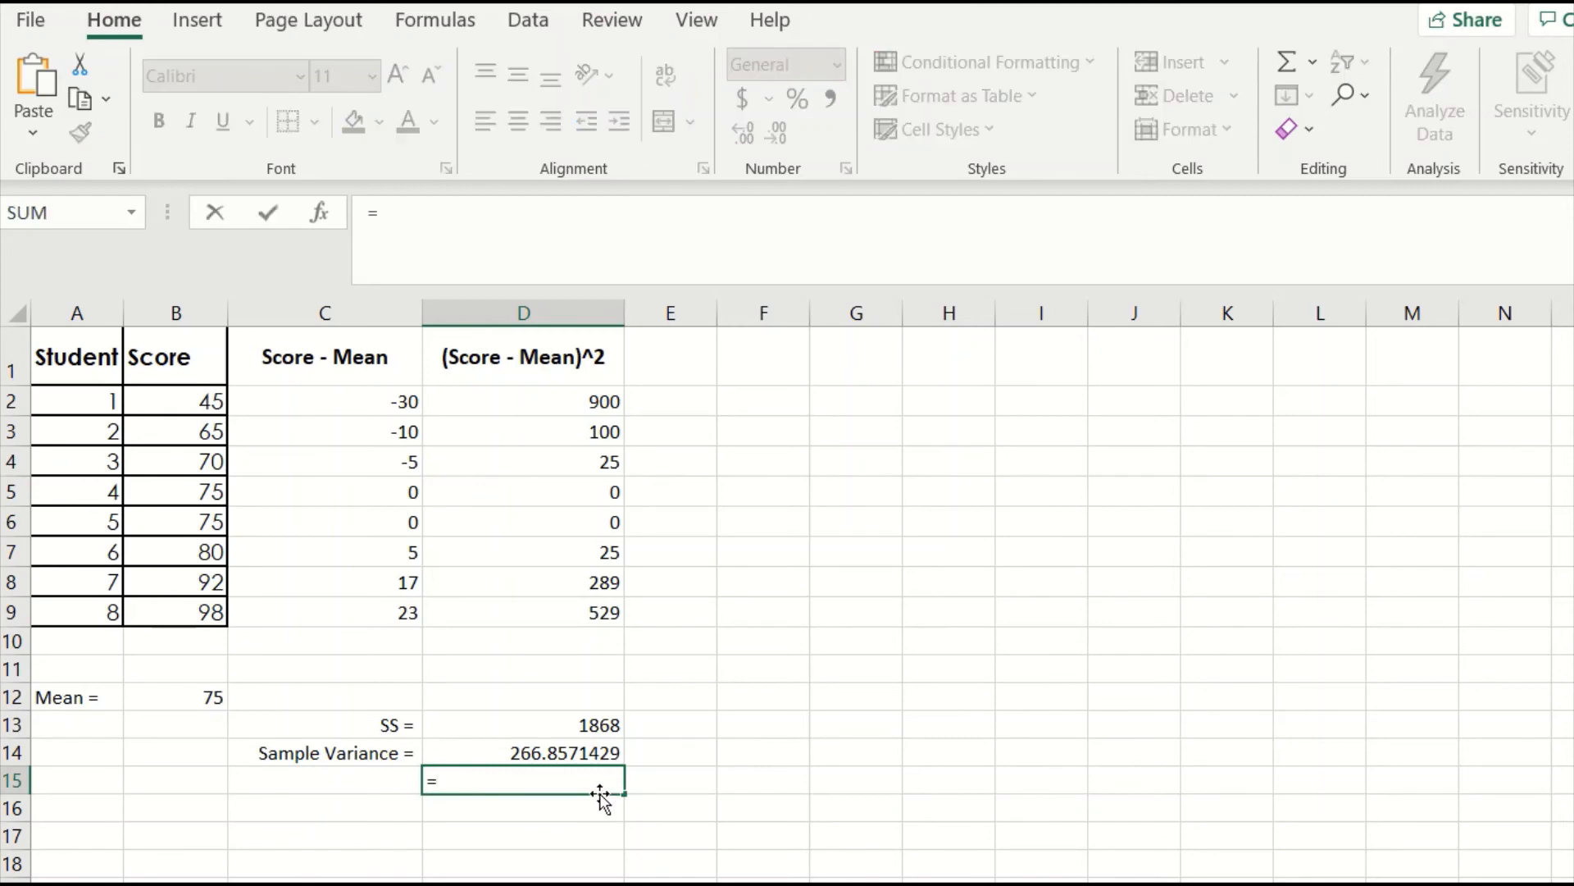
text(SQRT)
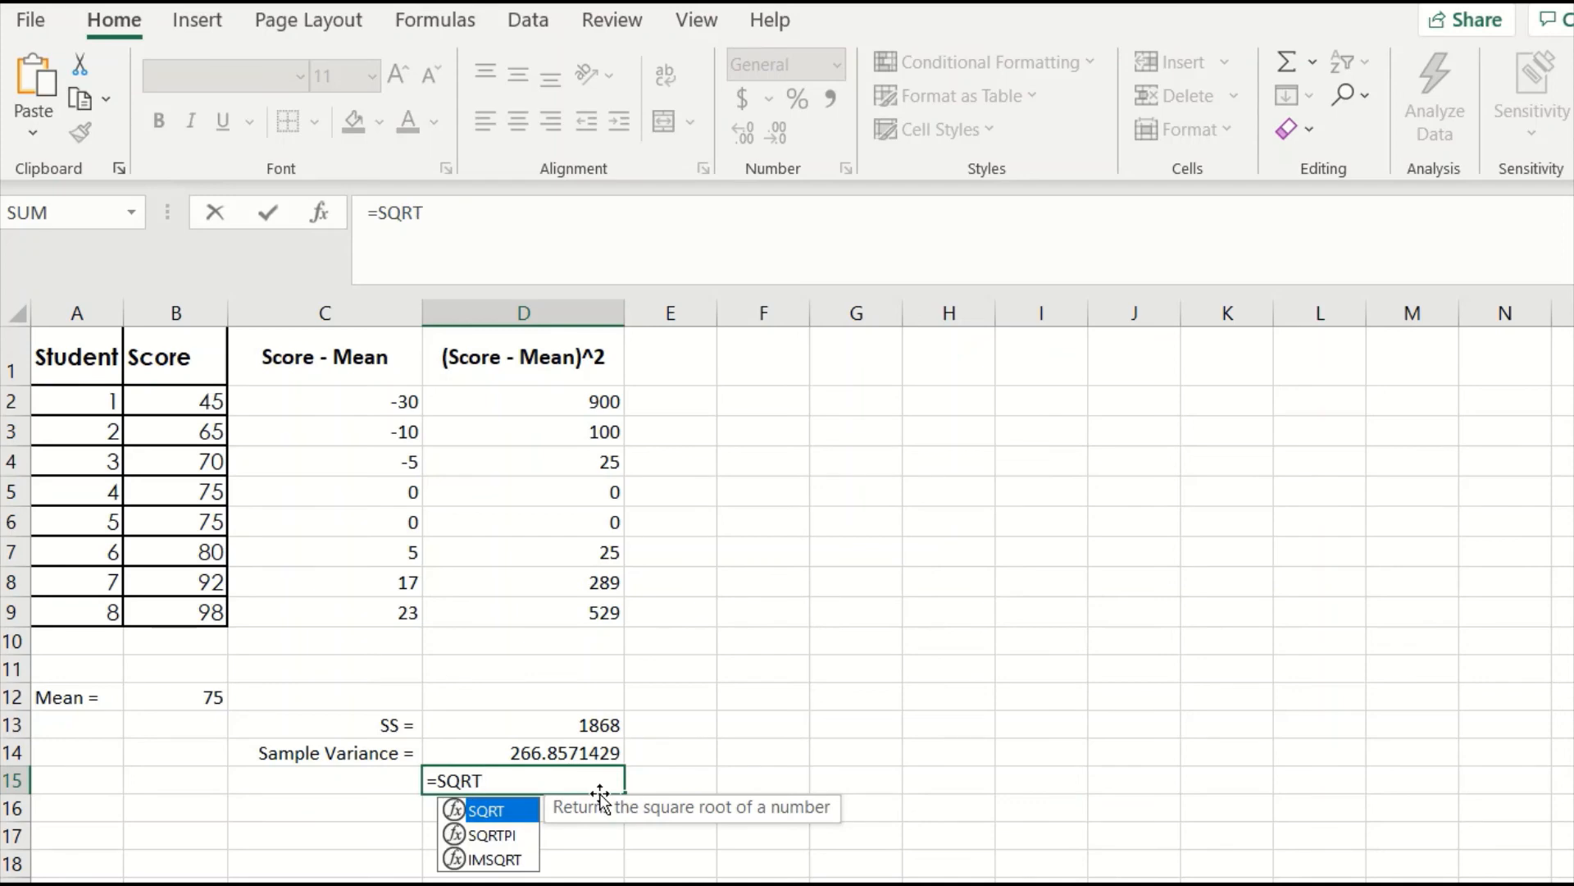
text(()
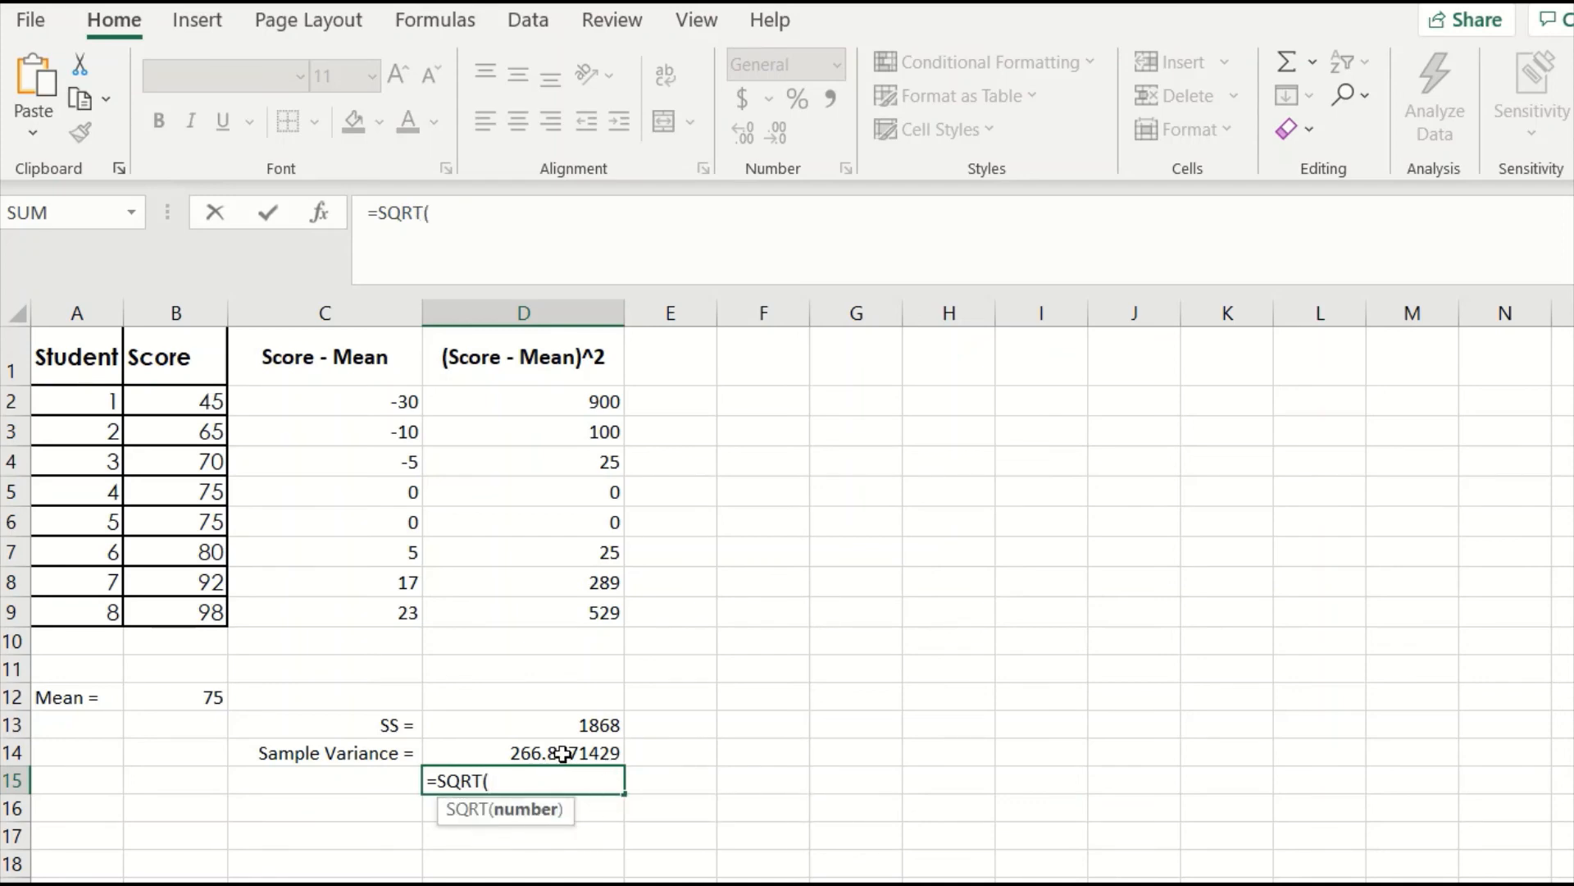
click(555, 753)
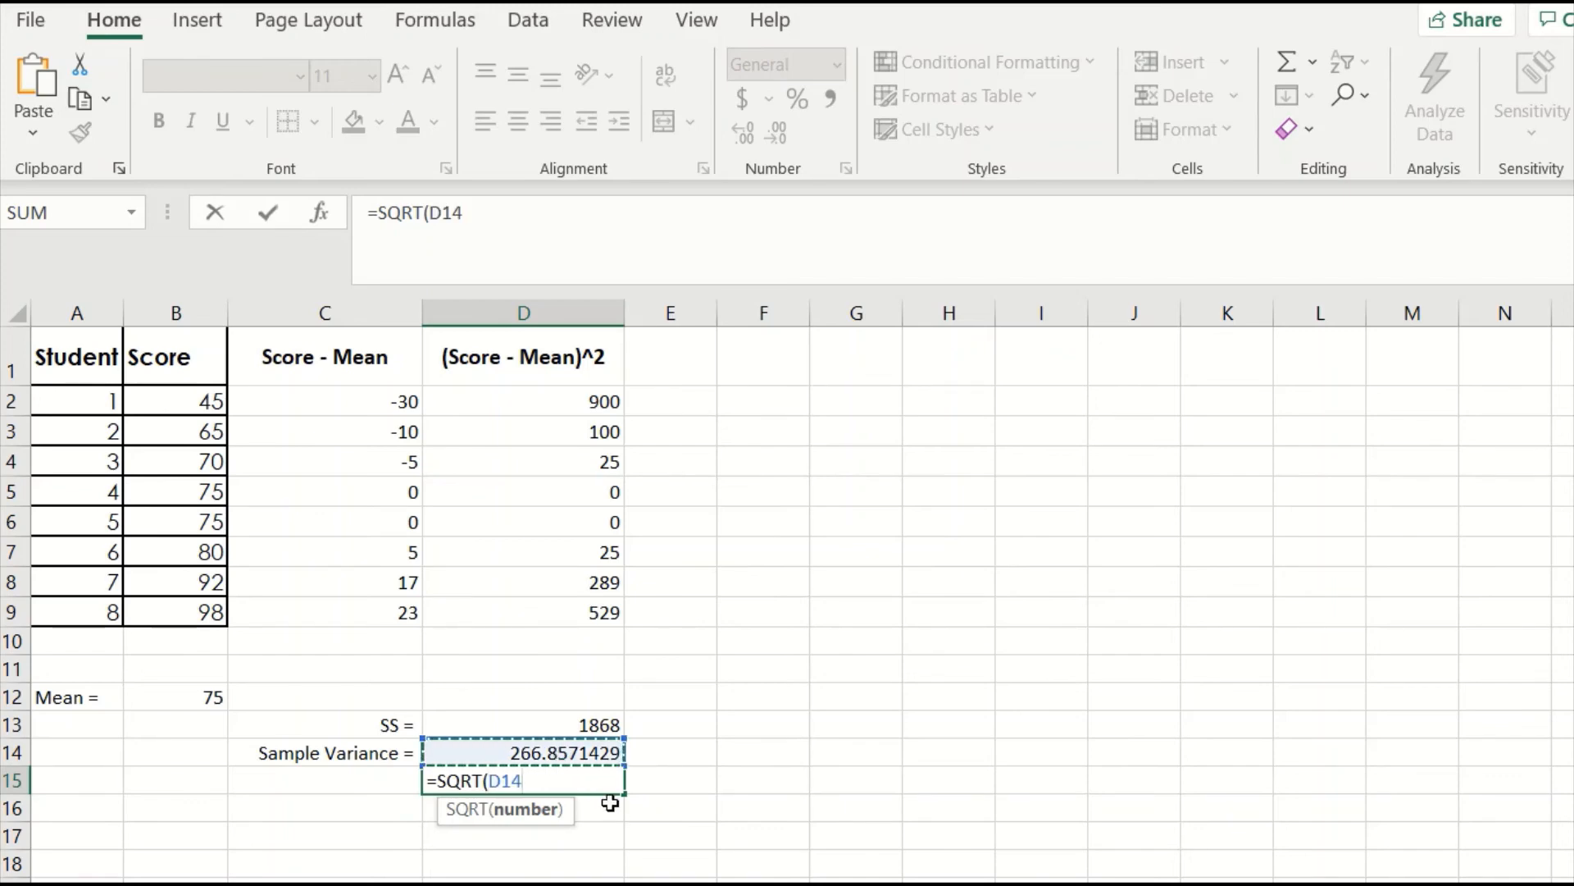
text())
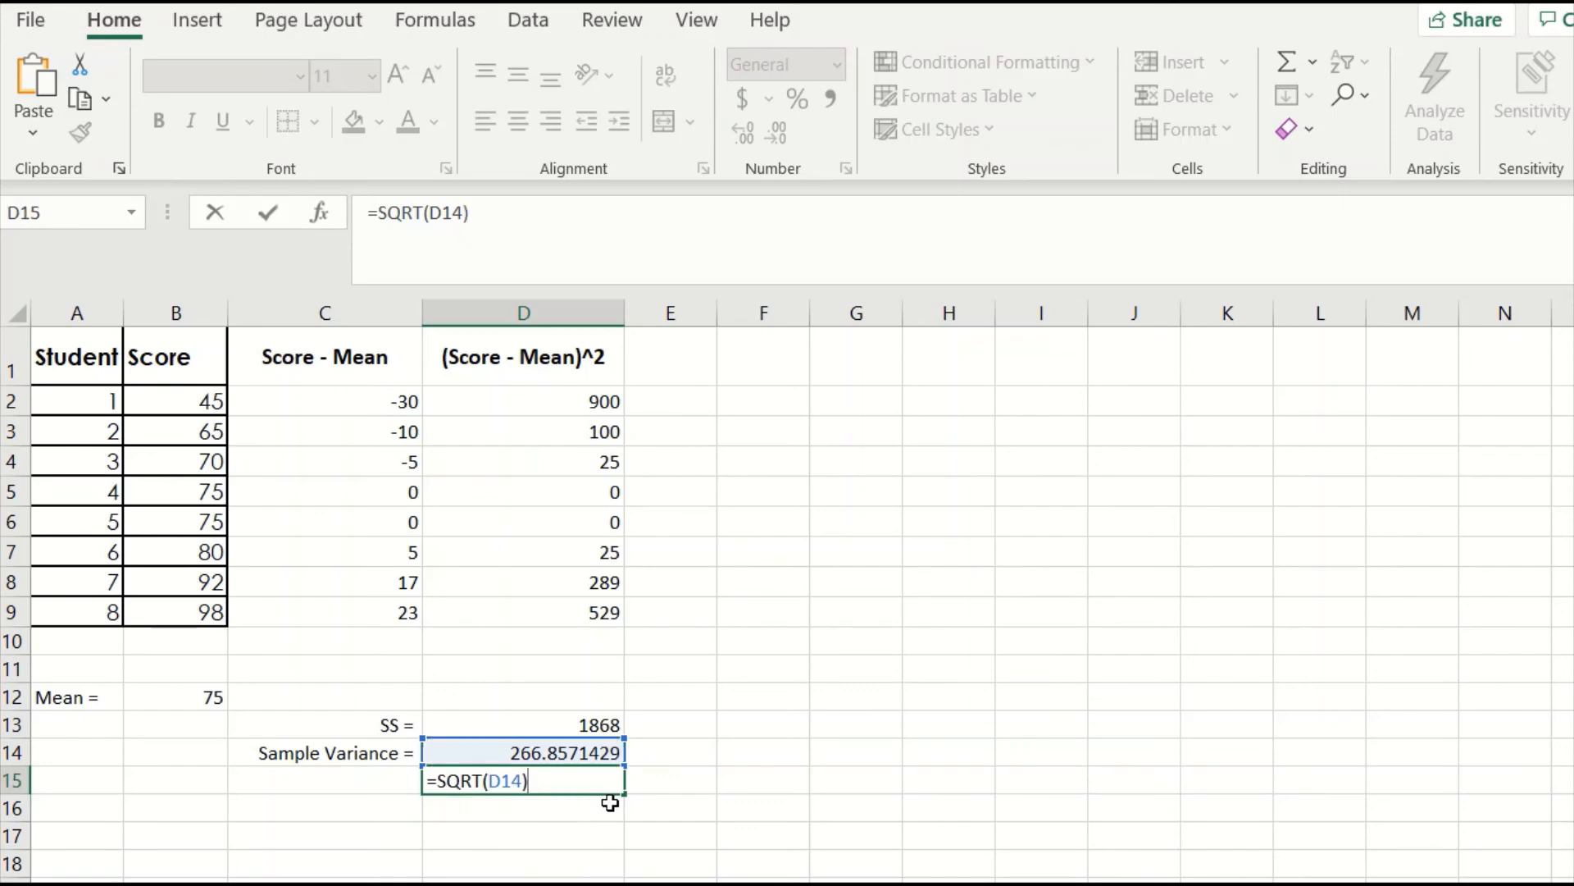
key(Enter)
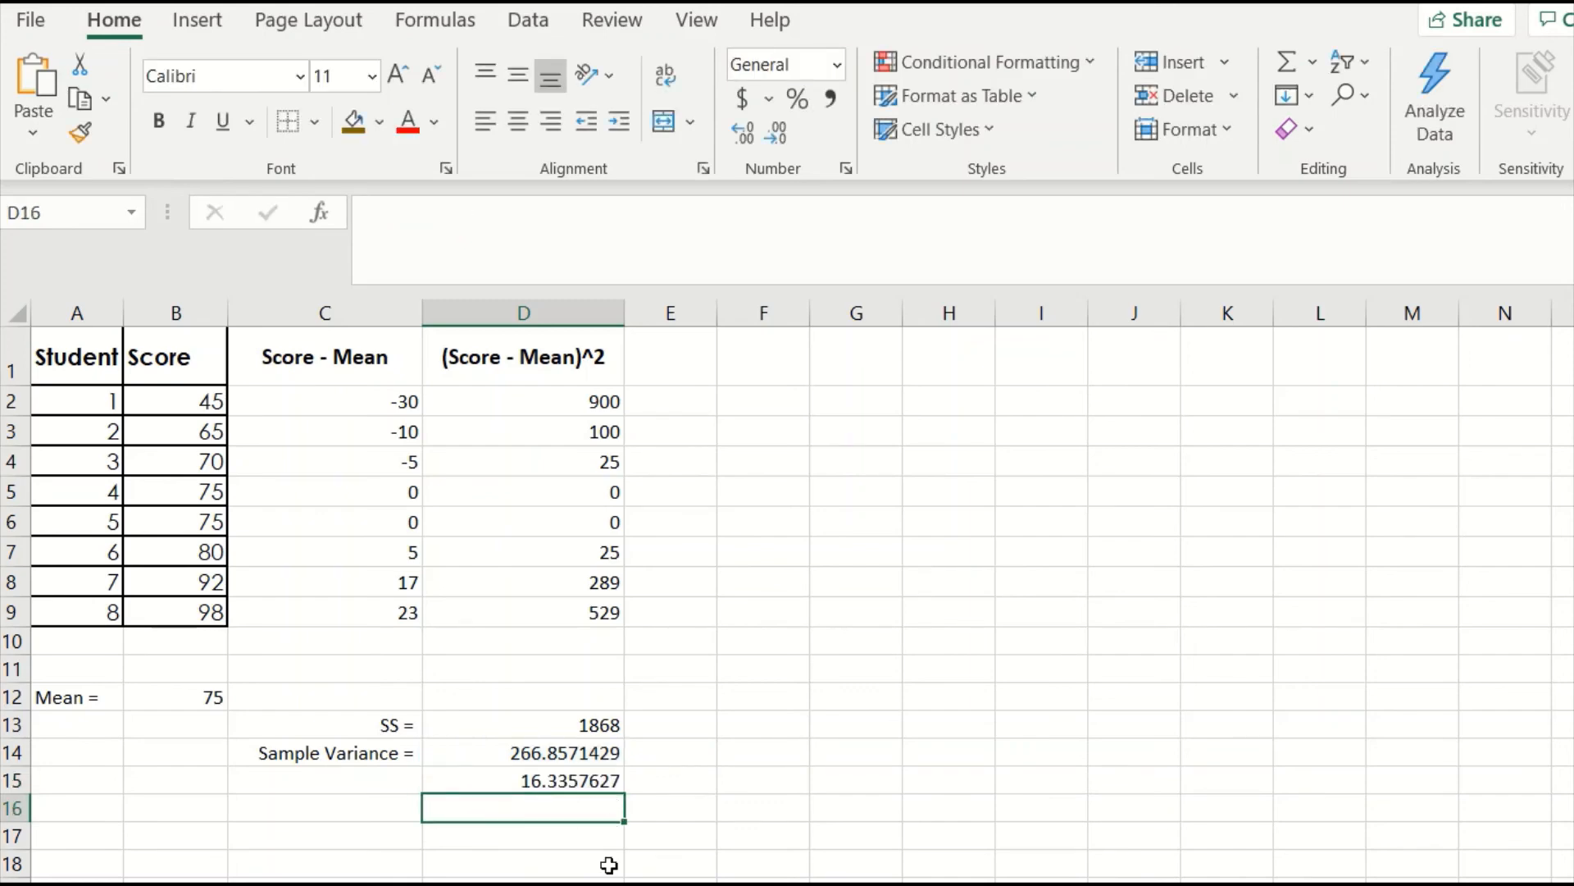
mouse_move(531, 811)
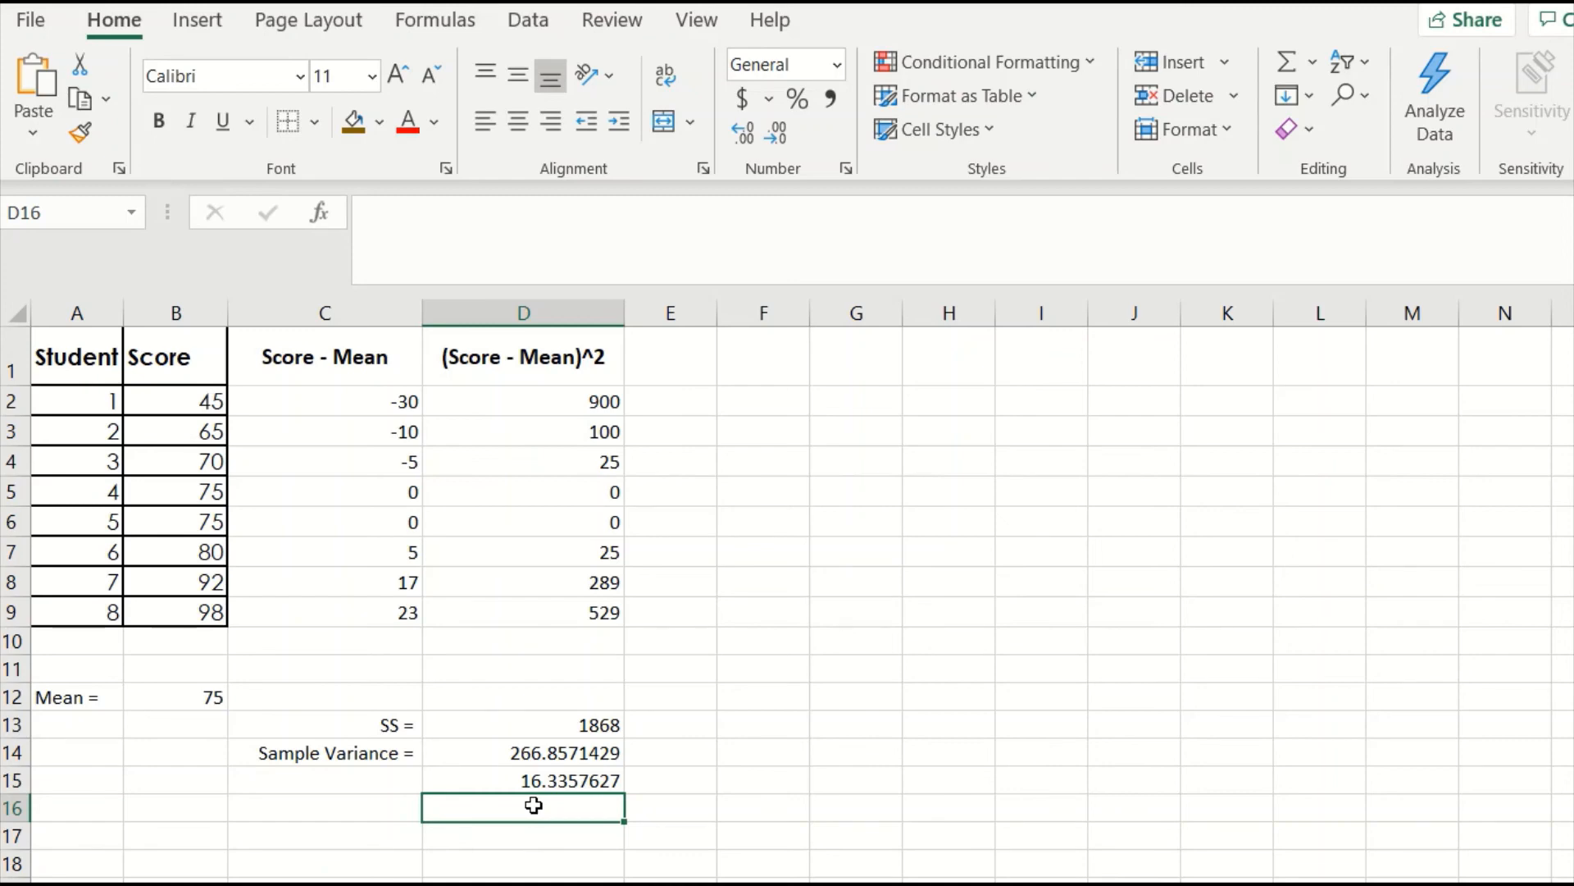
Step: Label the result 'Standard Deviation ='
text(s)
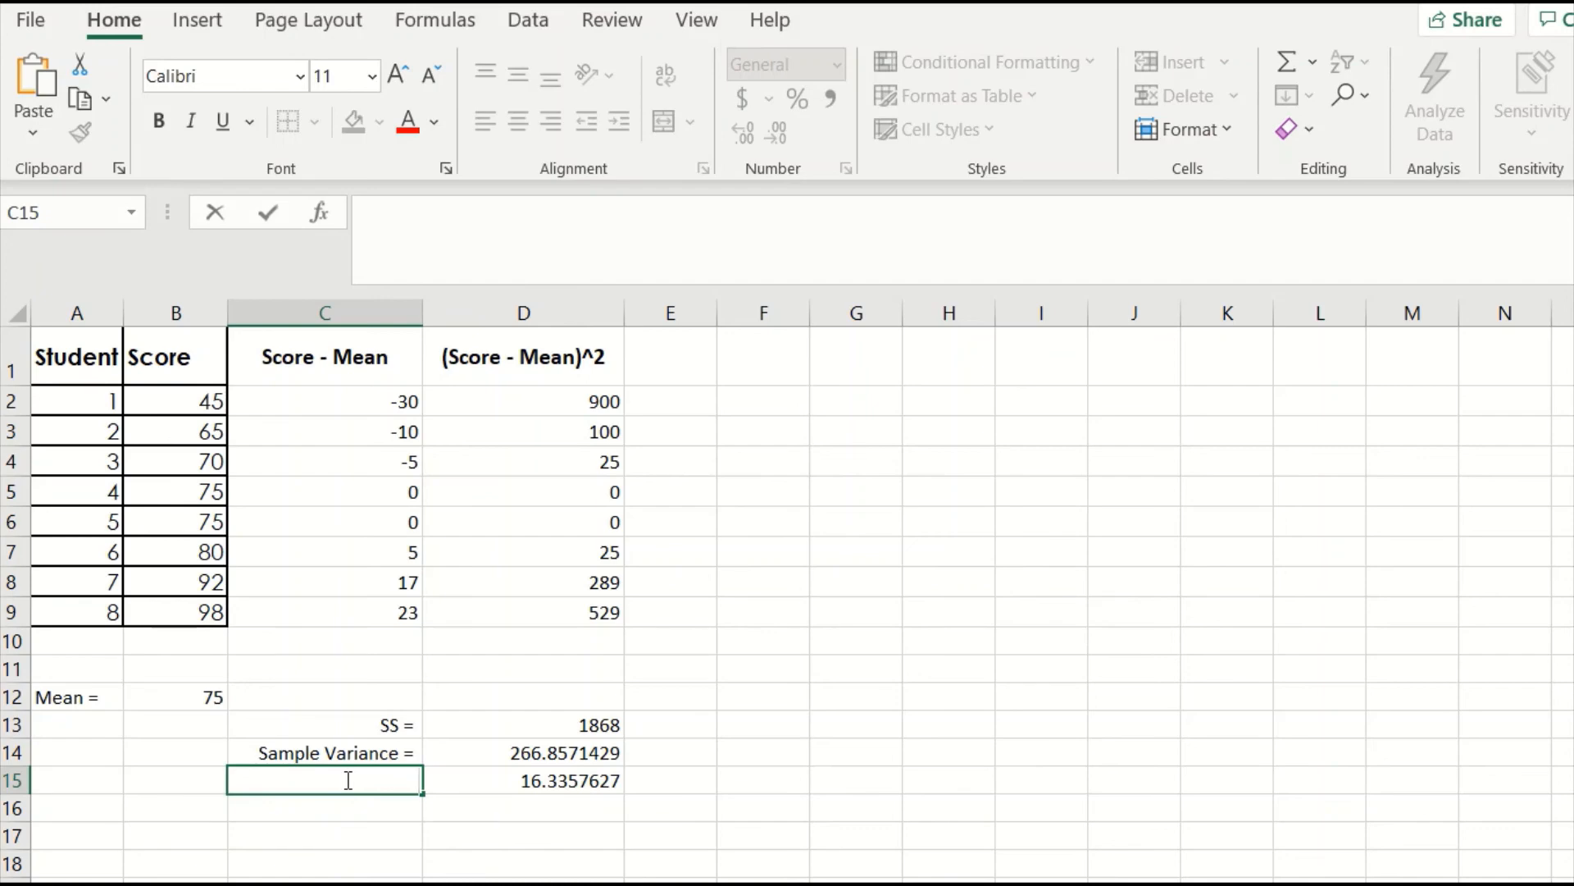
text(Standard)
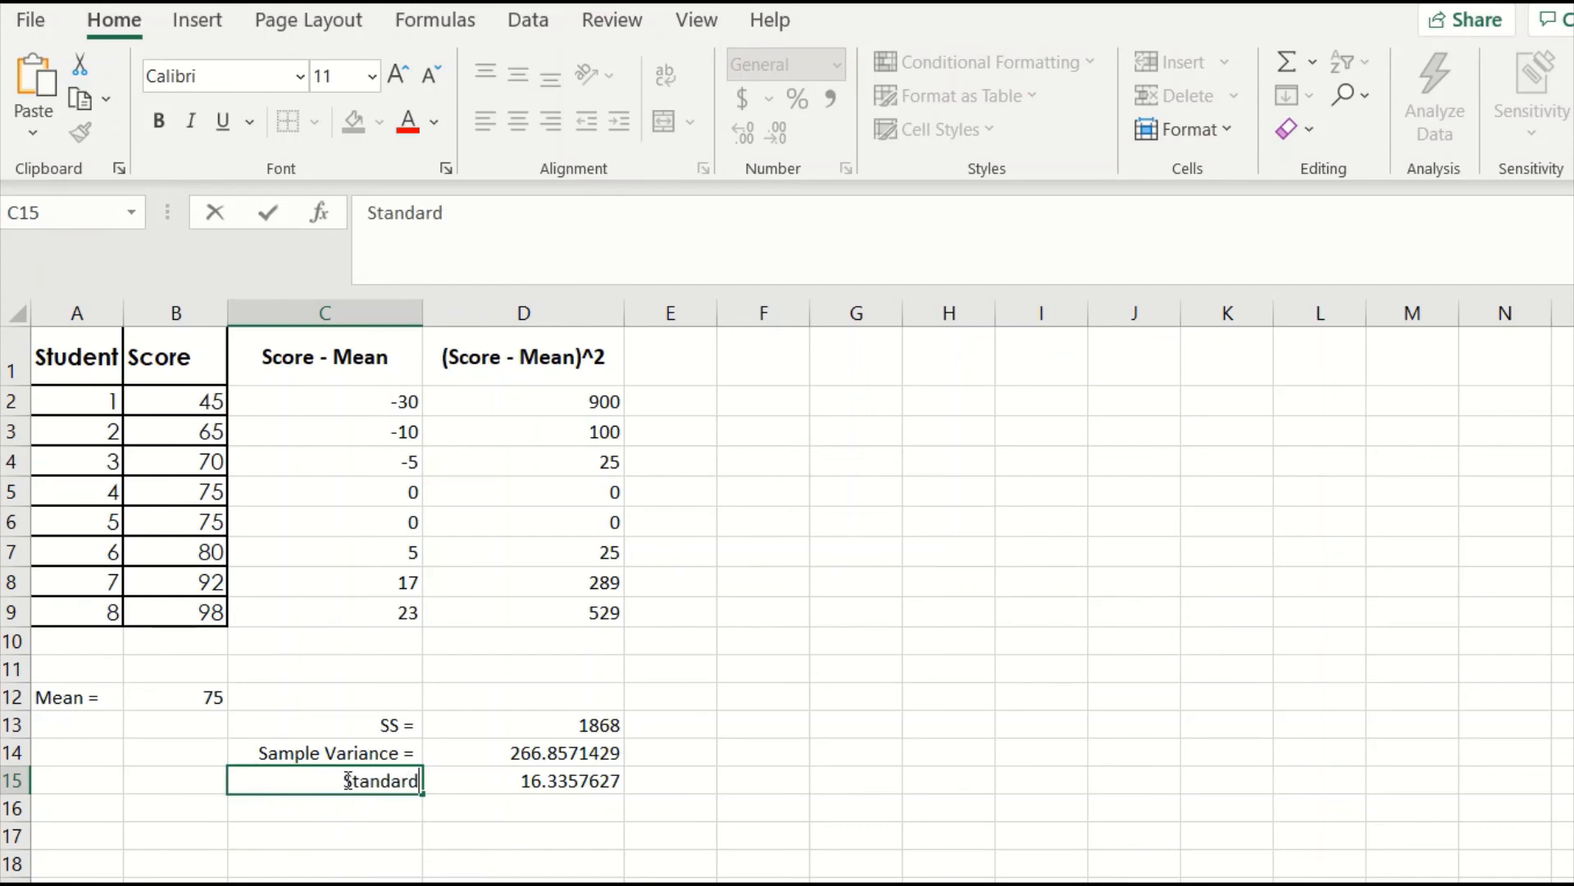
text(Deviation =)
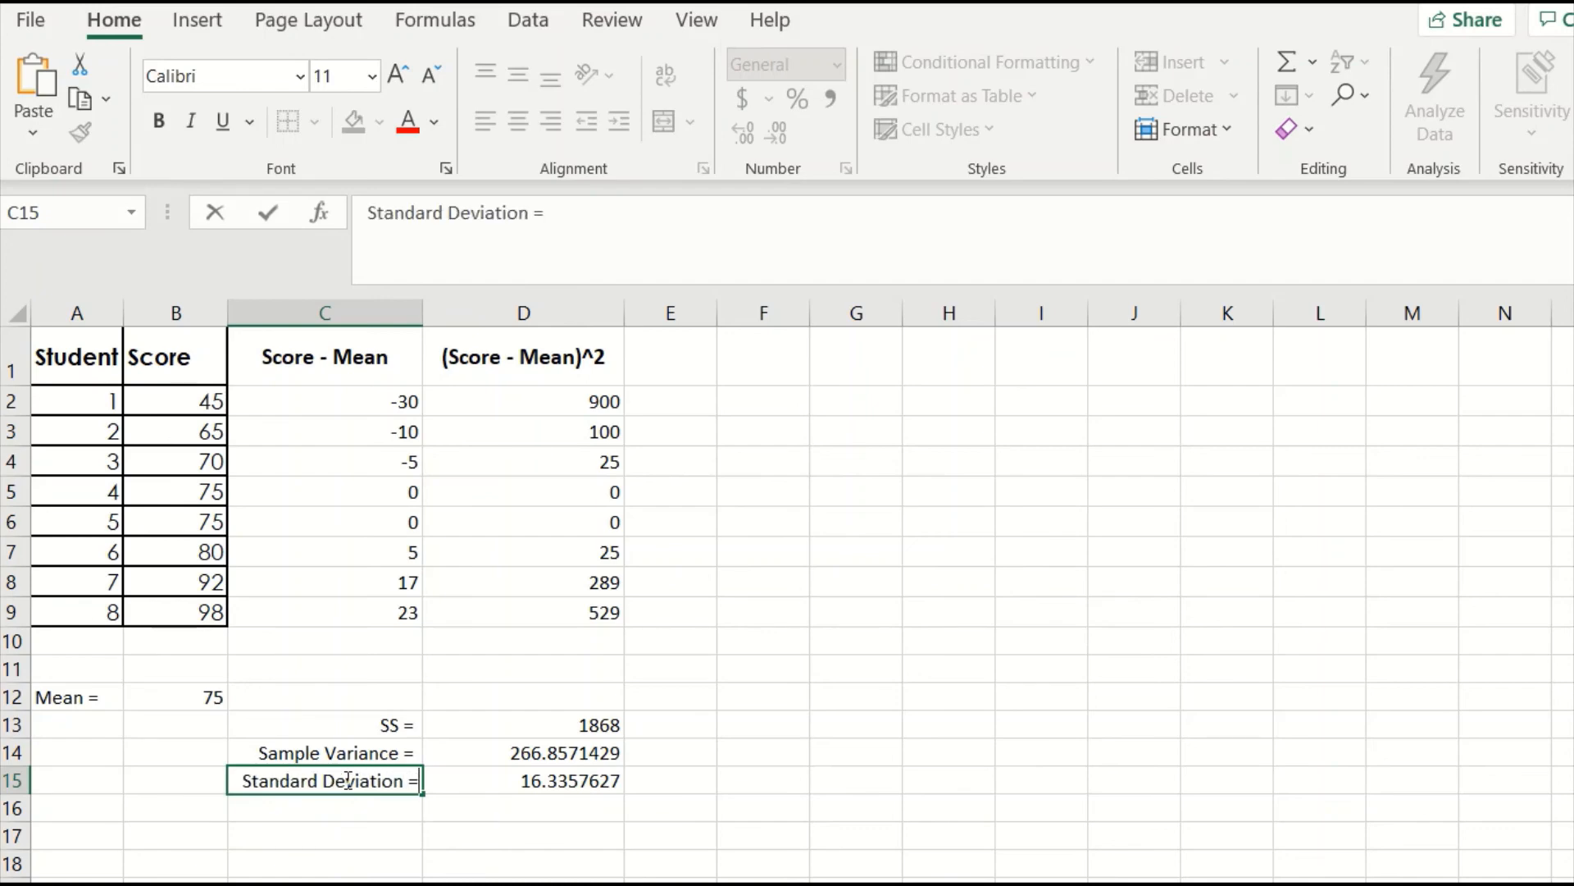
click(765, 824)
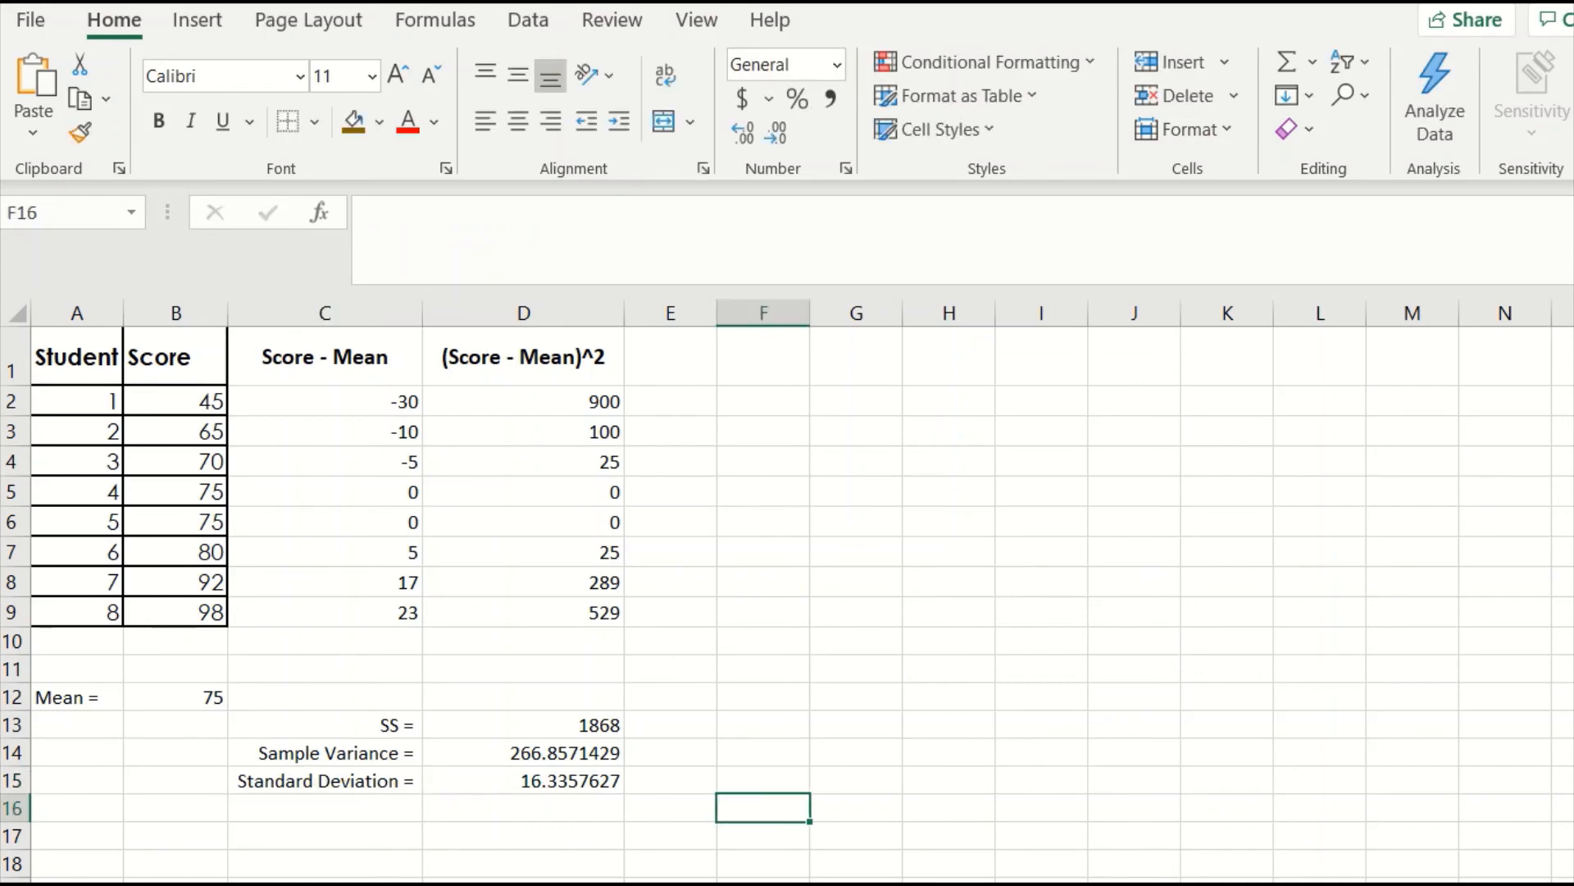
mouse_move(601, 724)
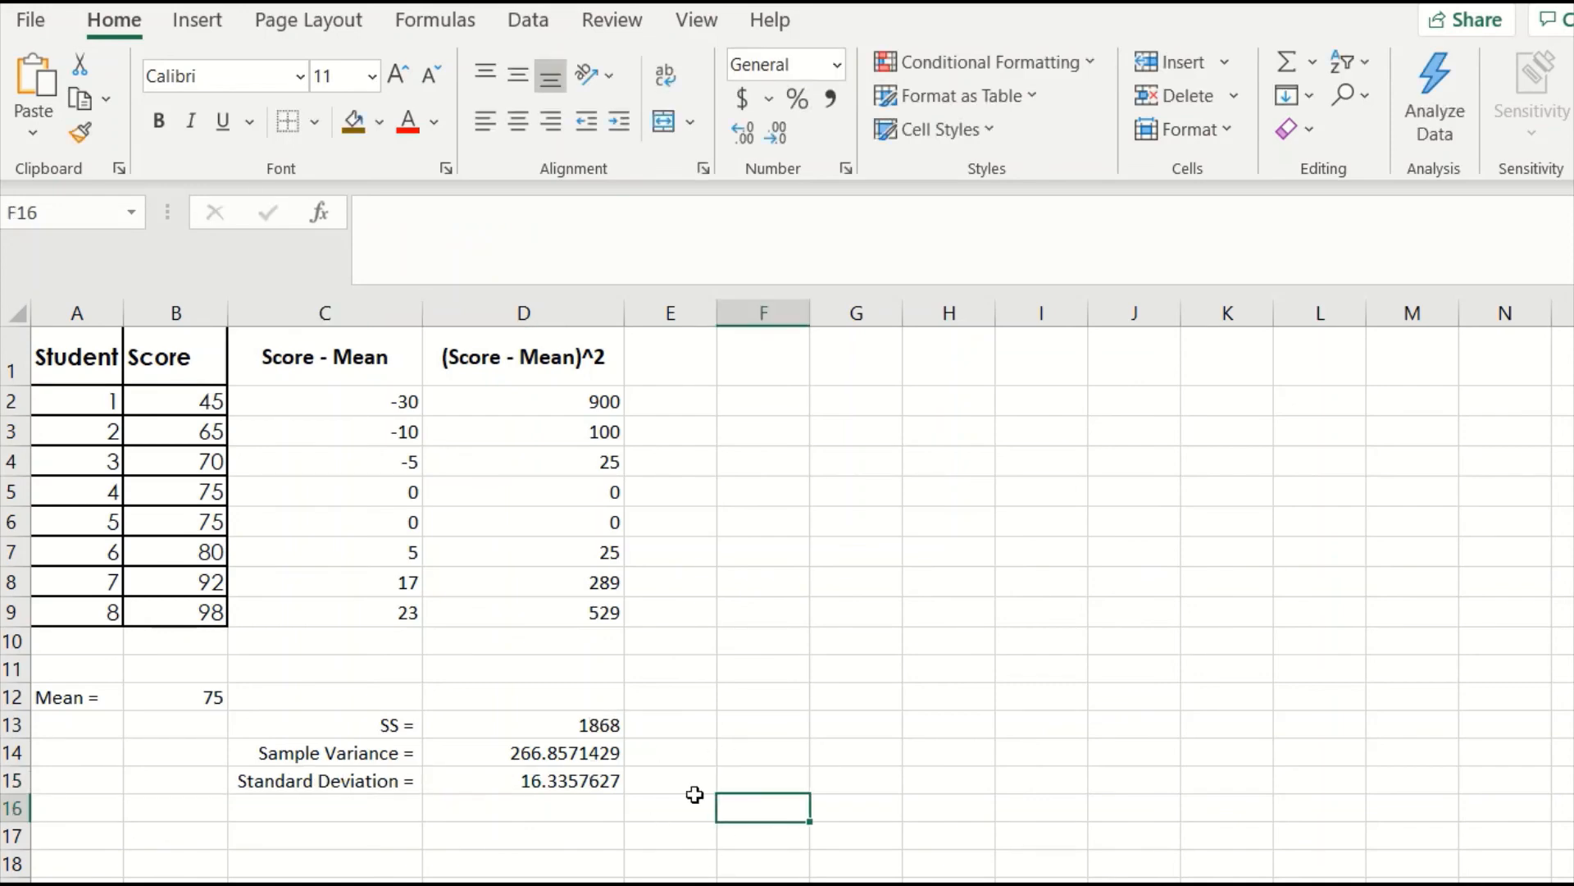
mouse_move(646, 860)
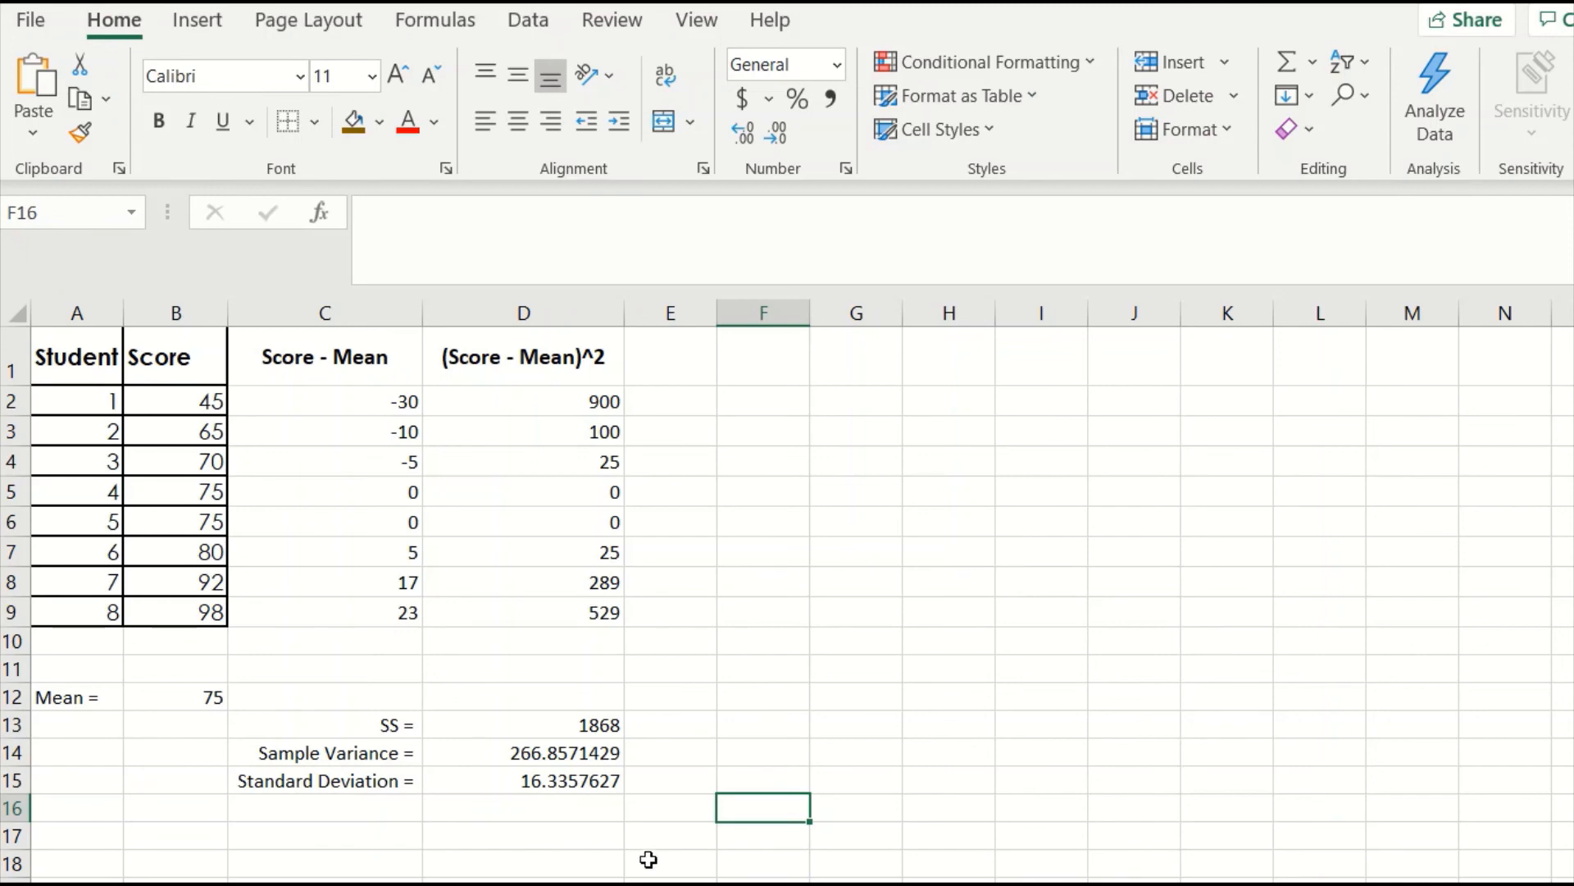
mouse_move(719, 877)
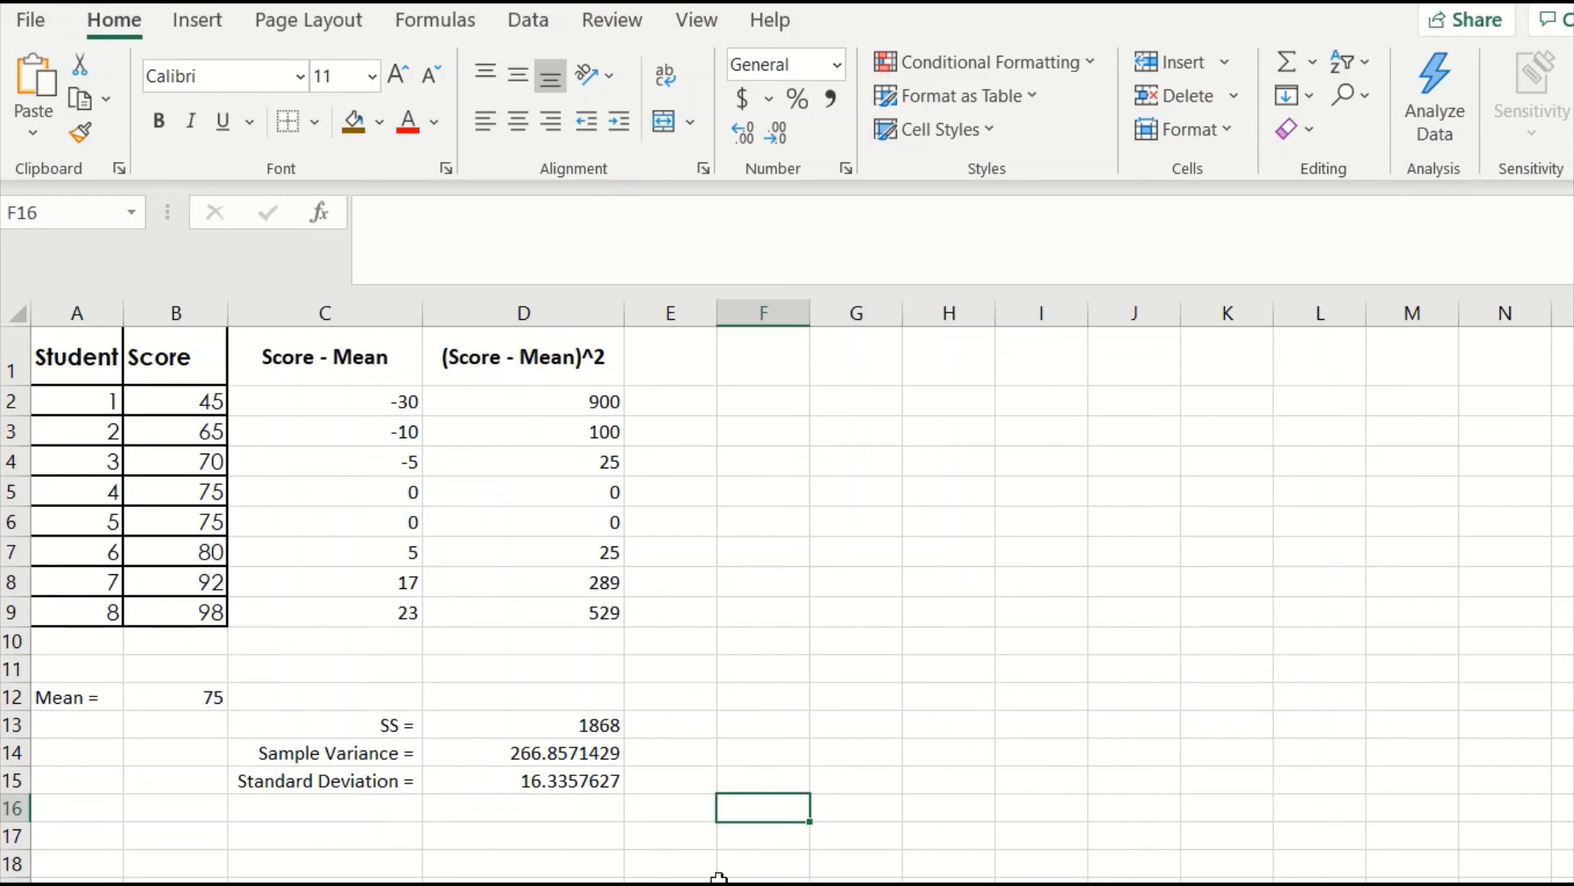
mouse_move(745, 833)
text(=)
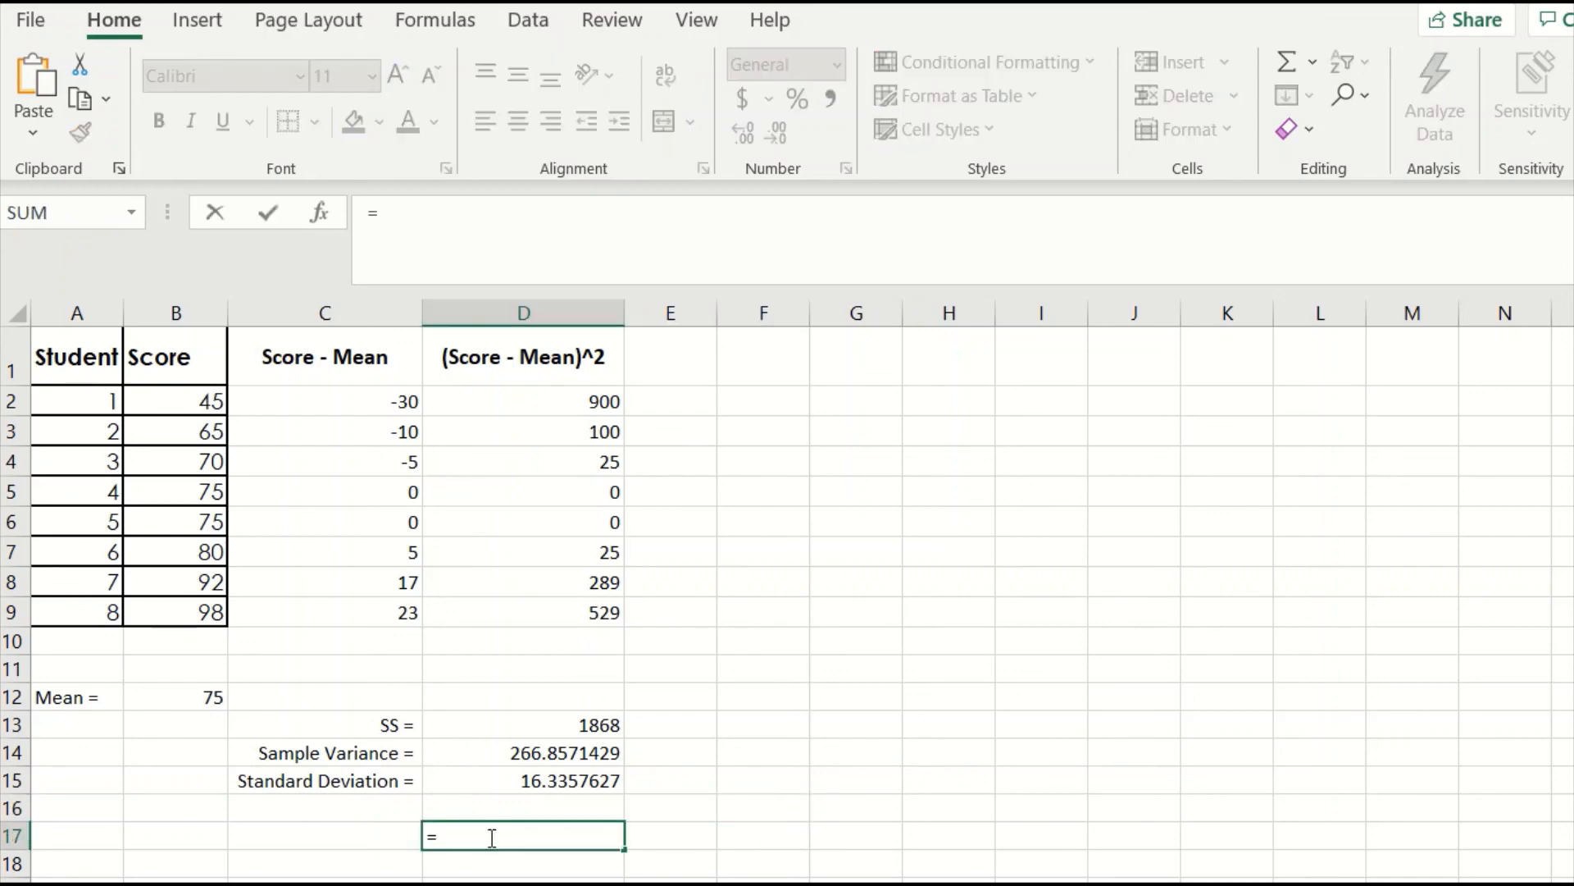
Step: Verify with =STDEV.S(B2:B9), which also returns 16.3357627
text(STDEV.S)
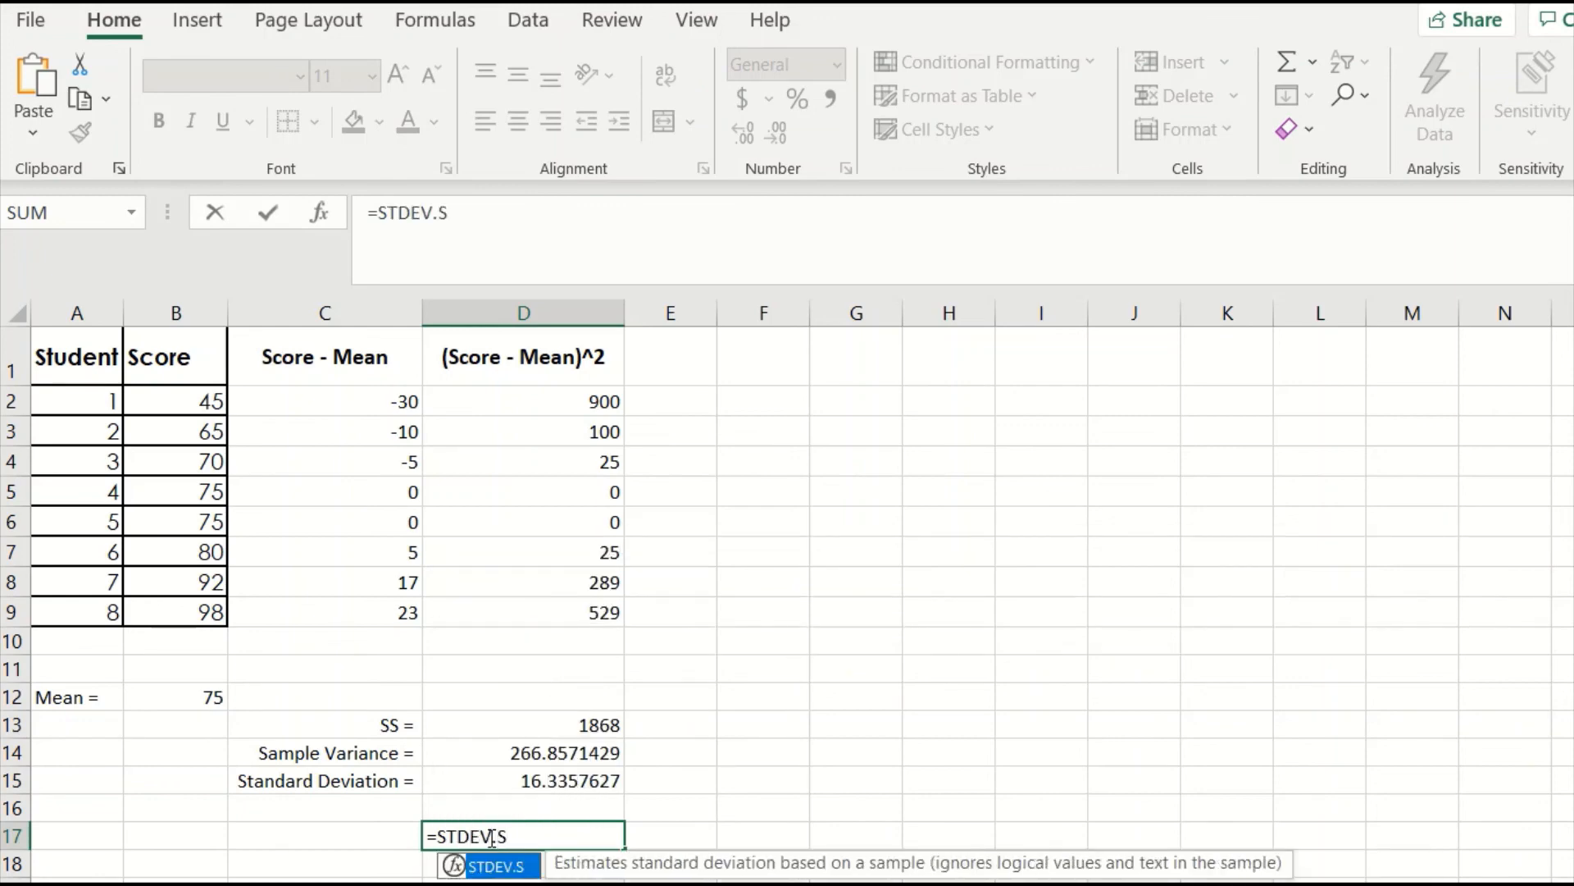
text(()
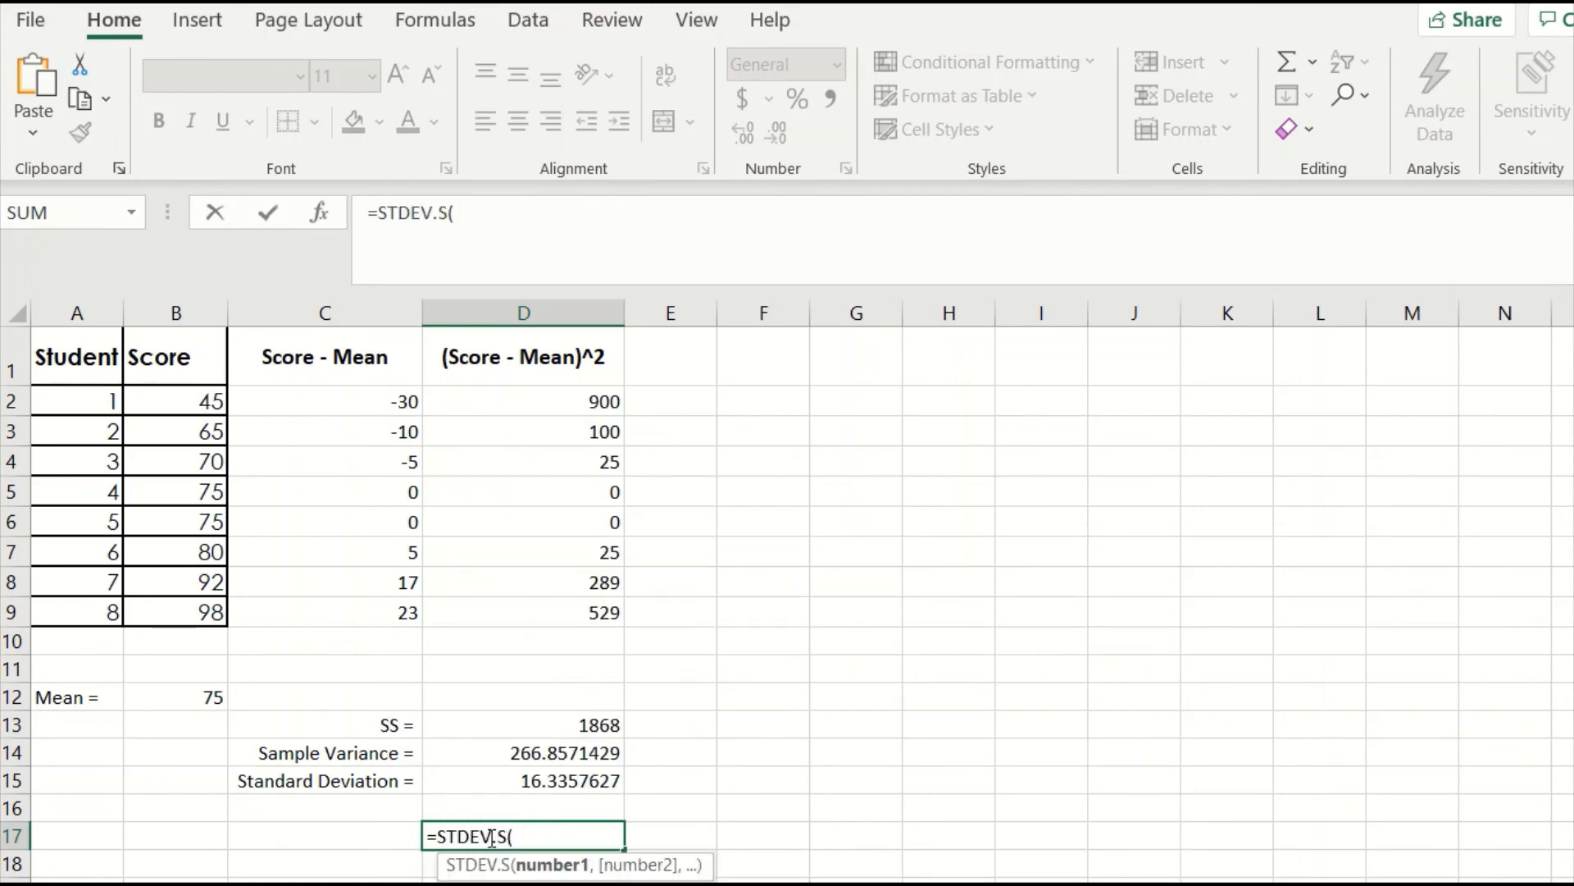
mouse_move(469, 664)
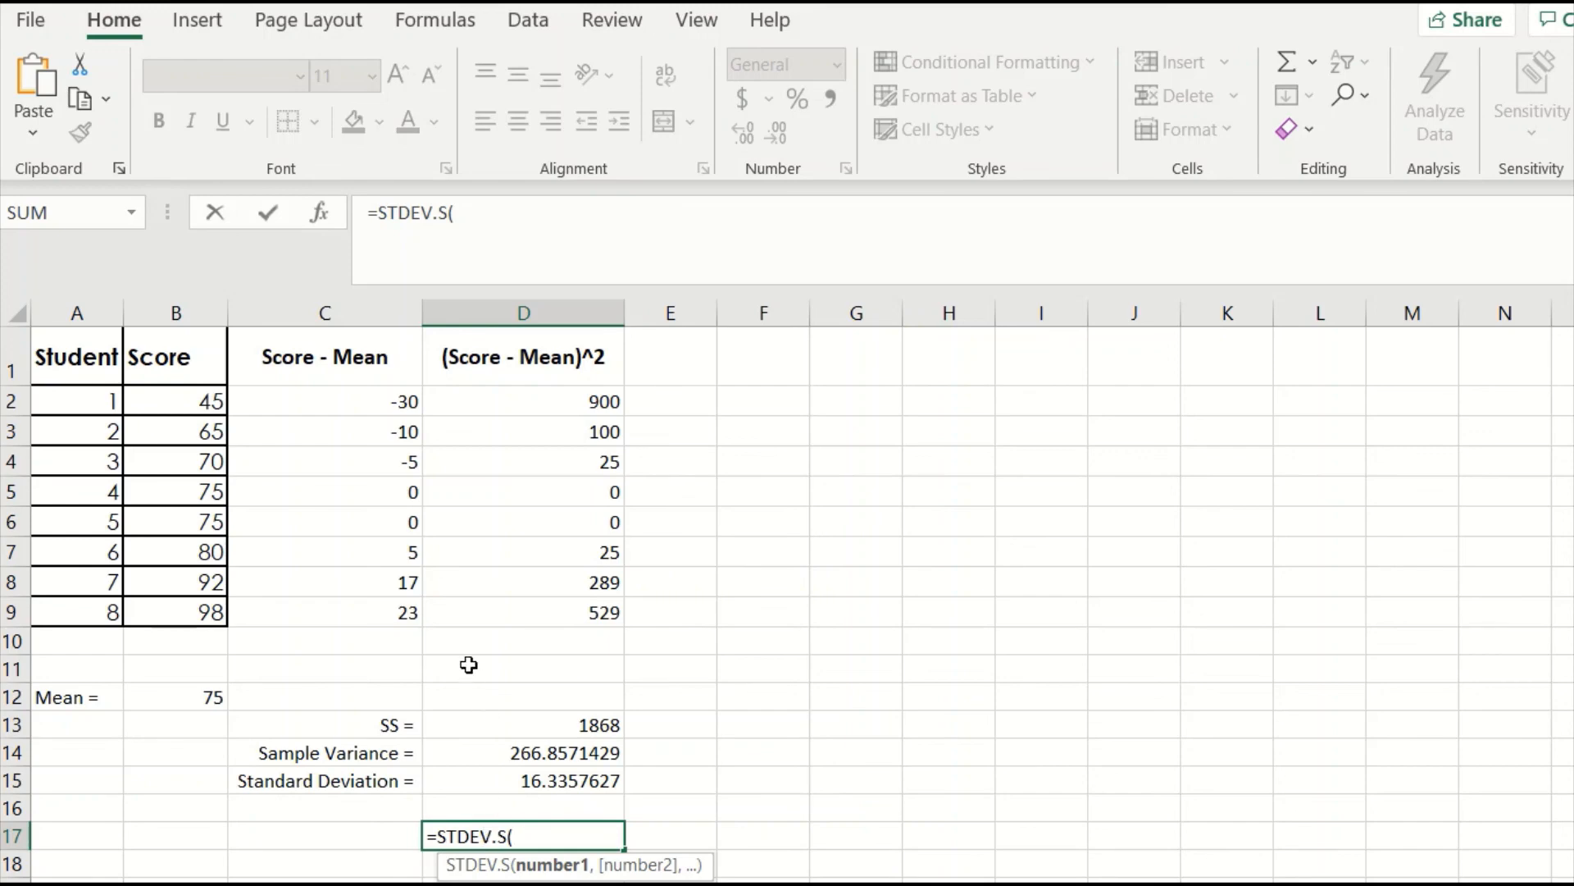
drag(175, 401, 176, 612)
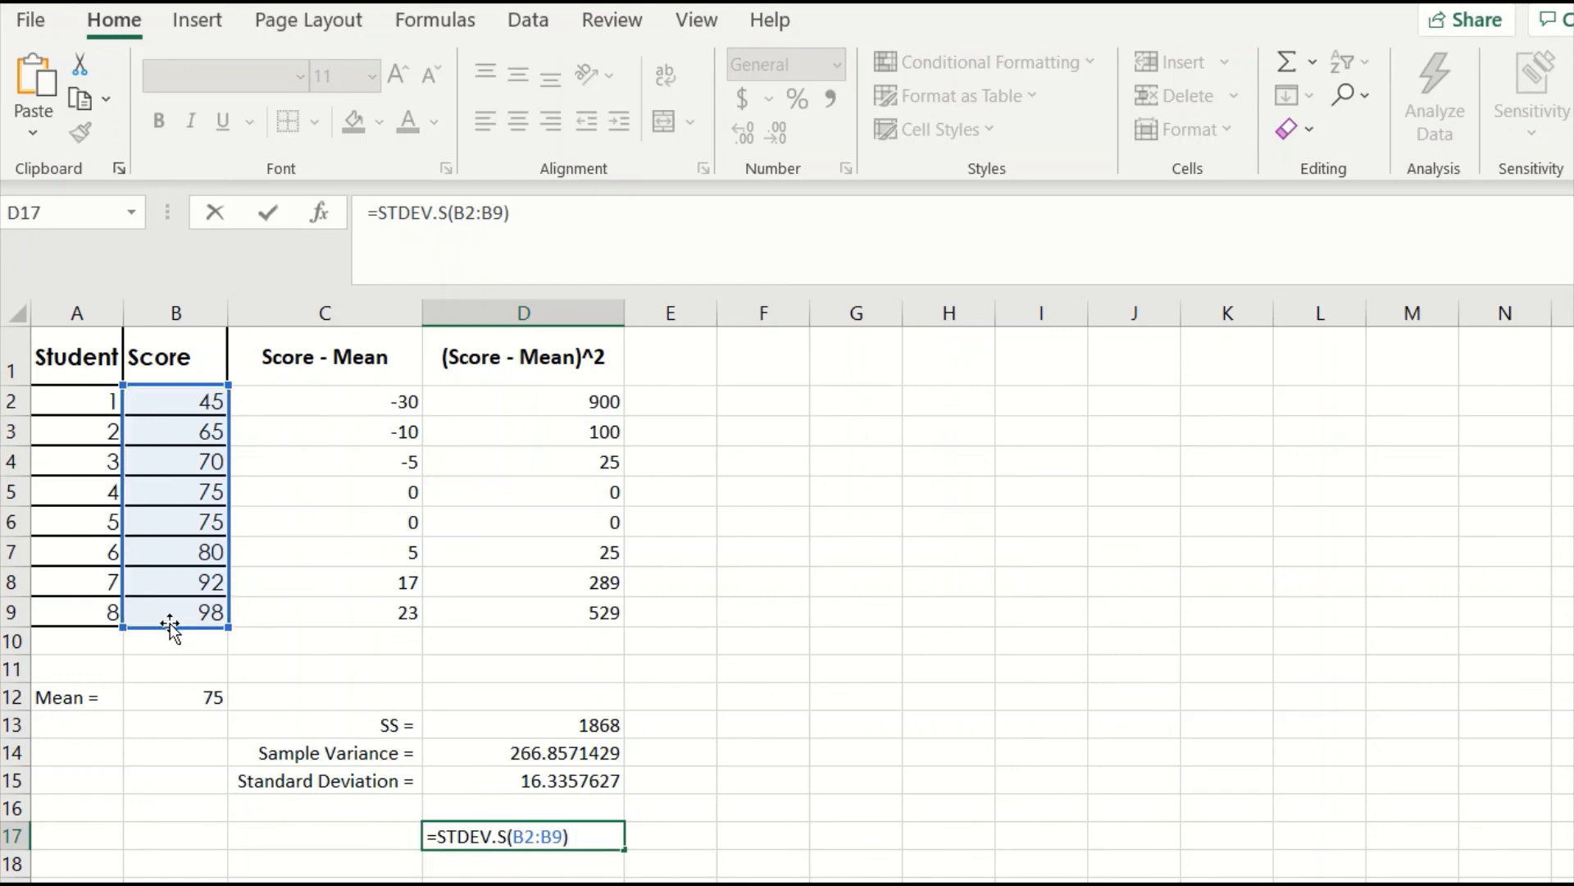
key(Enter)
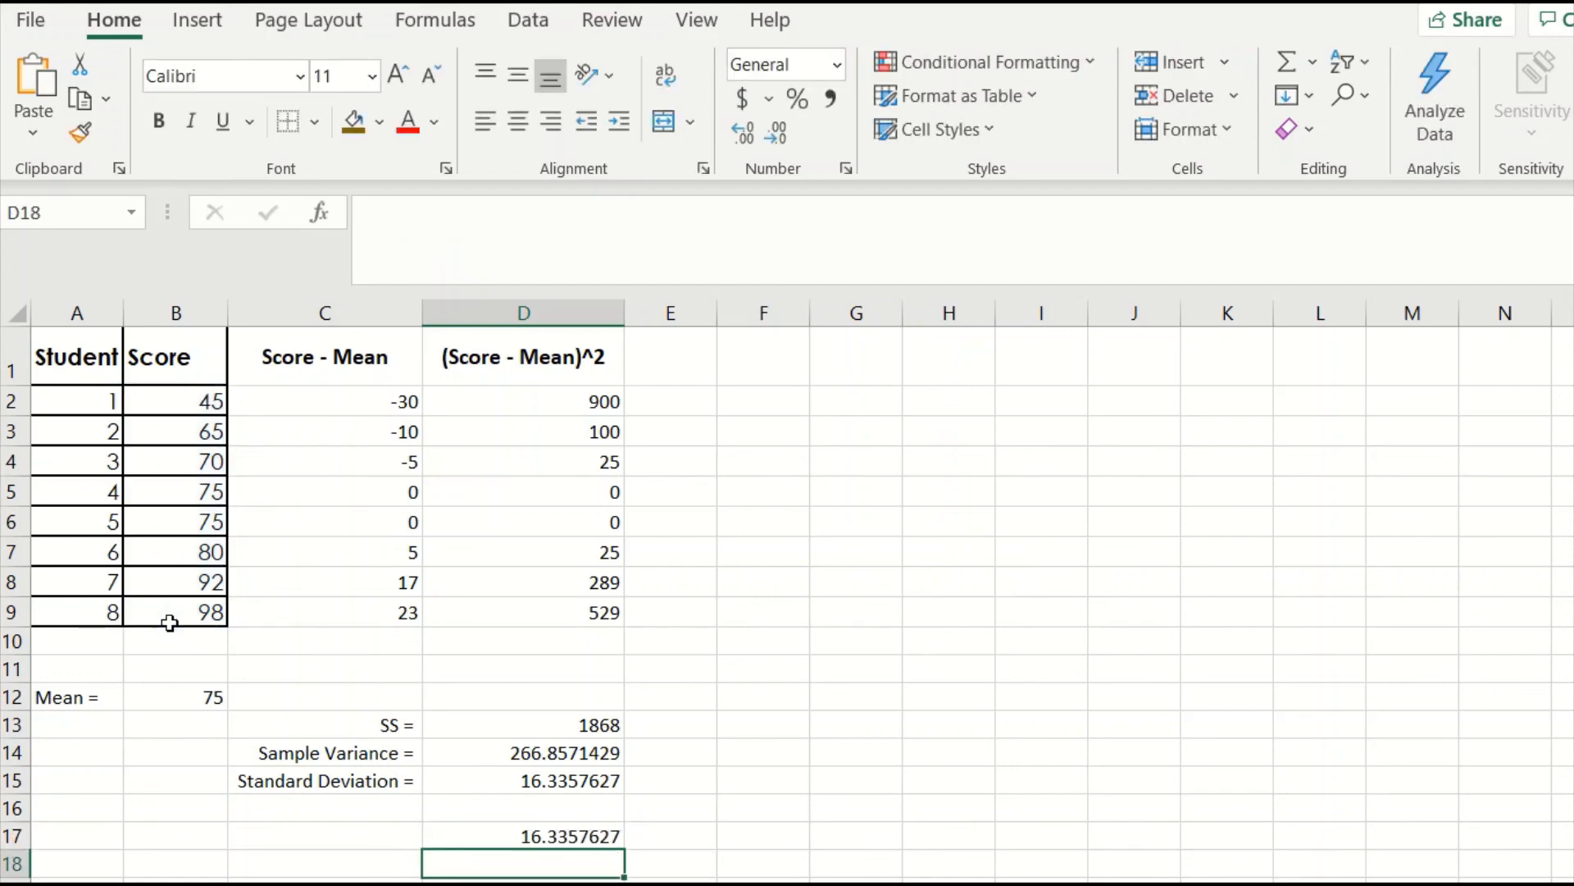
mouse_move(603, 827)
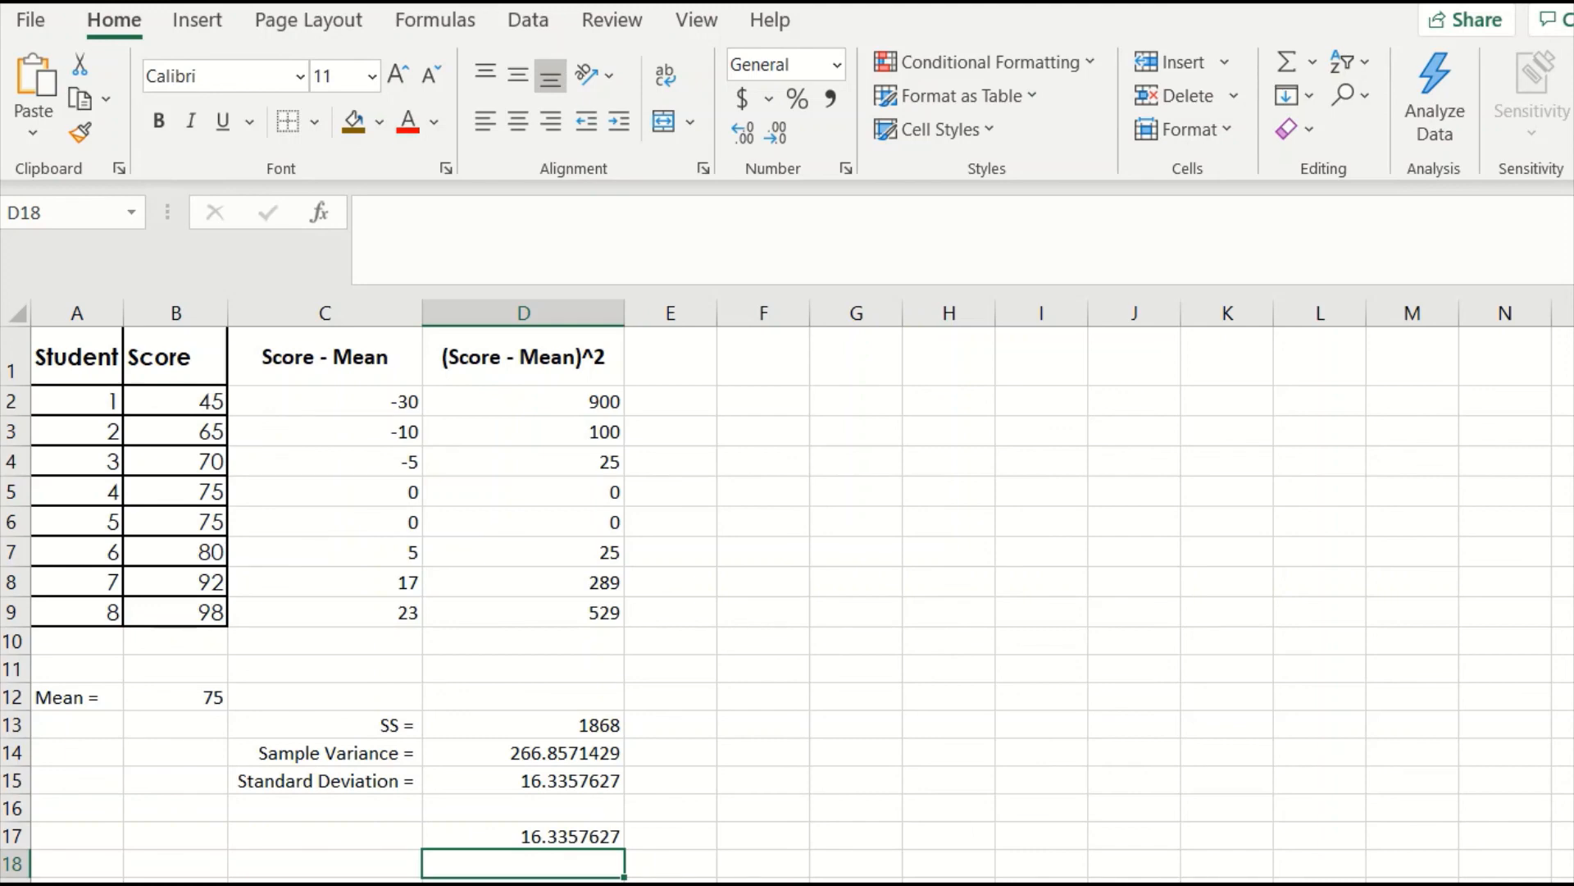
mouse_move(771, 866)
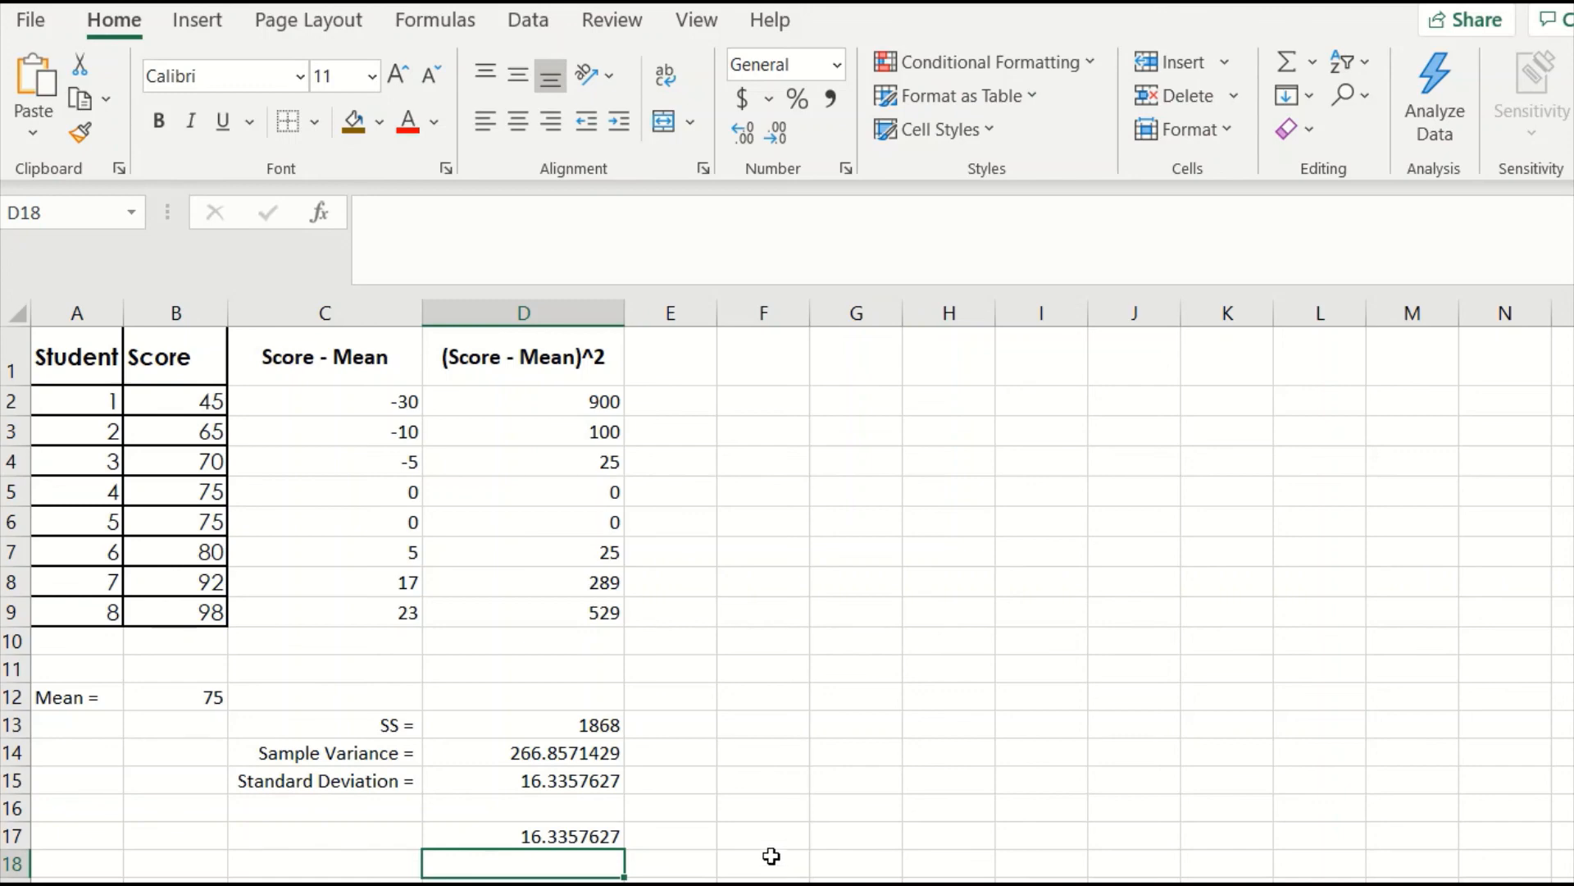
mouse_move(755, 843)
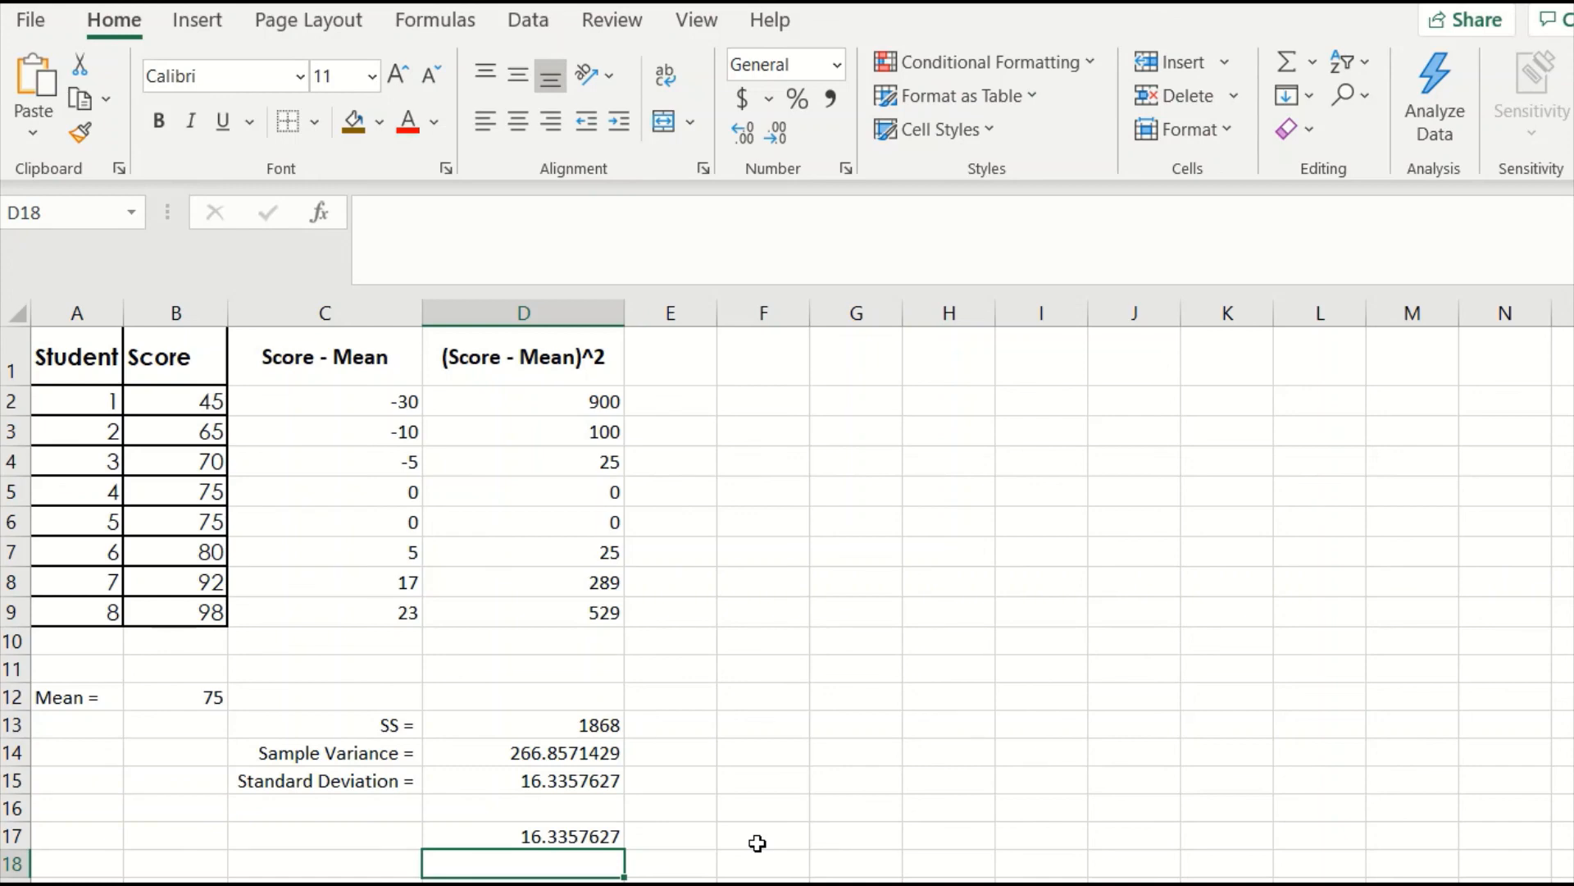
mouse_move(796, 791)
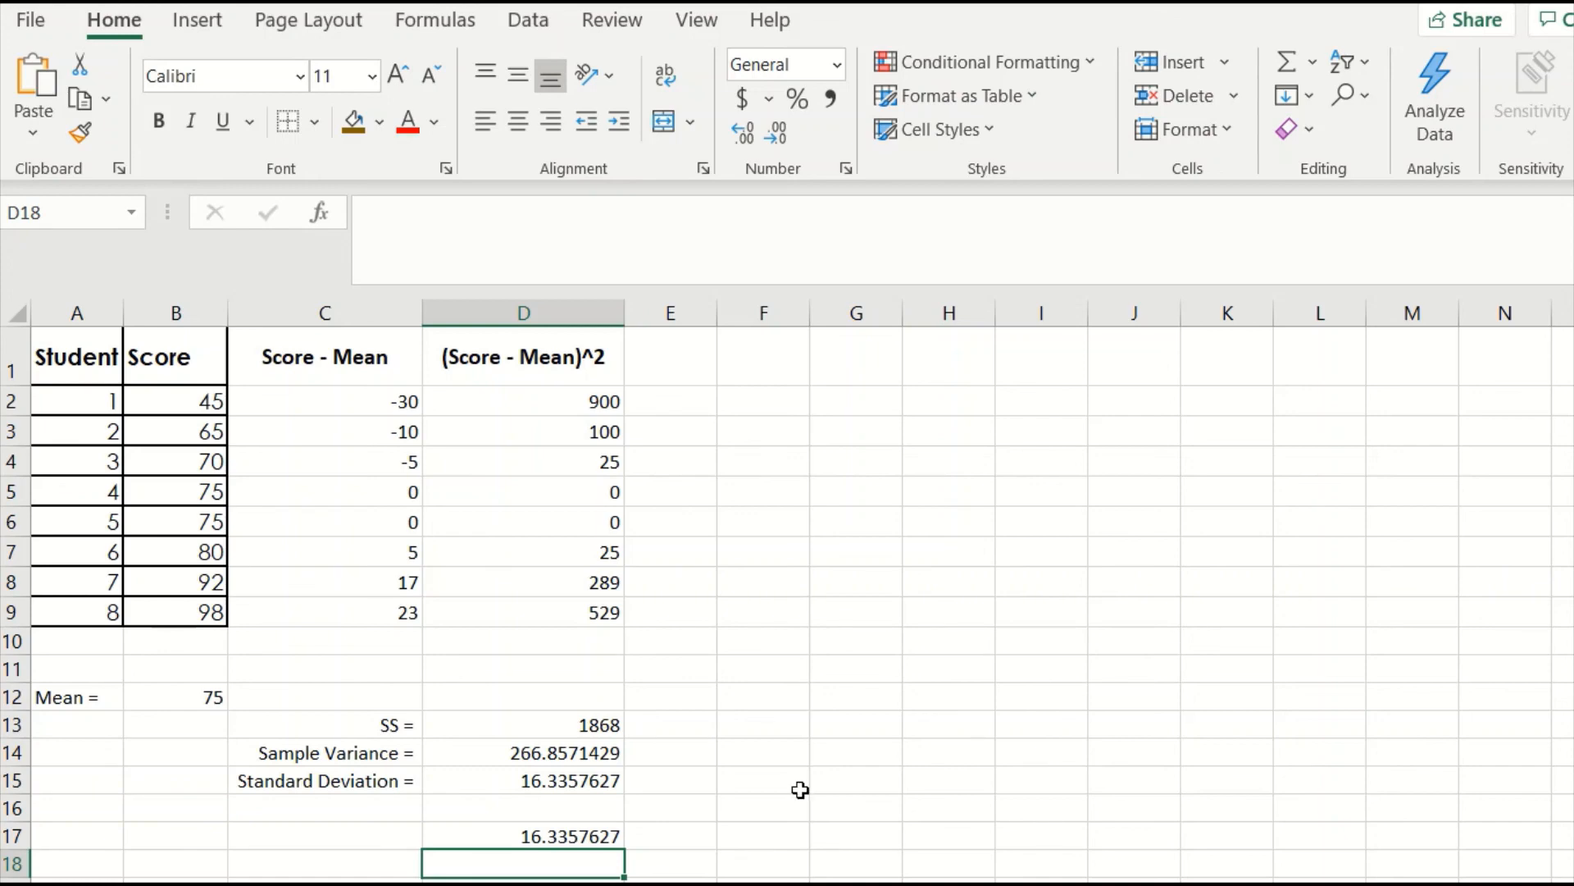